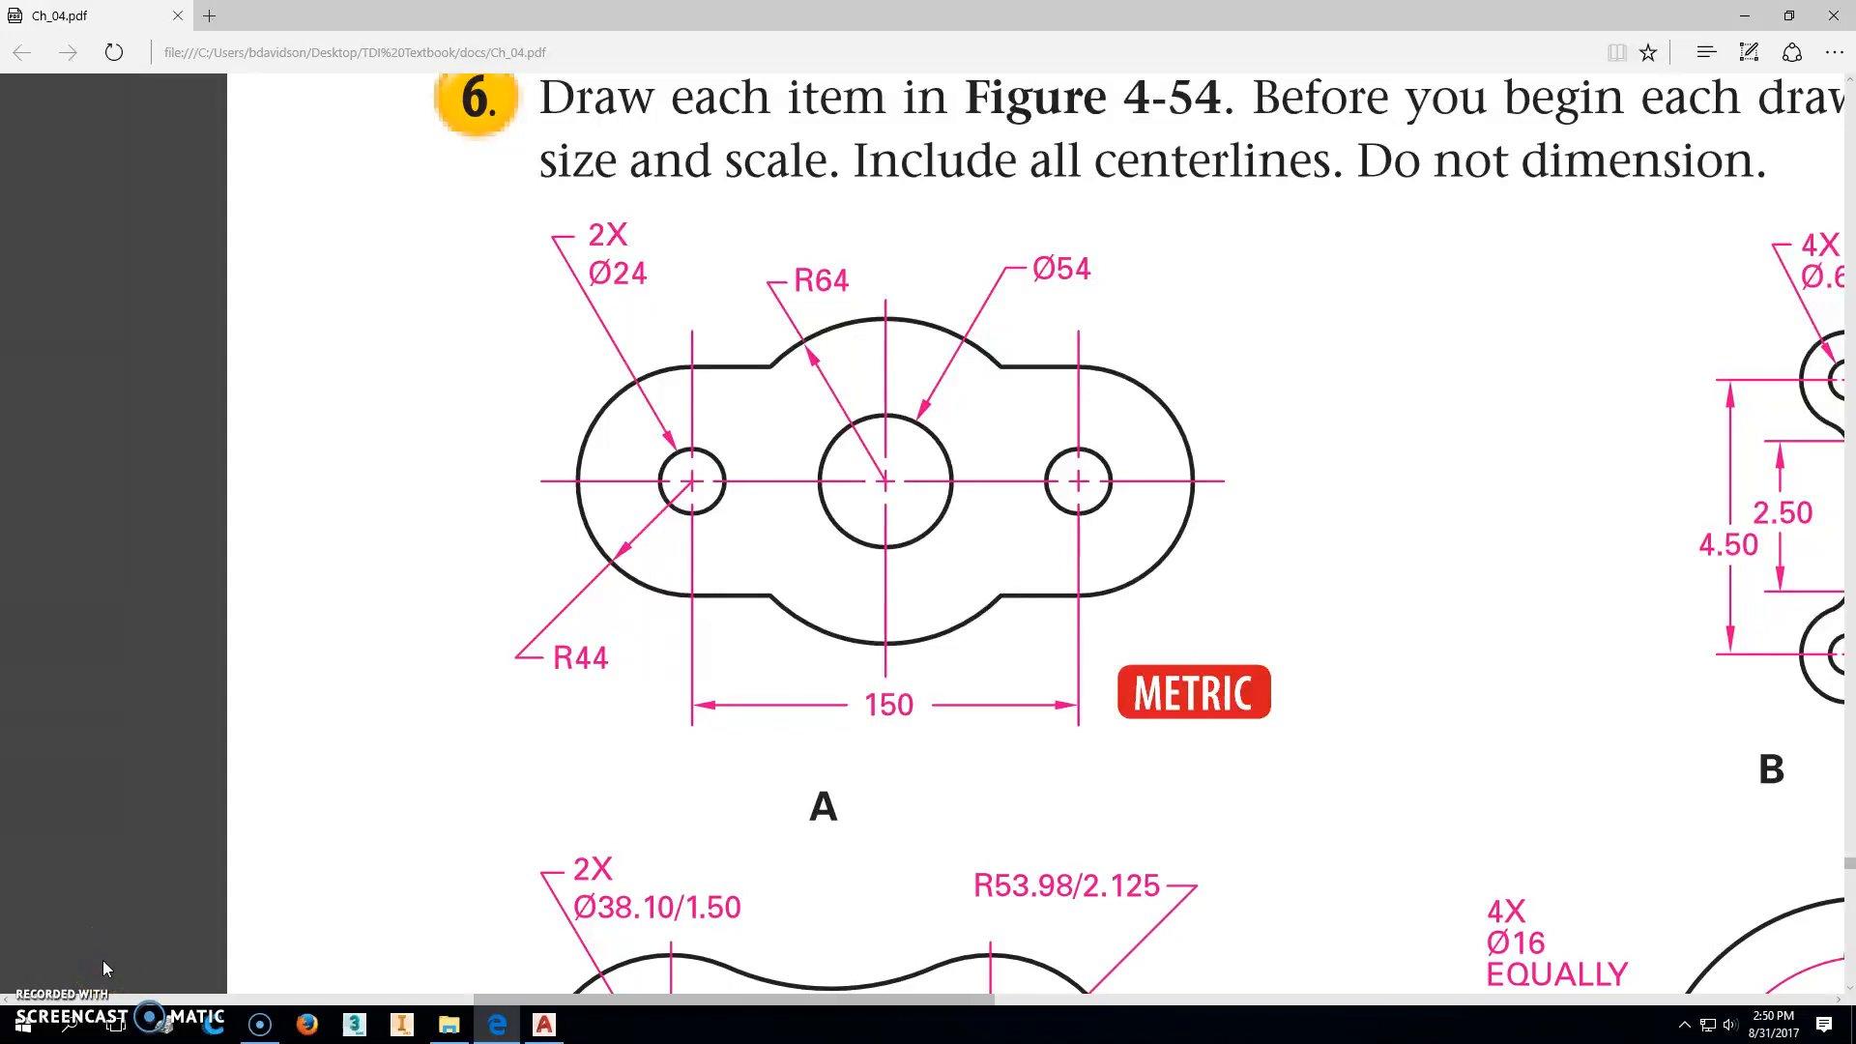
mouse_move(902, 623)
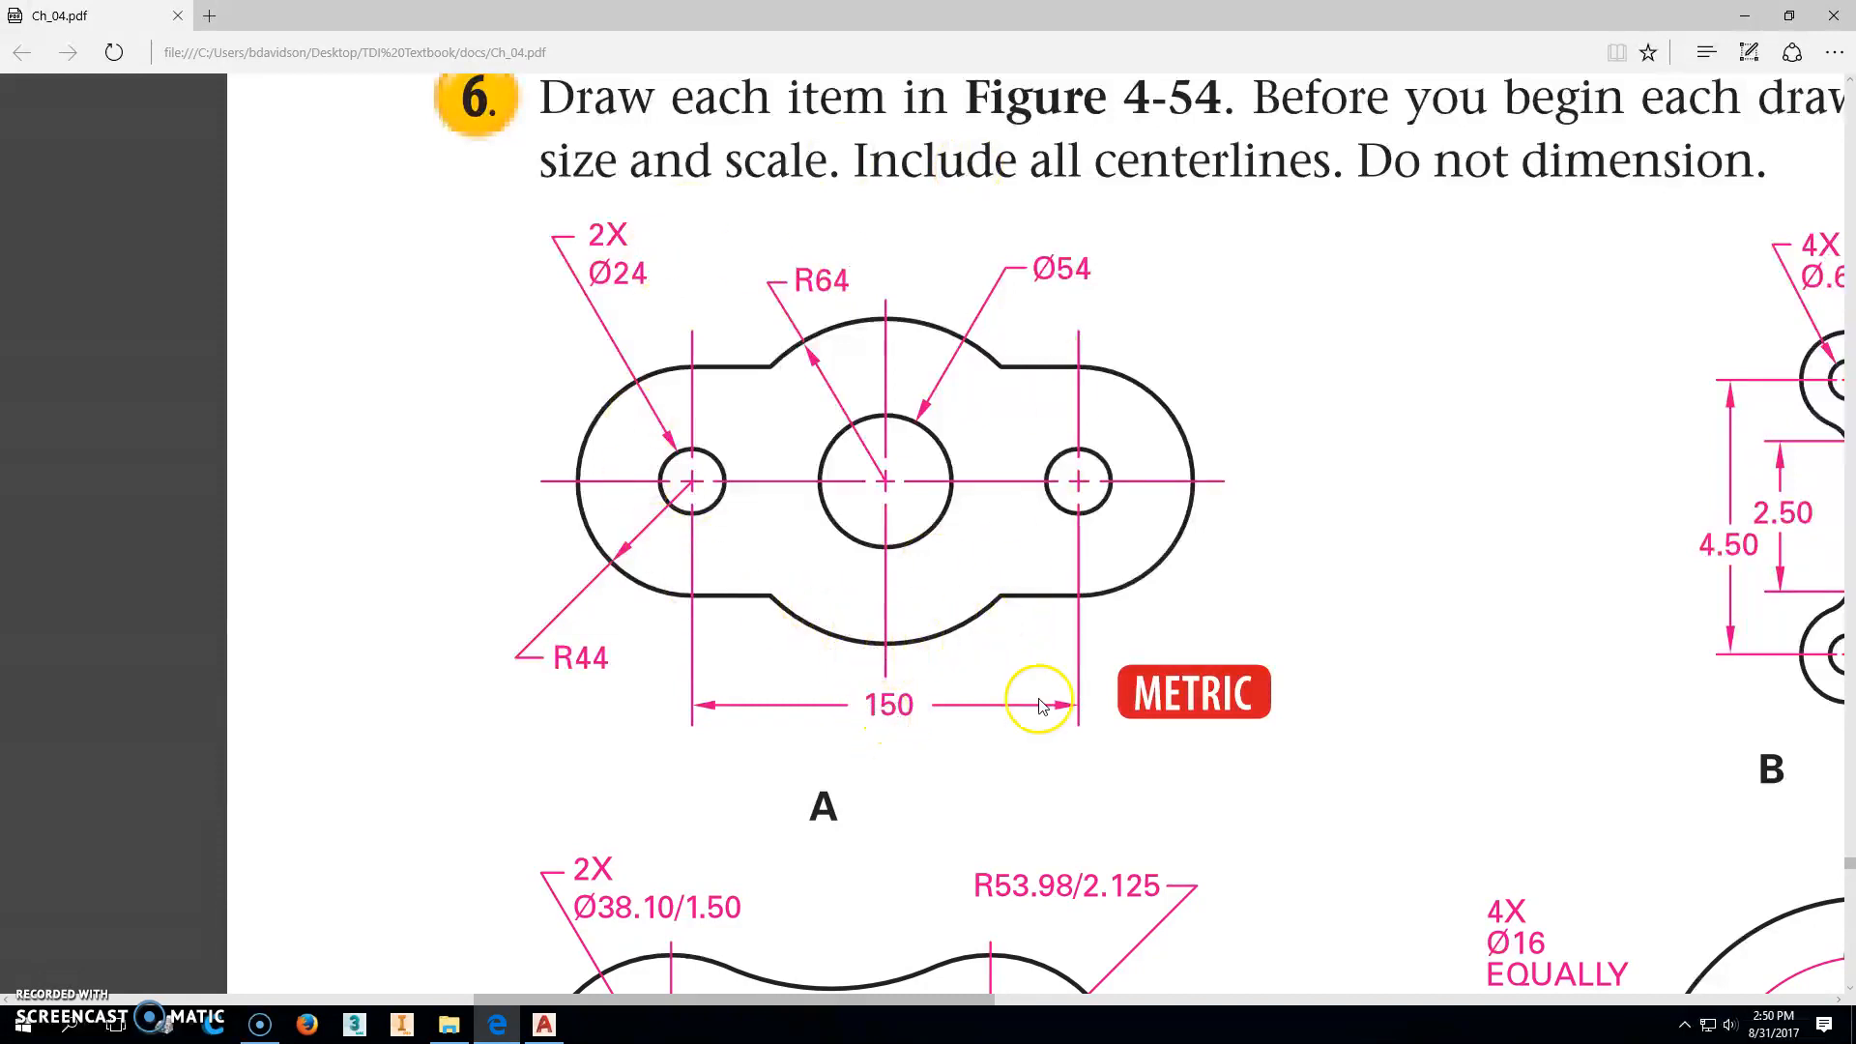
mouse_move(645, 563)
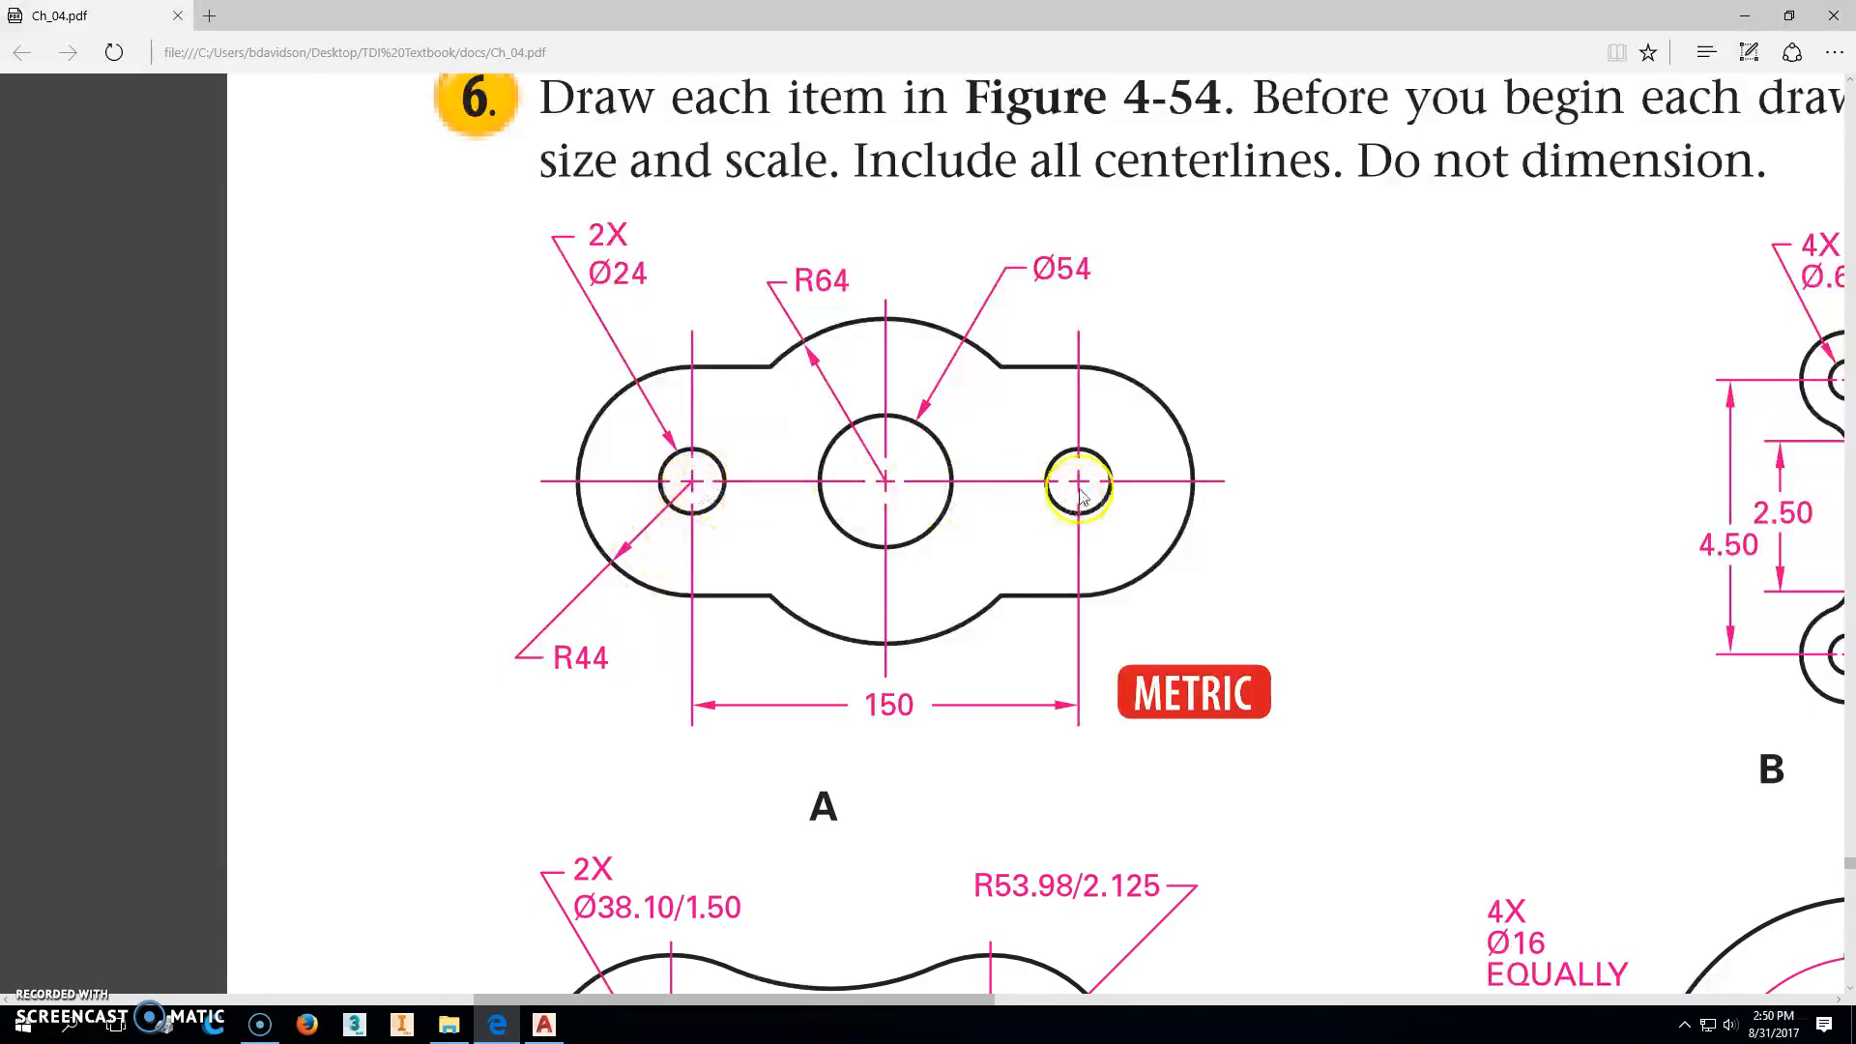
mouse_move(961, 495)
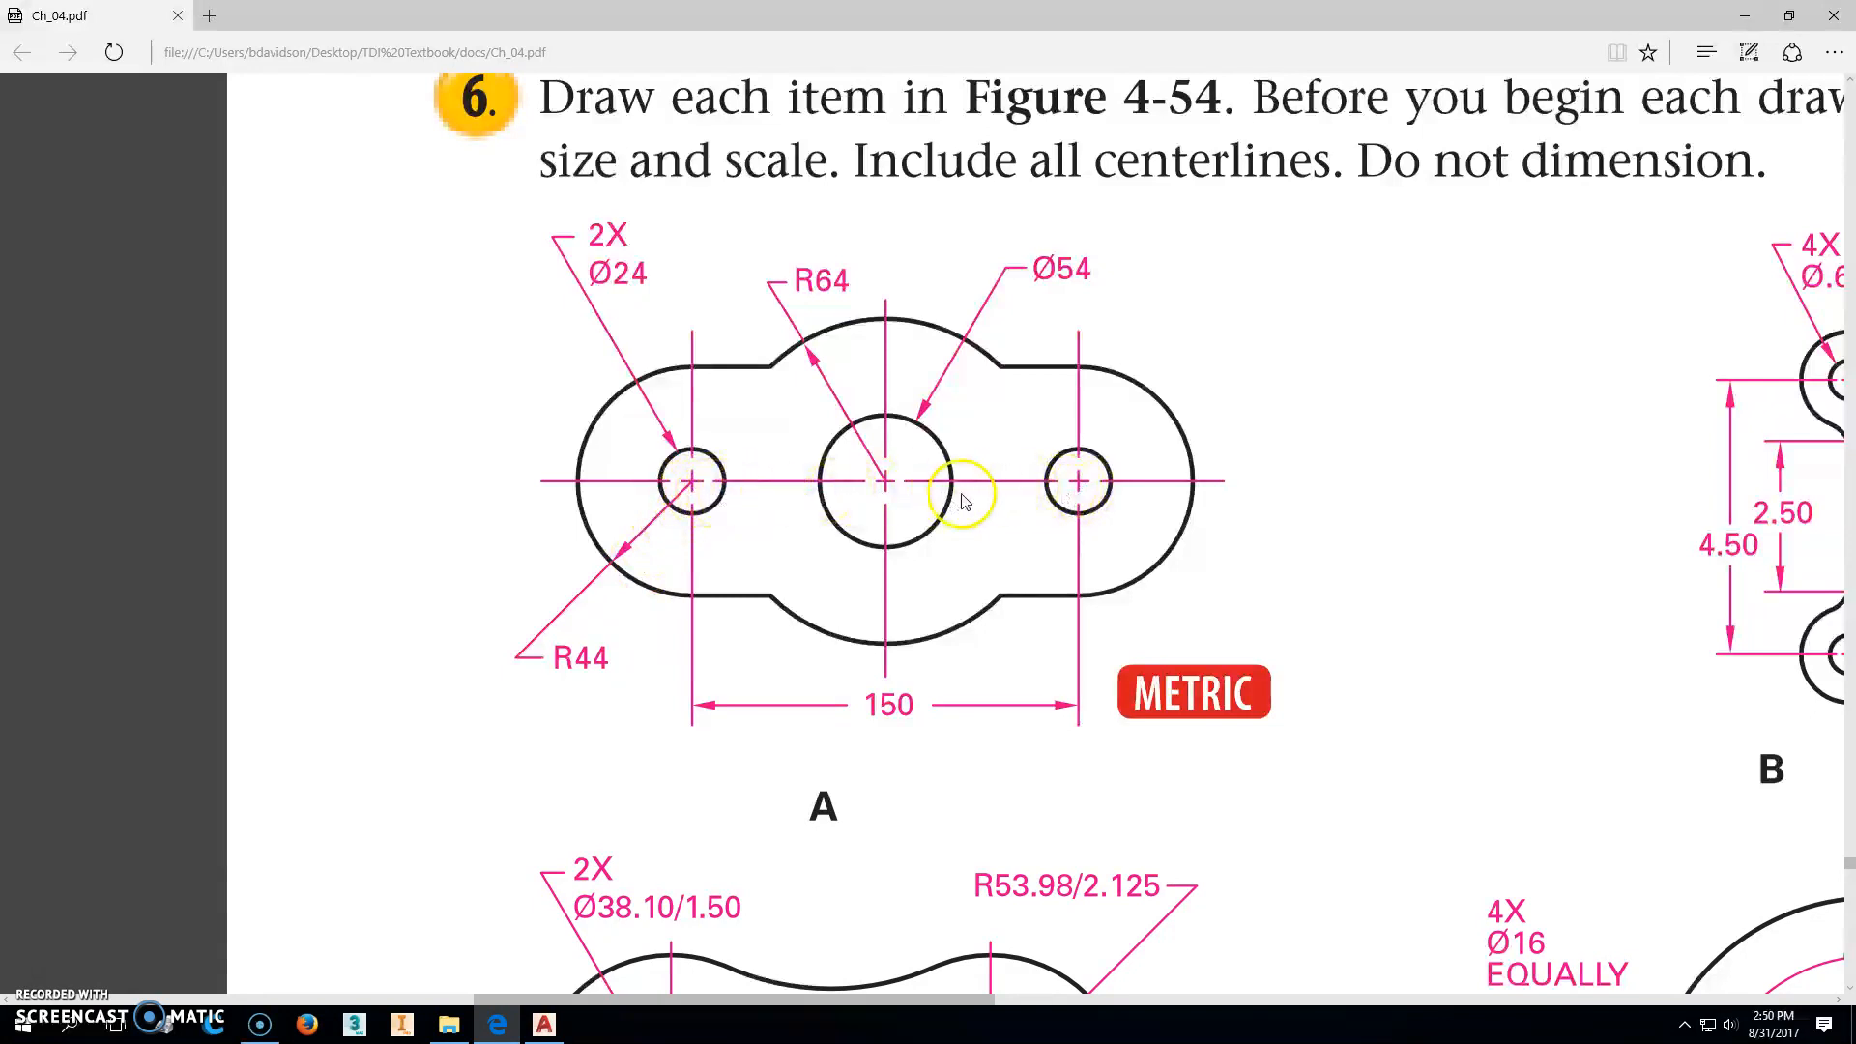
mouse_move(817, 486)
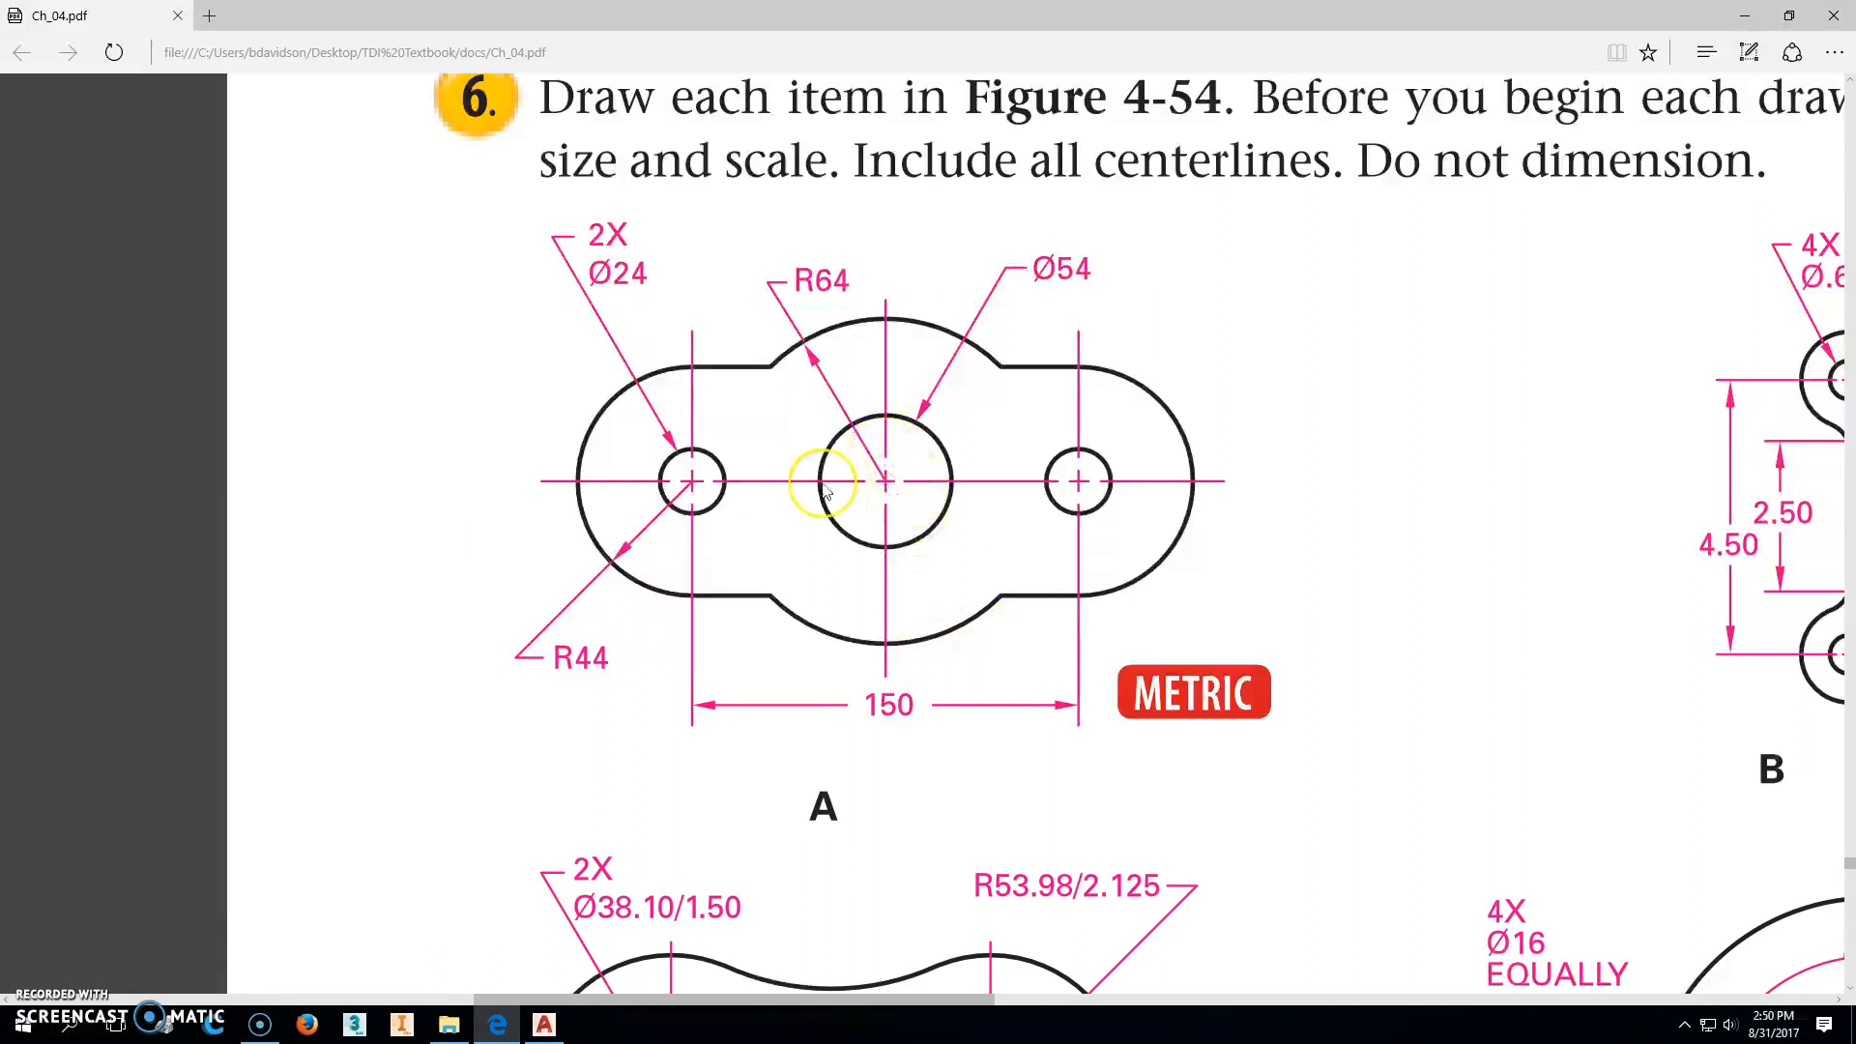
mouse_move(921, 352)
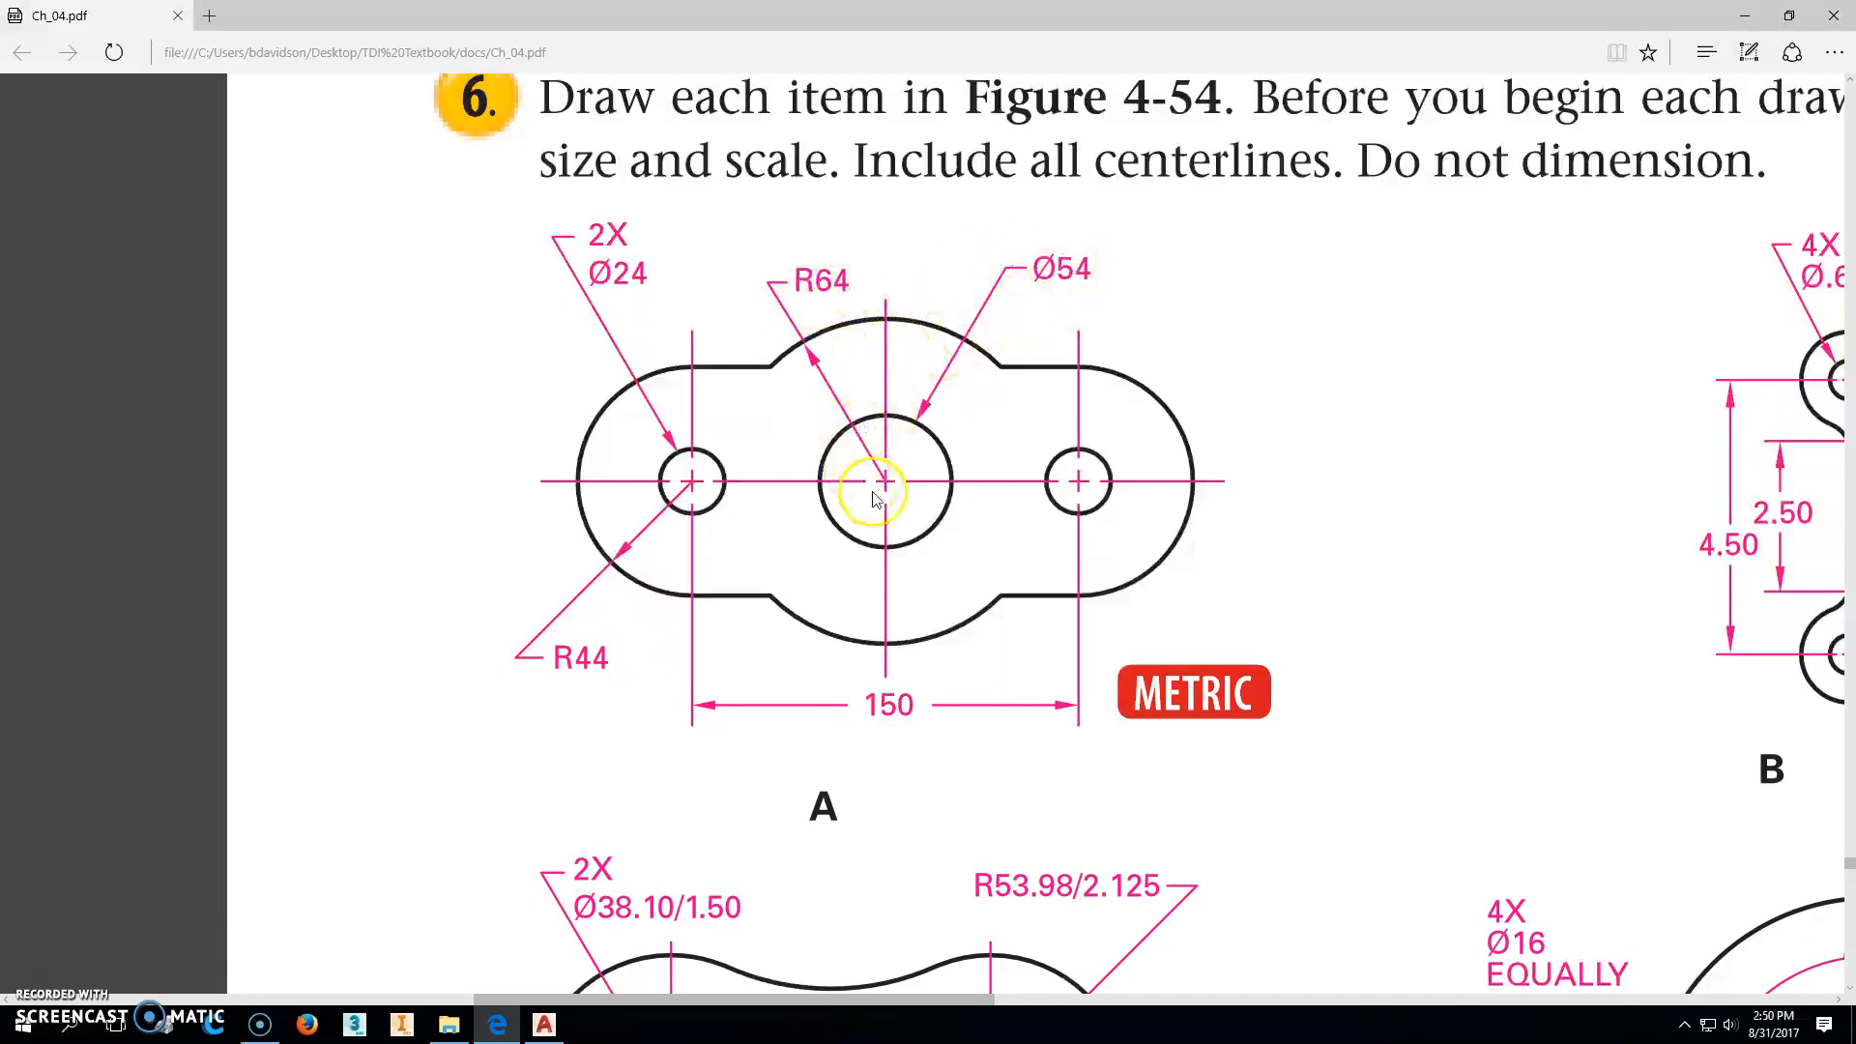
mouse_move(637, 373)
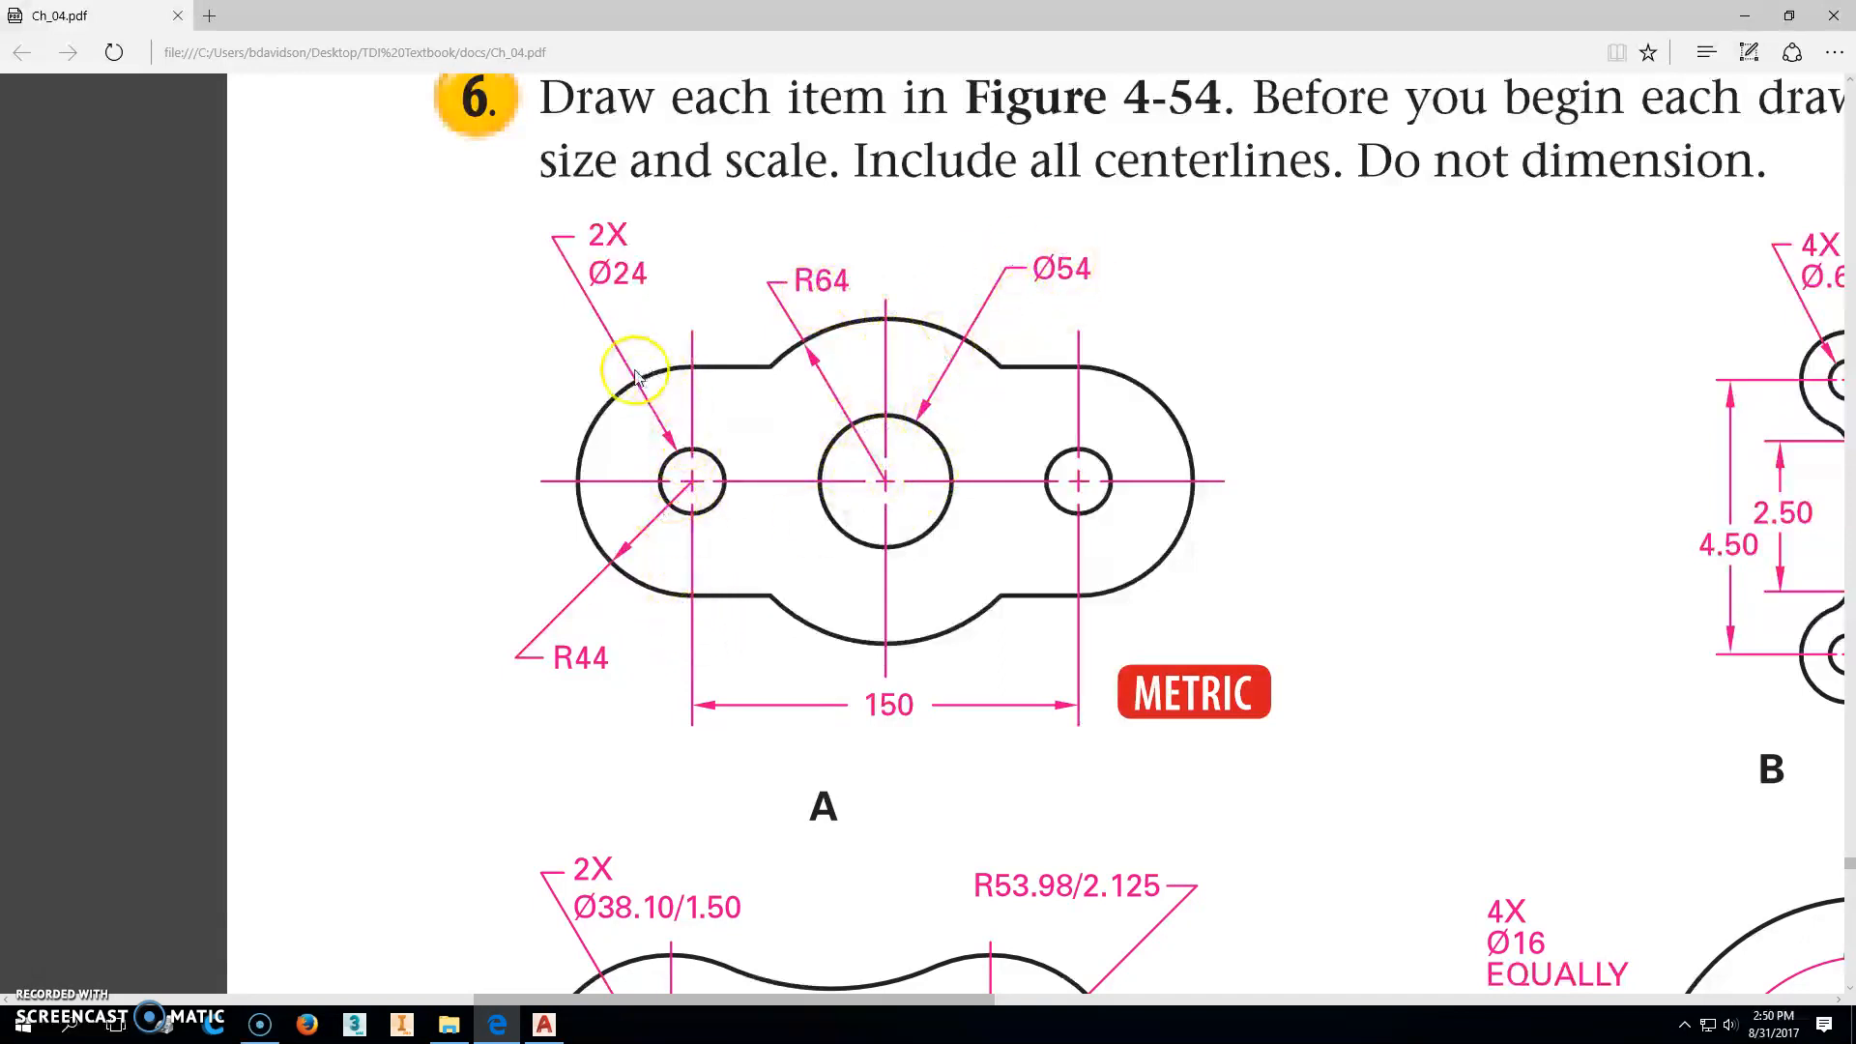
mouse_move(591, 675)
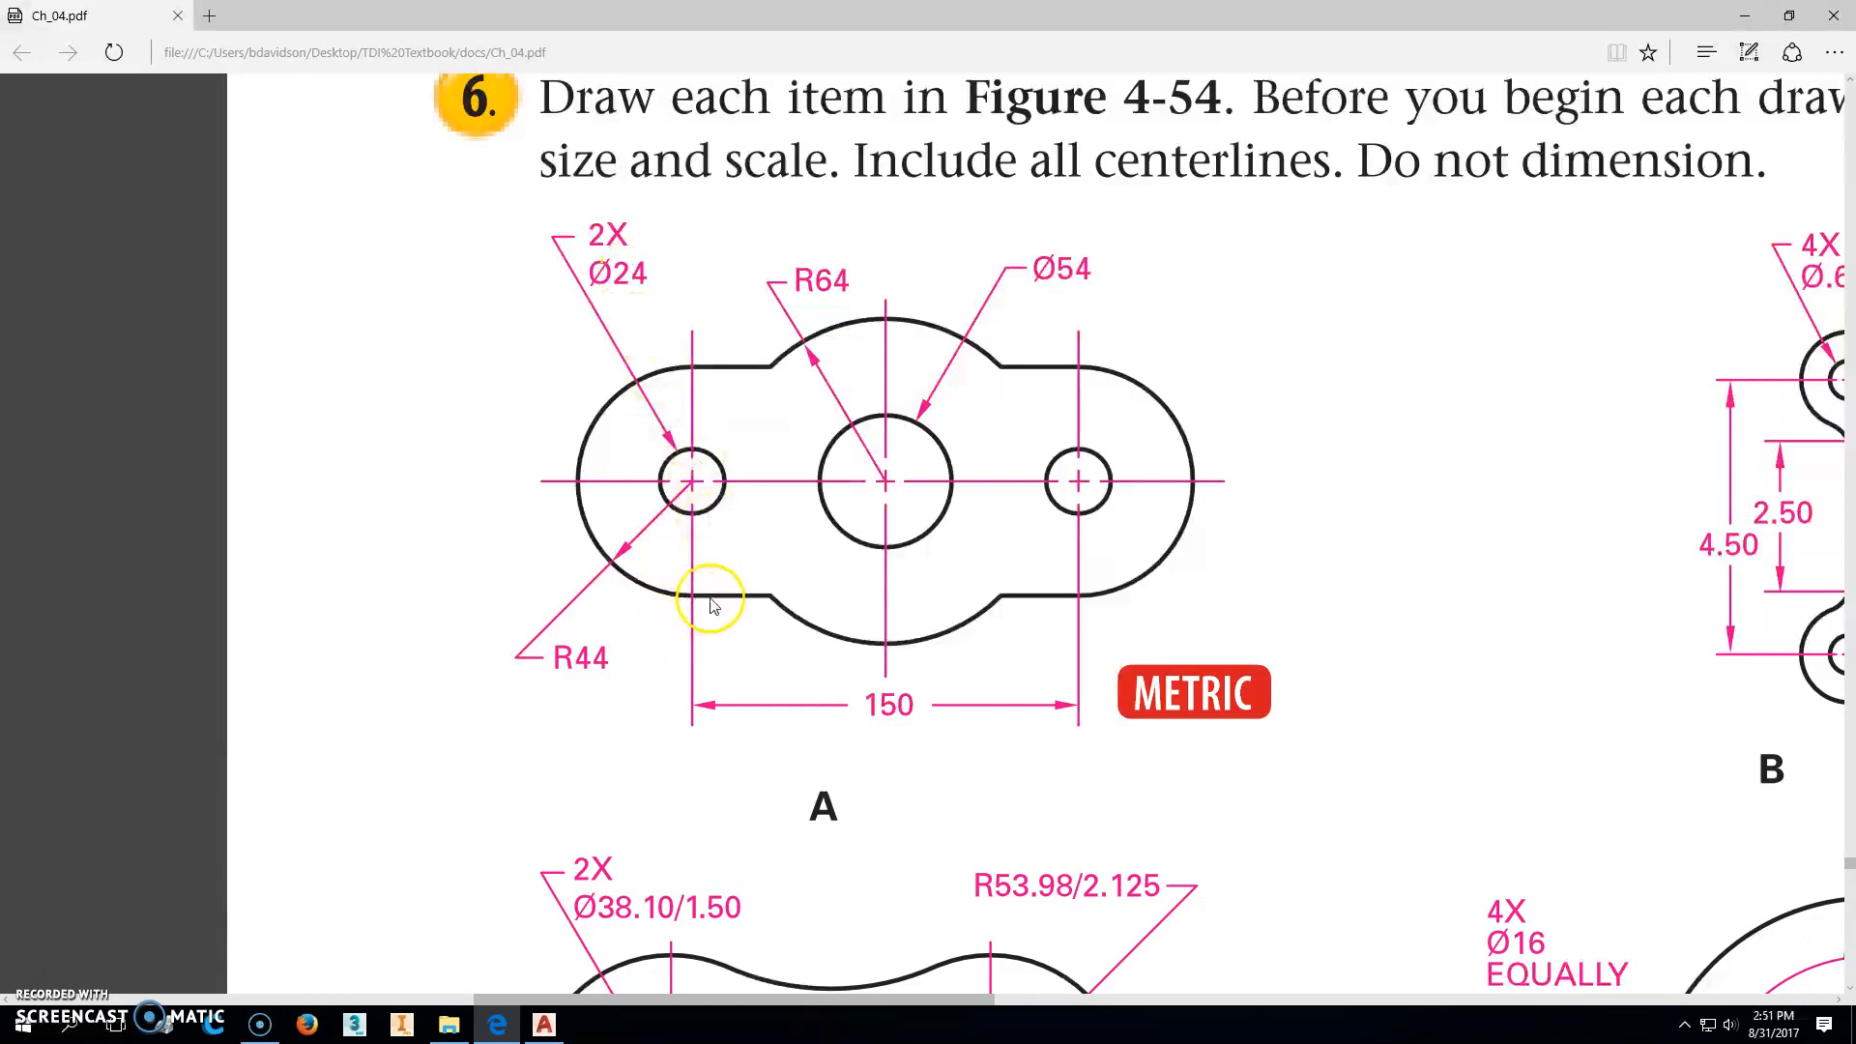
mouse_move(1002, 610)
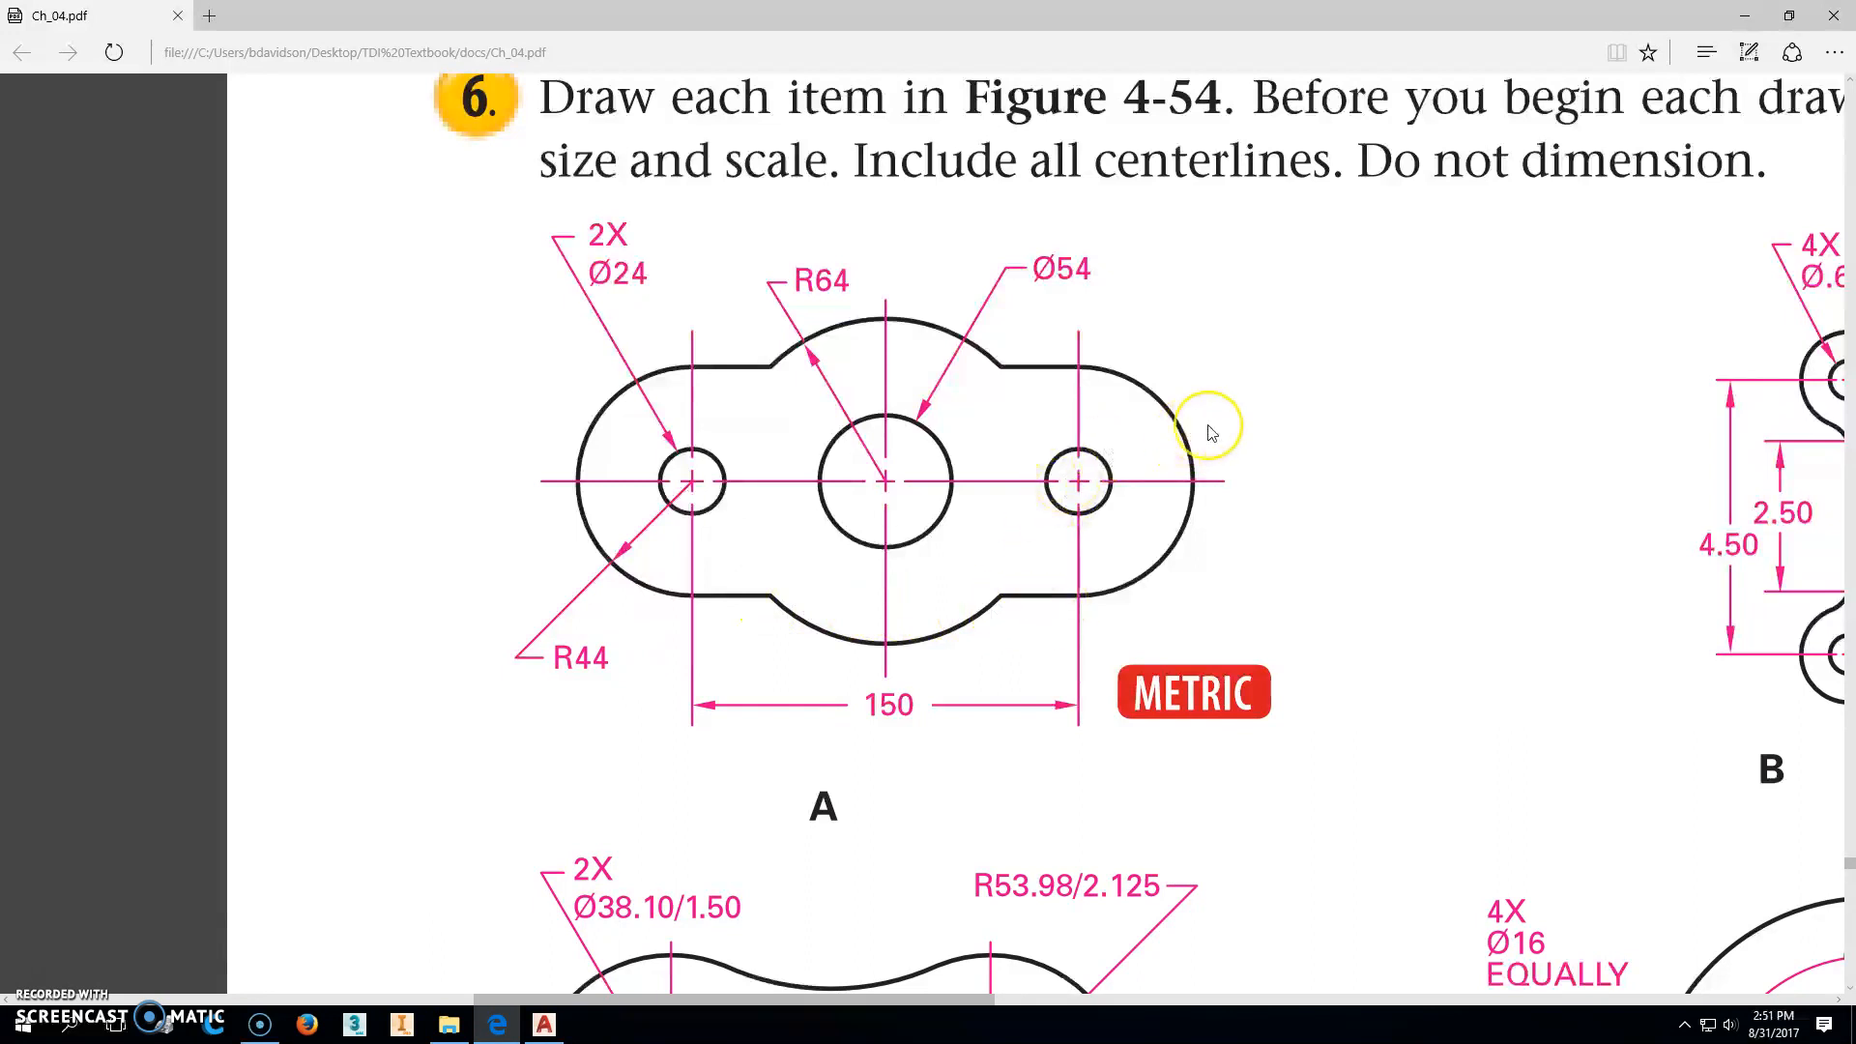
mouse_move(580, 1022)
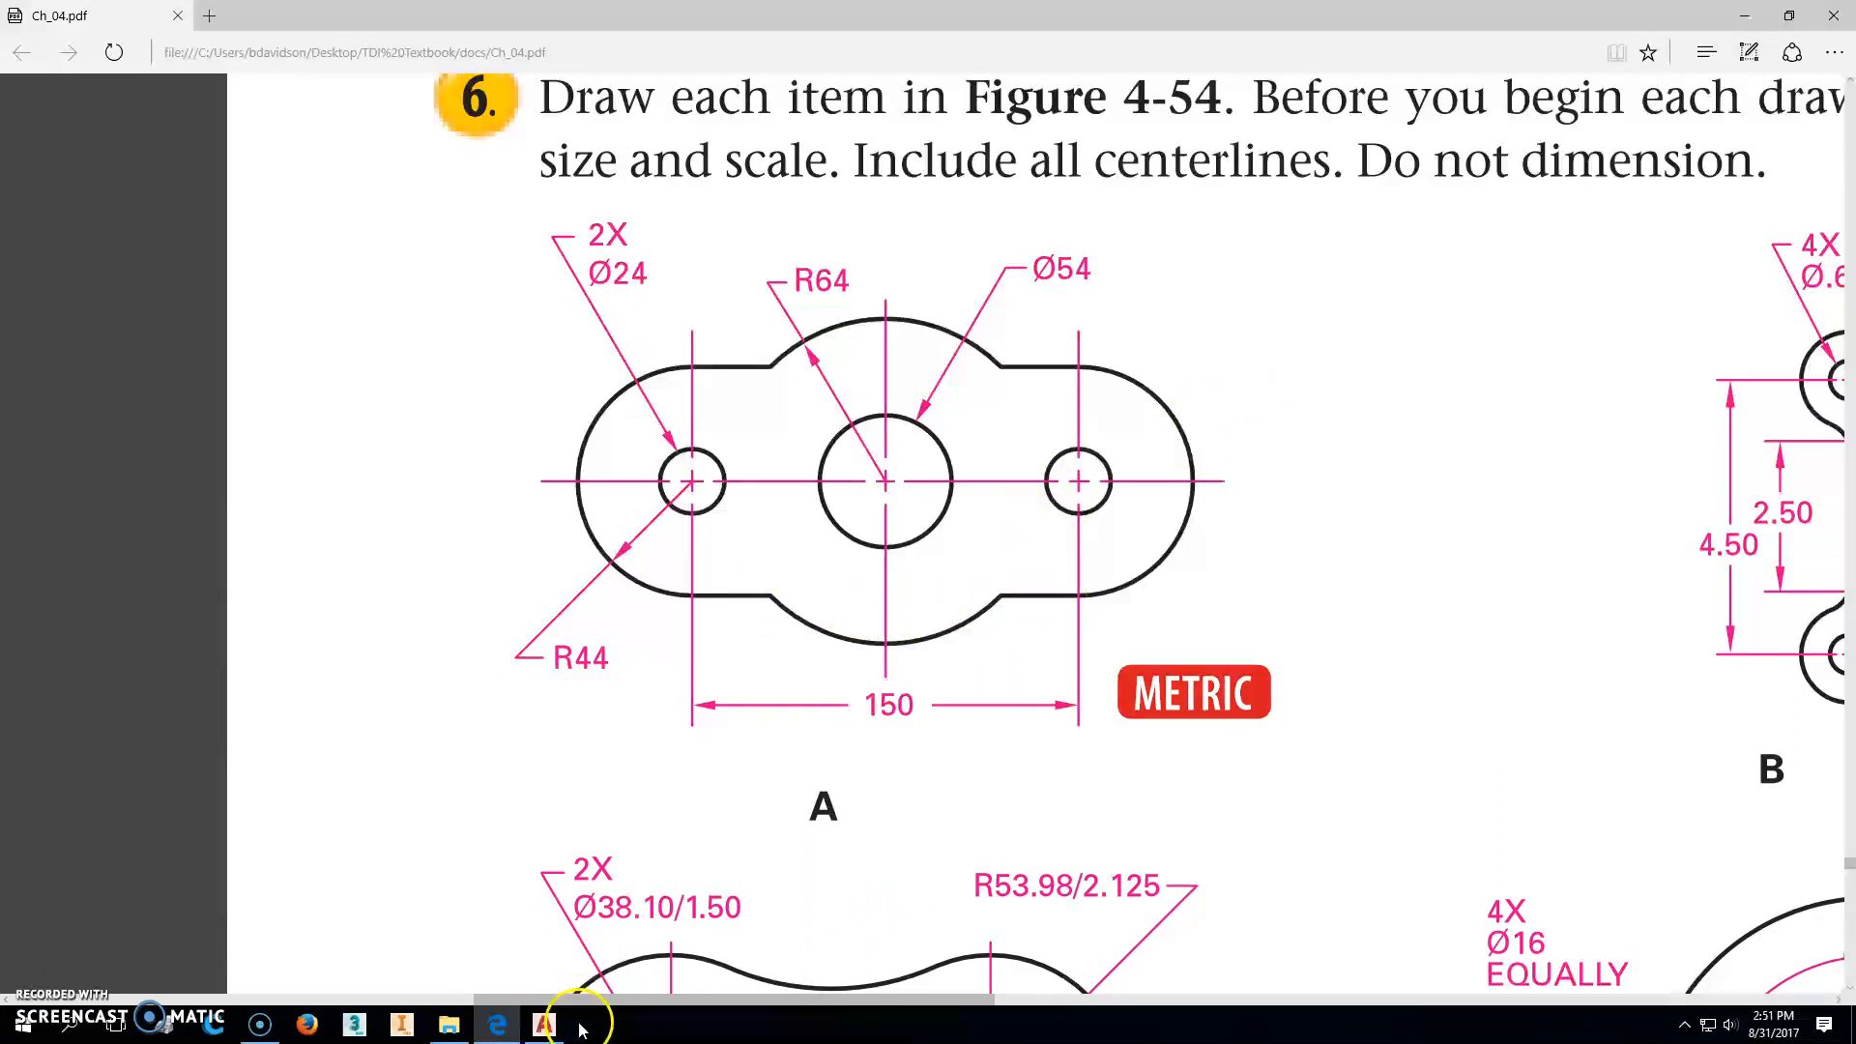
Step: Draw concentric circles of radius 27 and radius 64 centred at the origin
left_click(544, 1024)
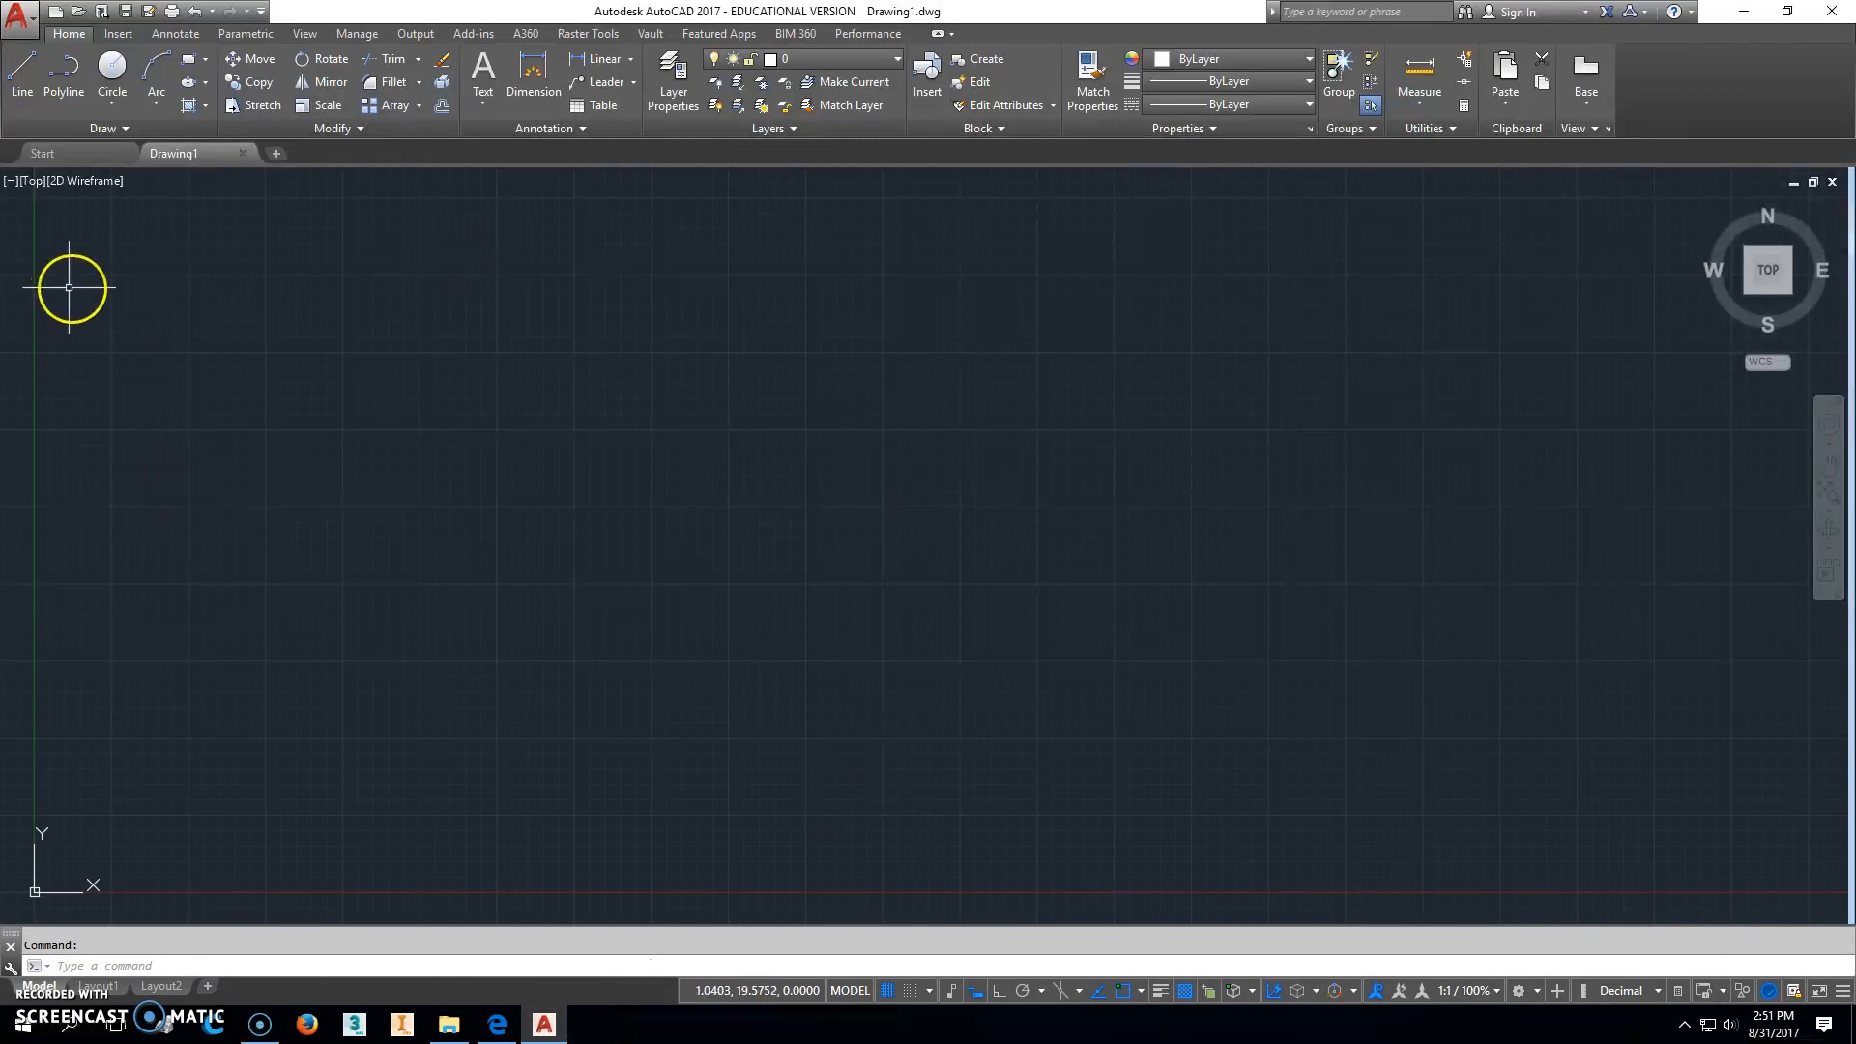
mouse_move(110, 73)
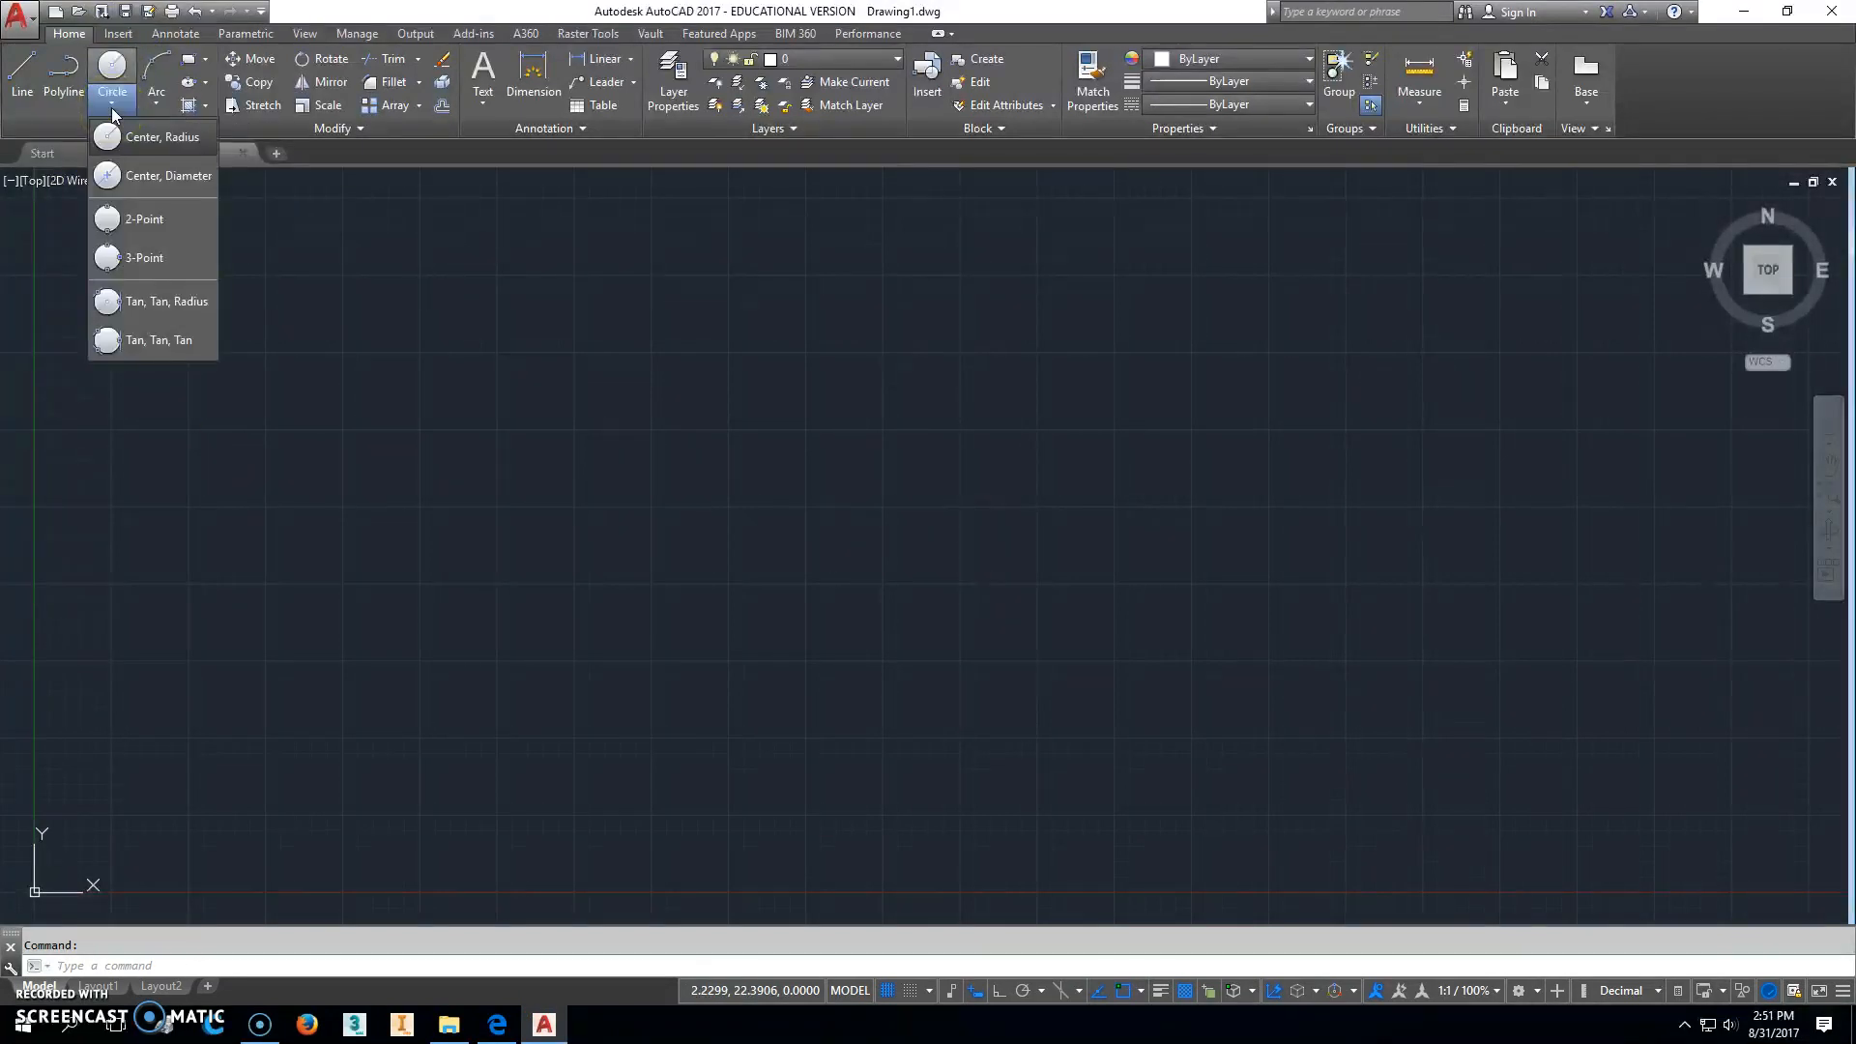
left_click(172, 175)
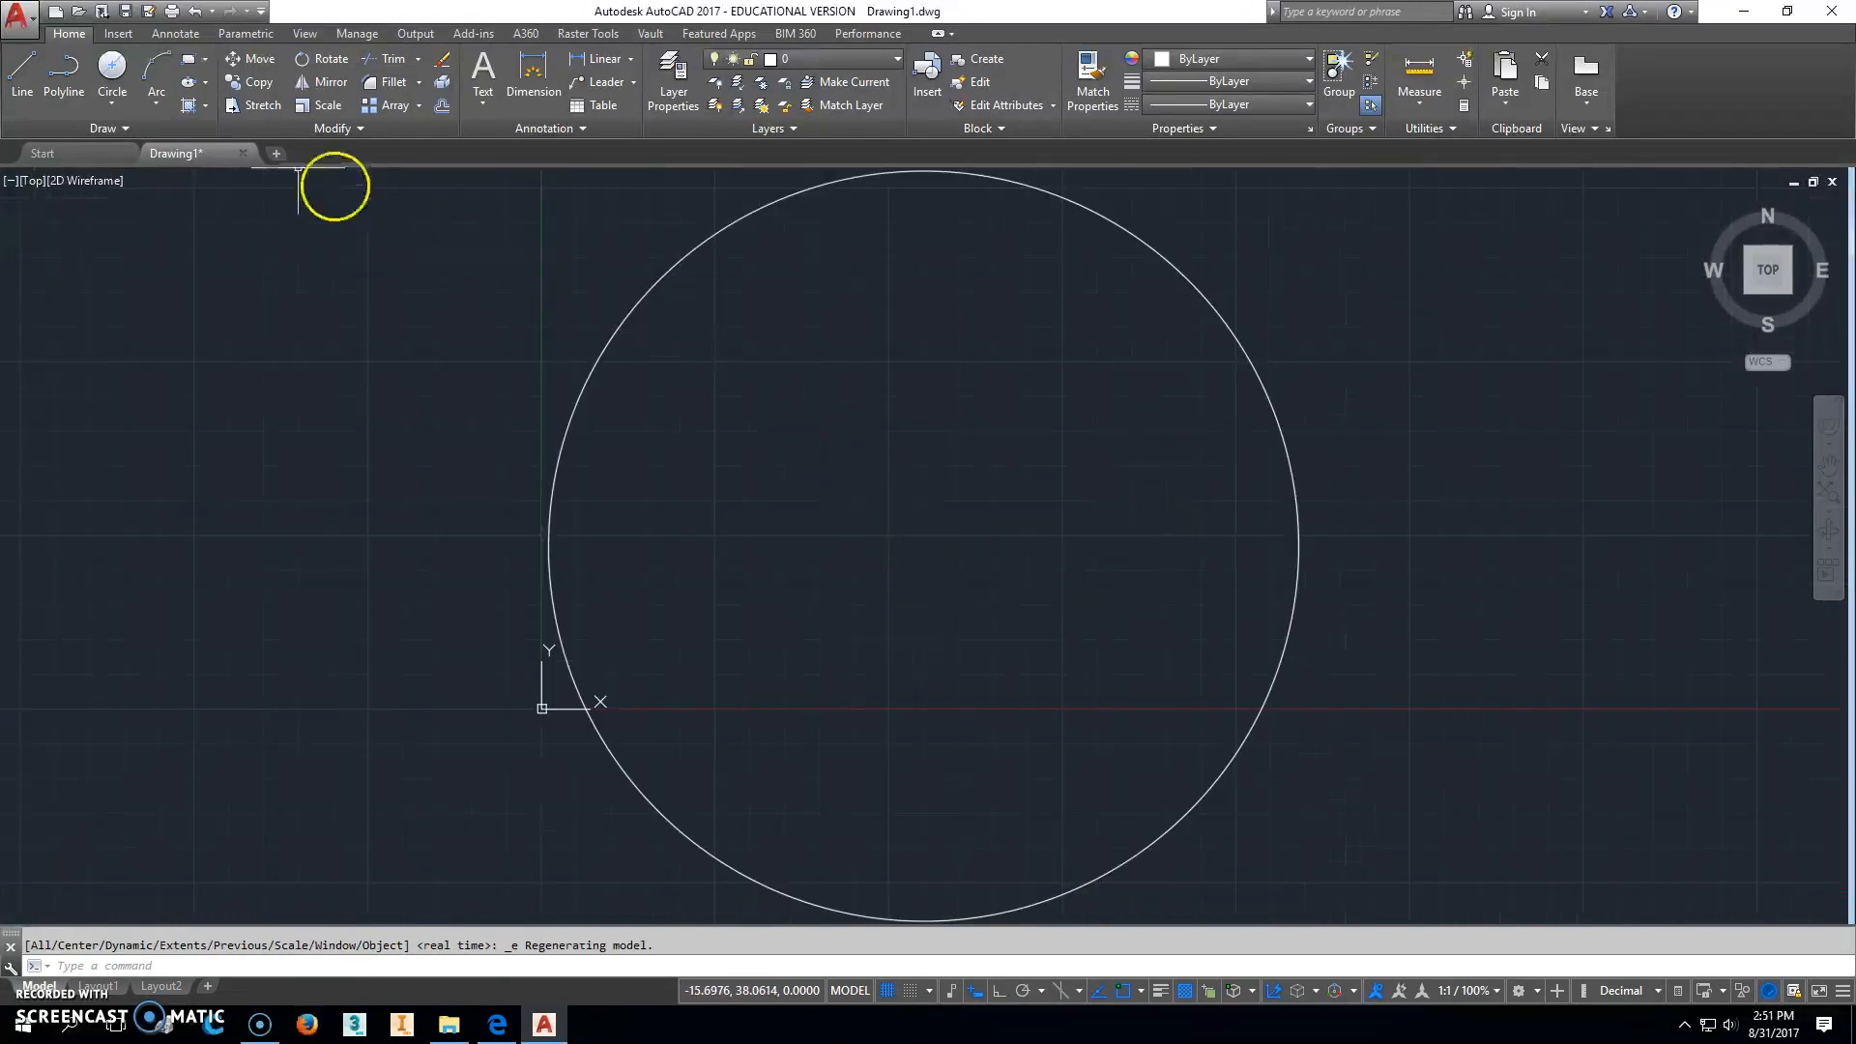
left_click(111, 91)
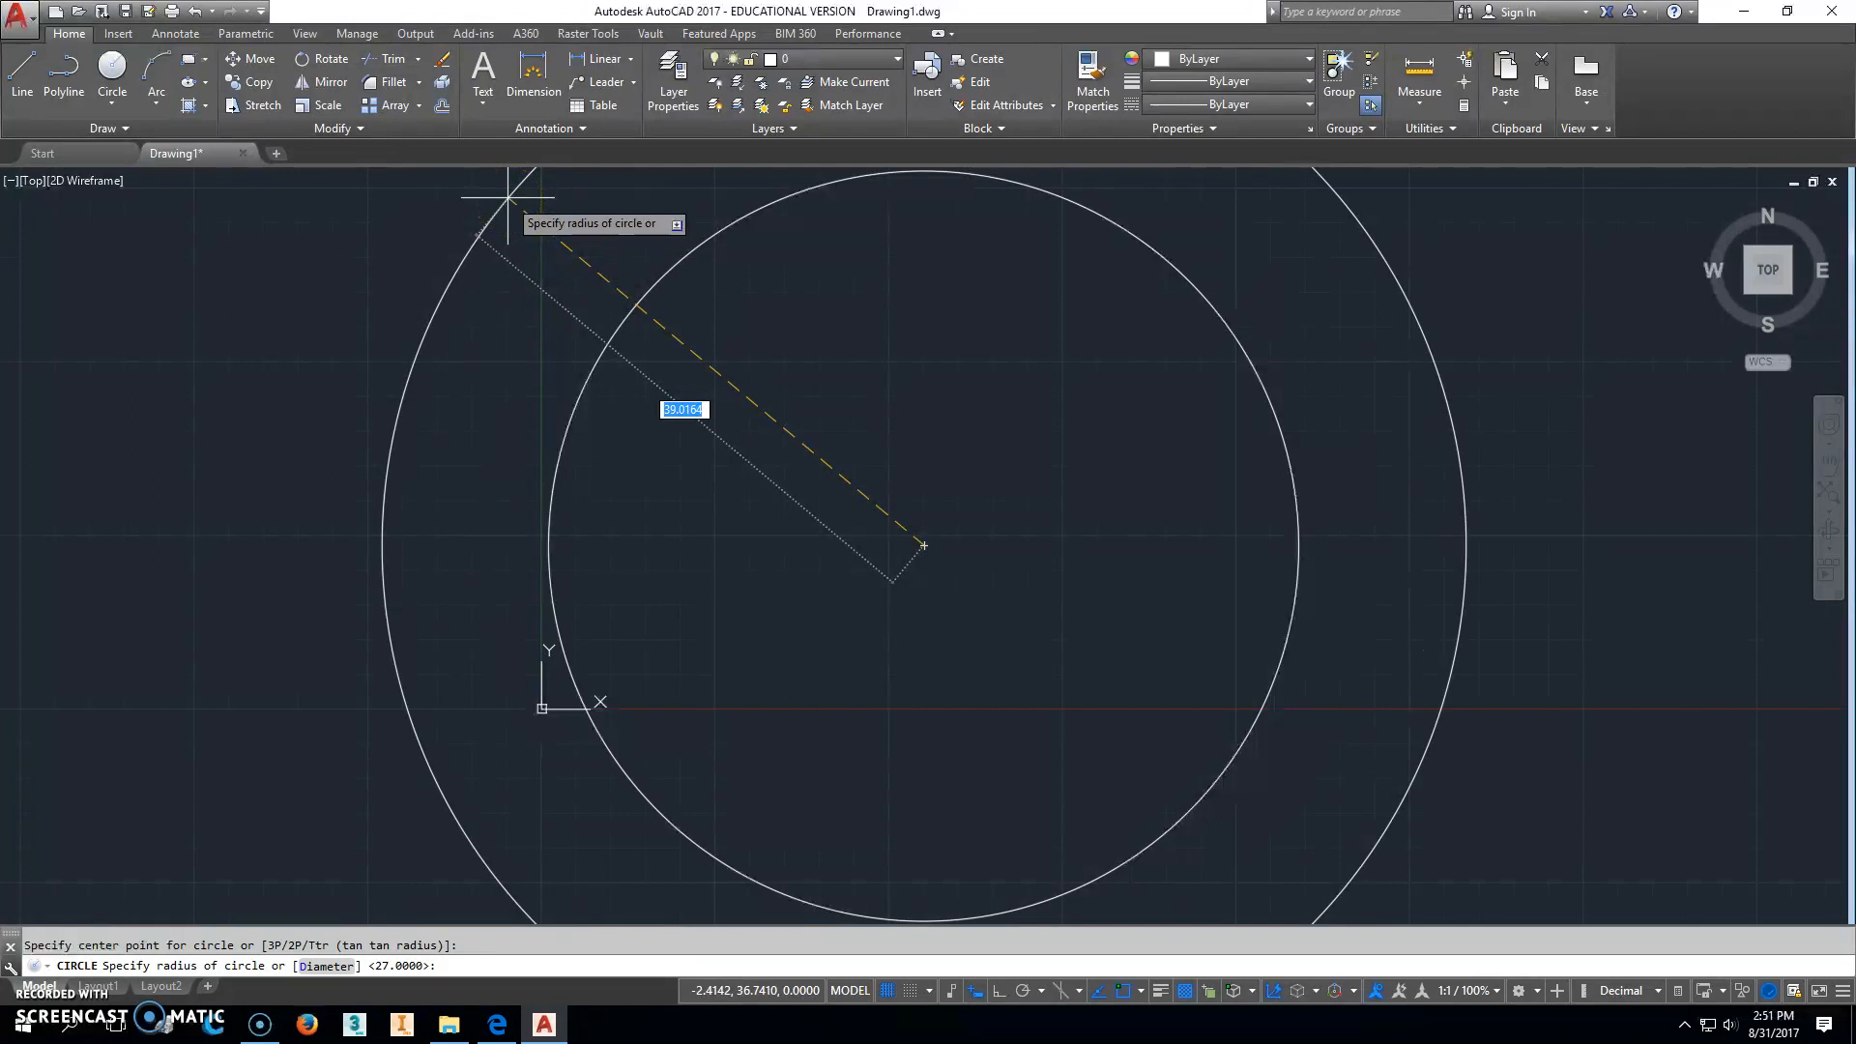
type("64")
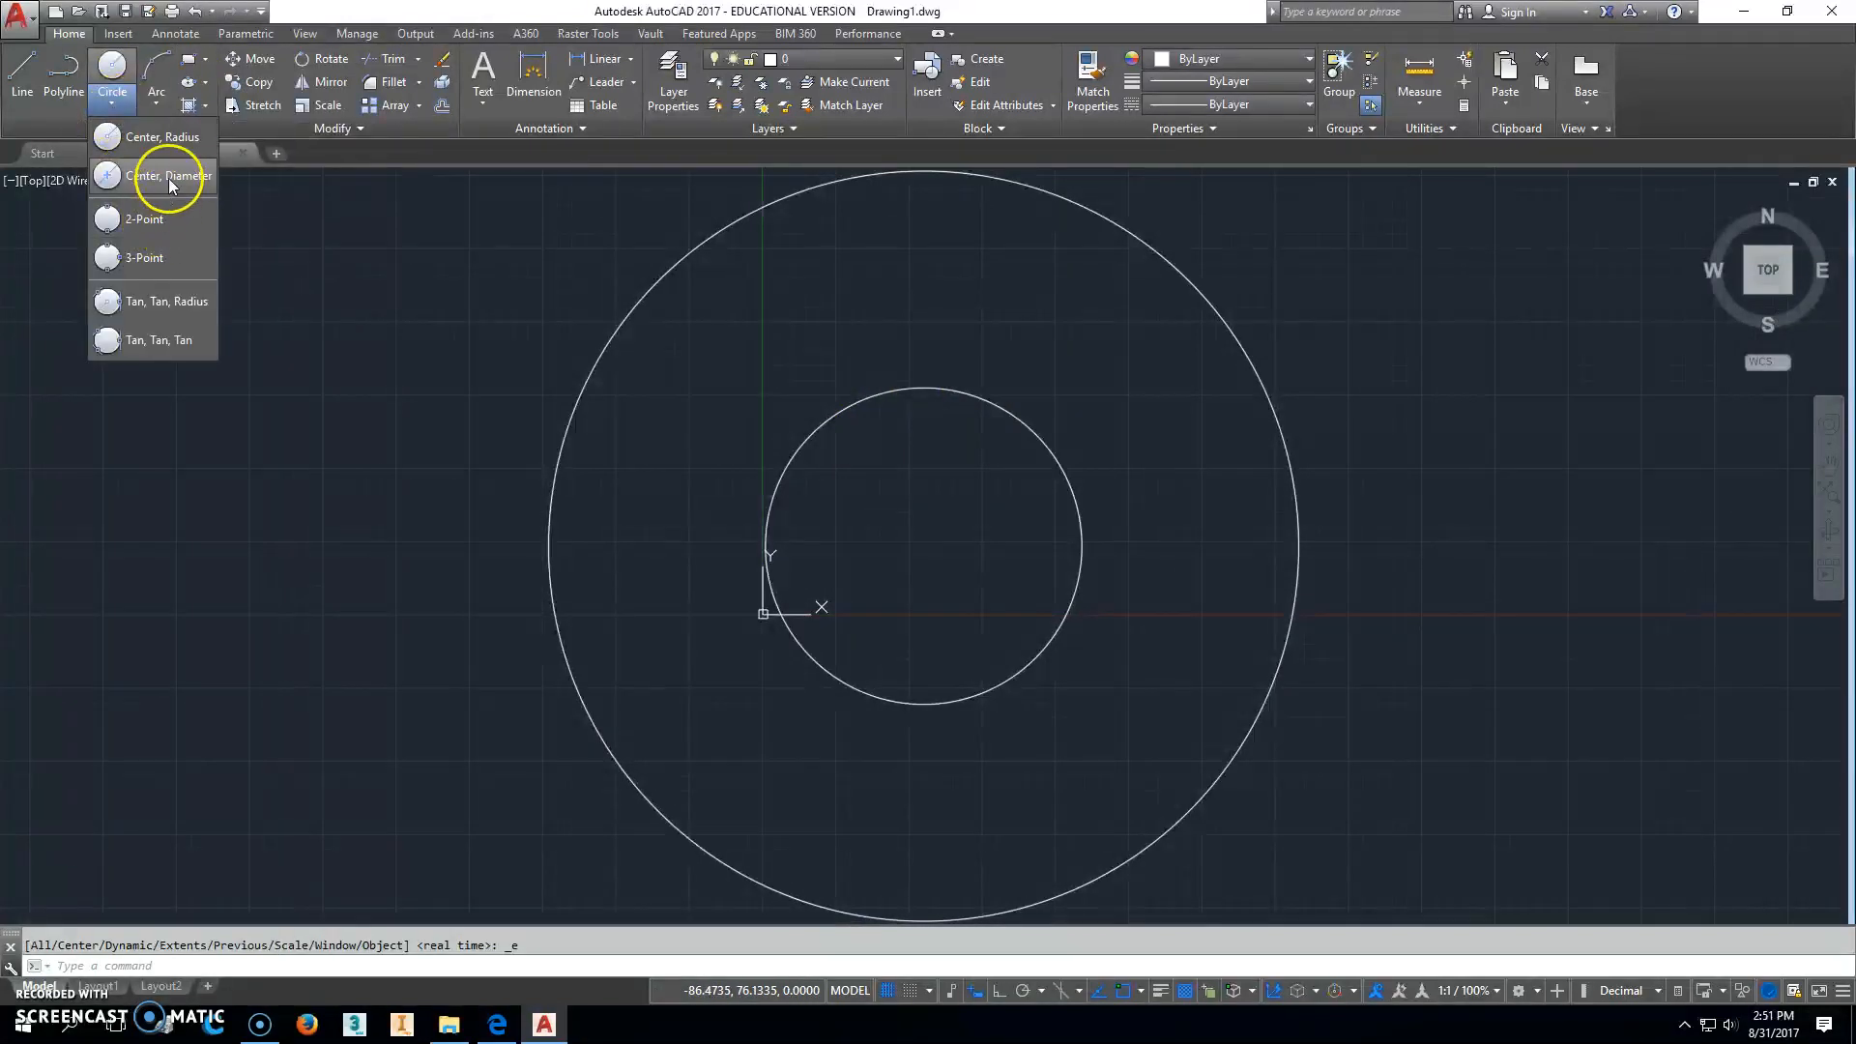
Step: Draw a Ø24 hole beside the main circle and copy it to the opposite side
left_click(164, 175)
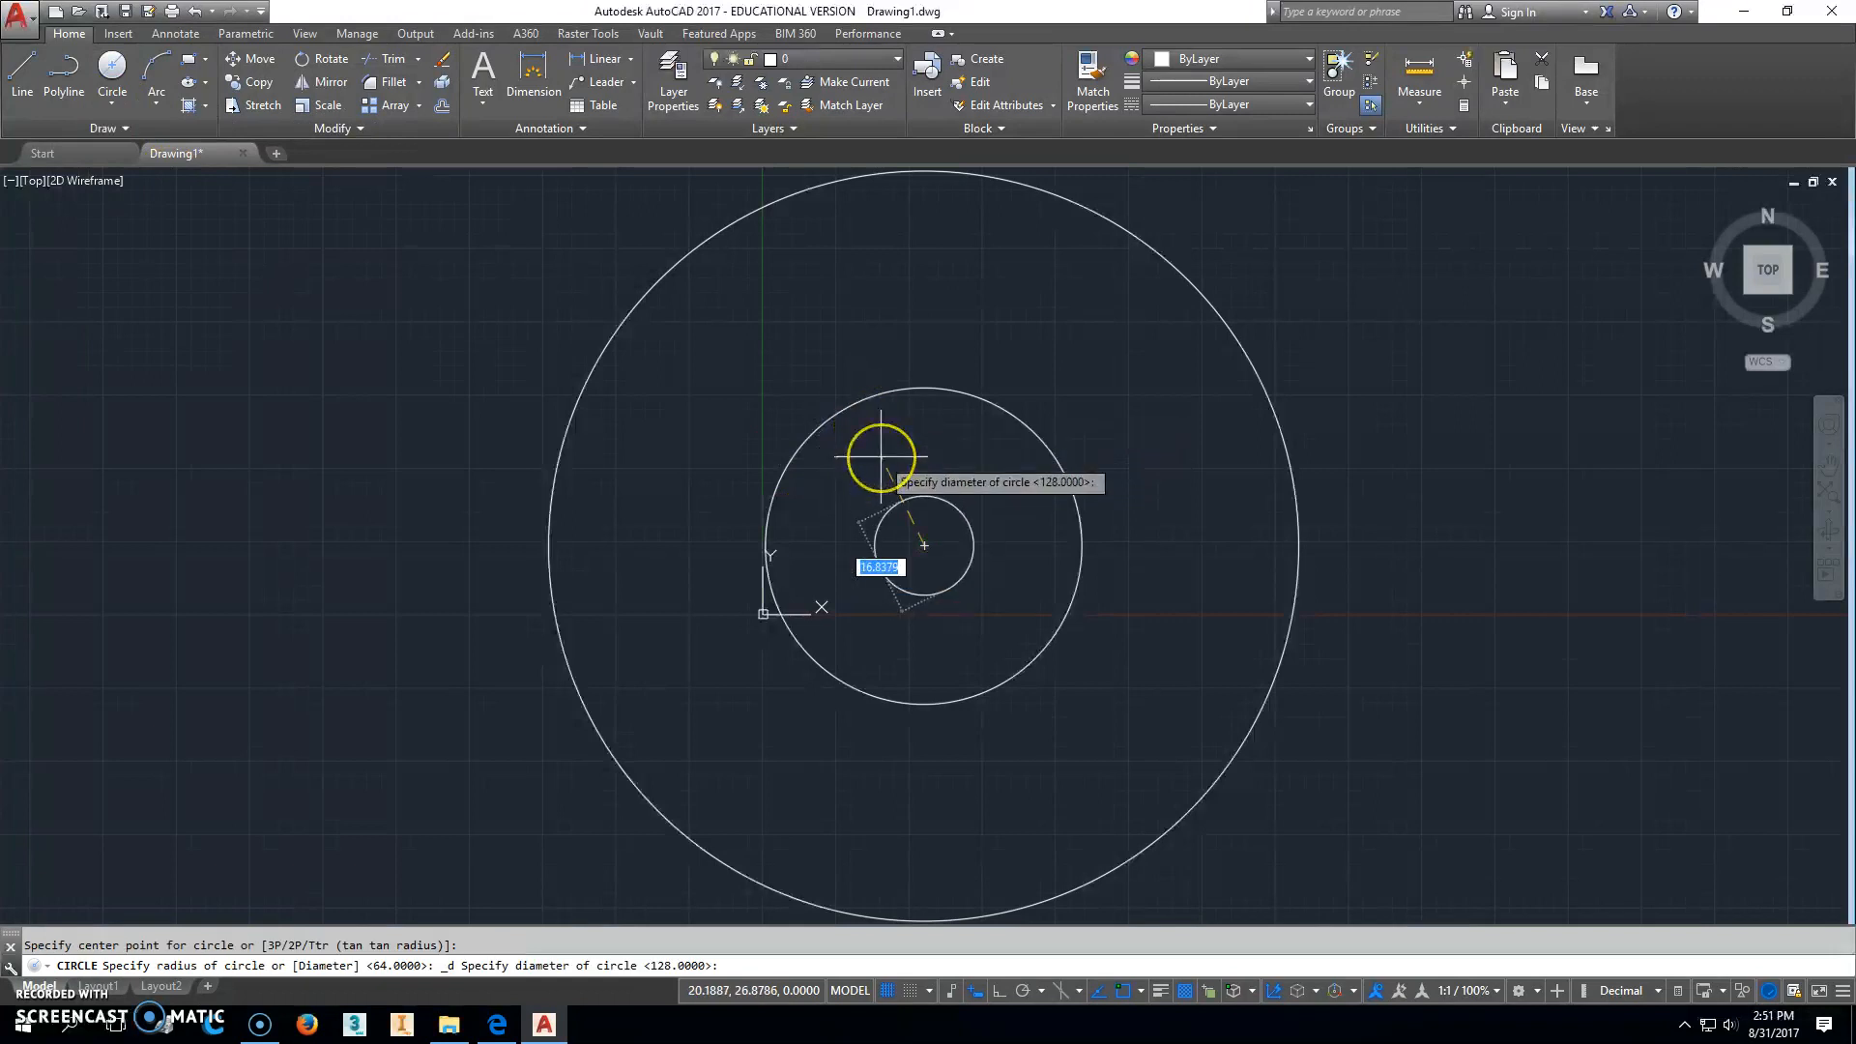
mouse_move(881, 456)
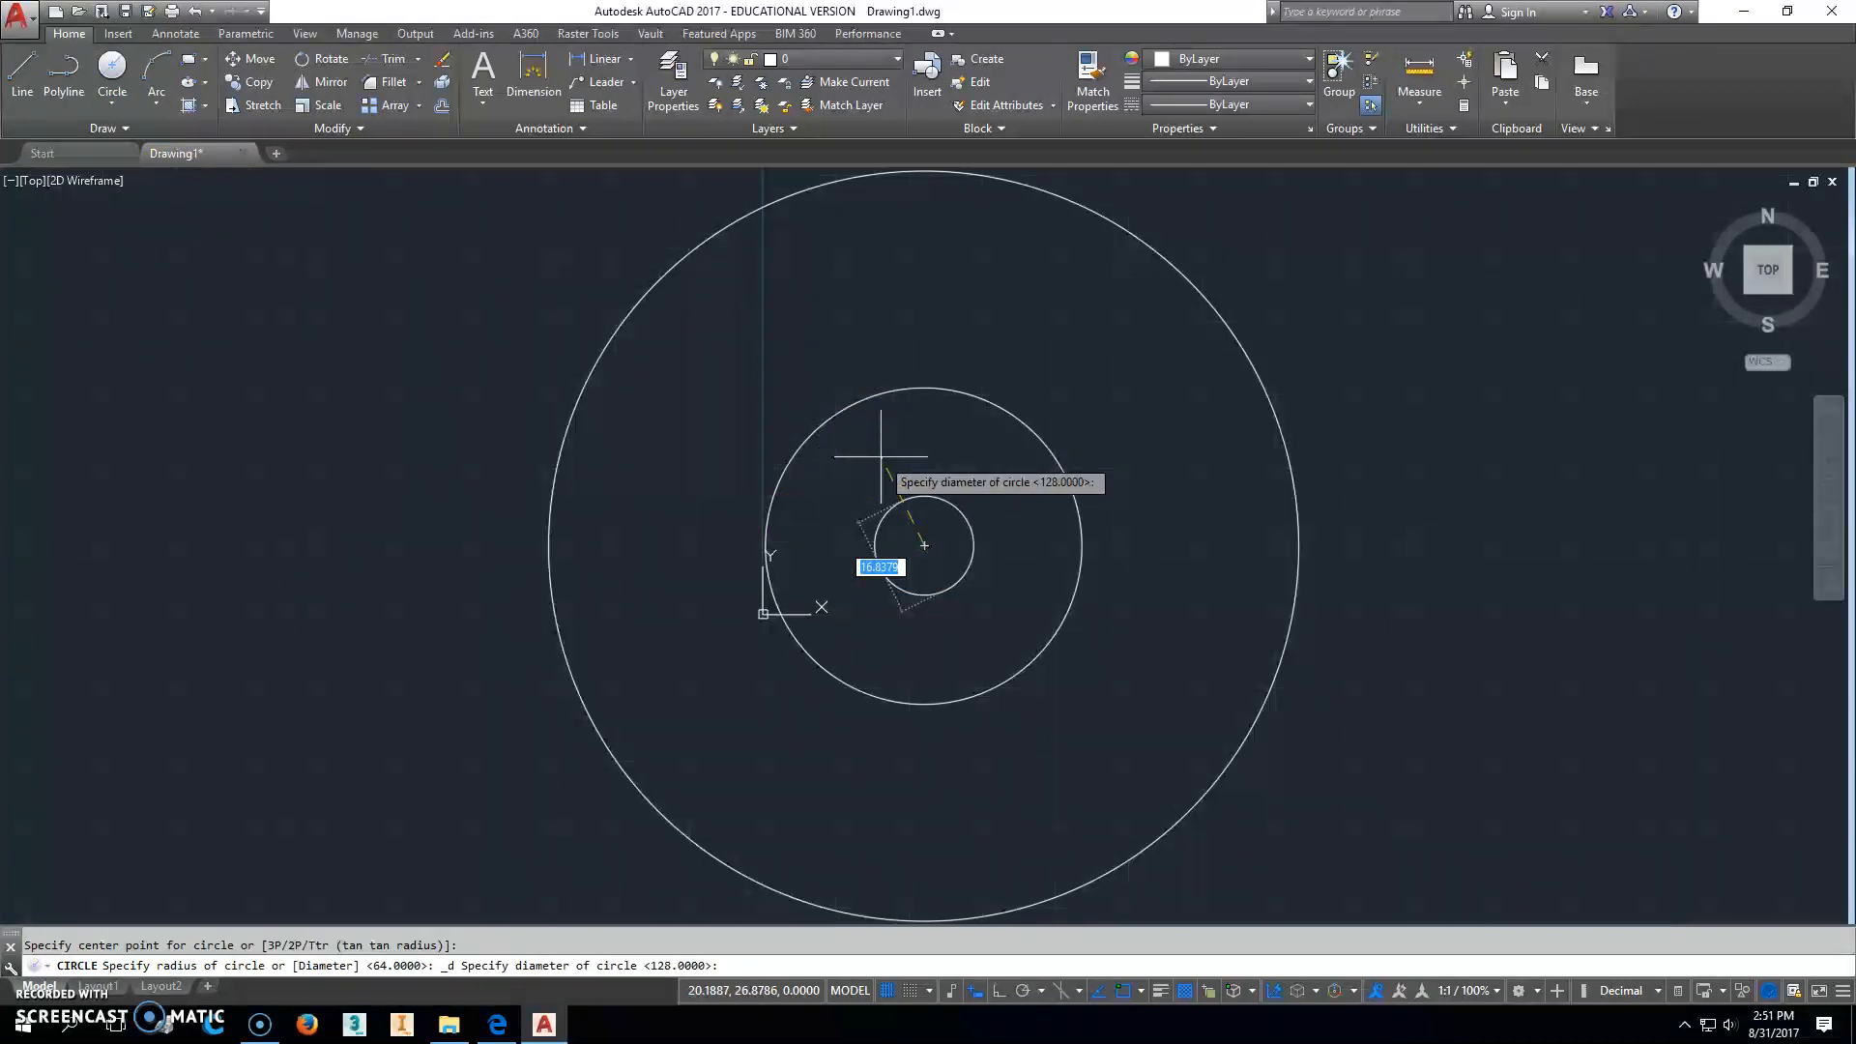
type("24")
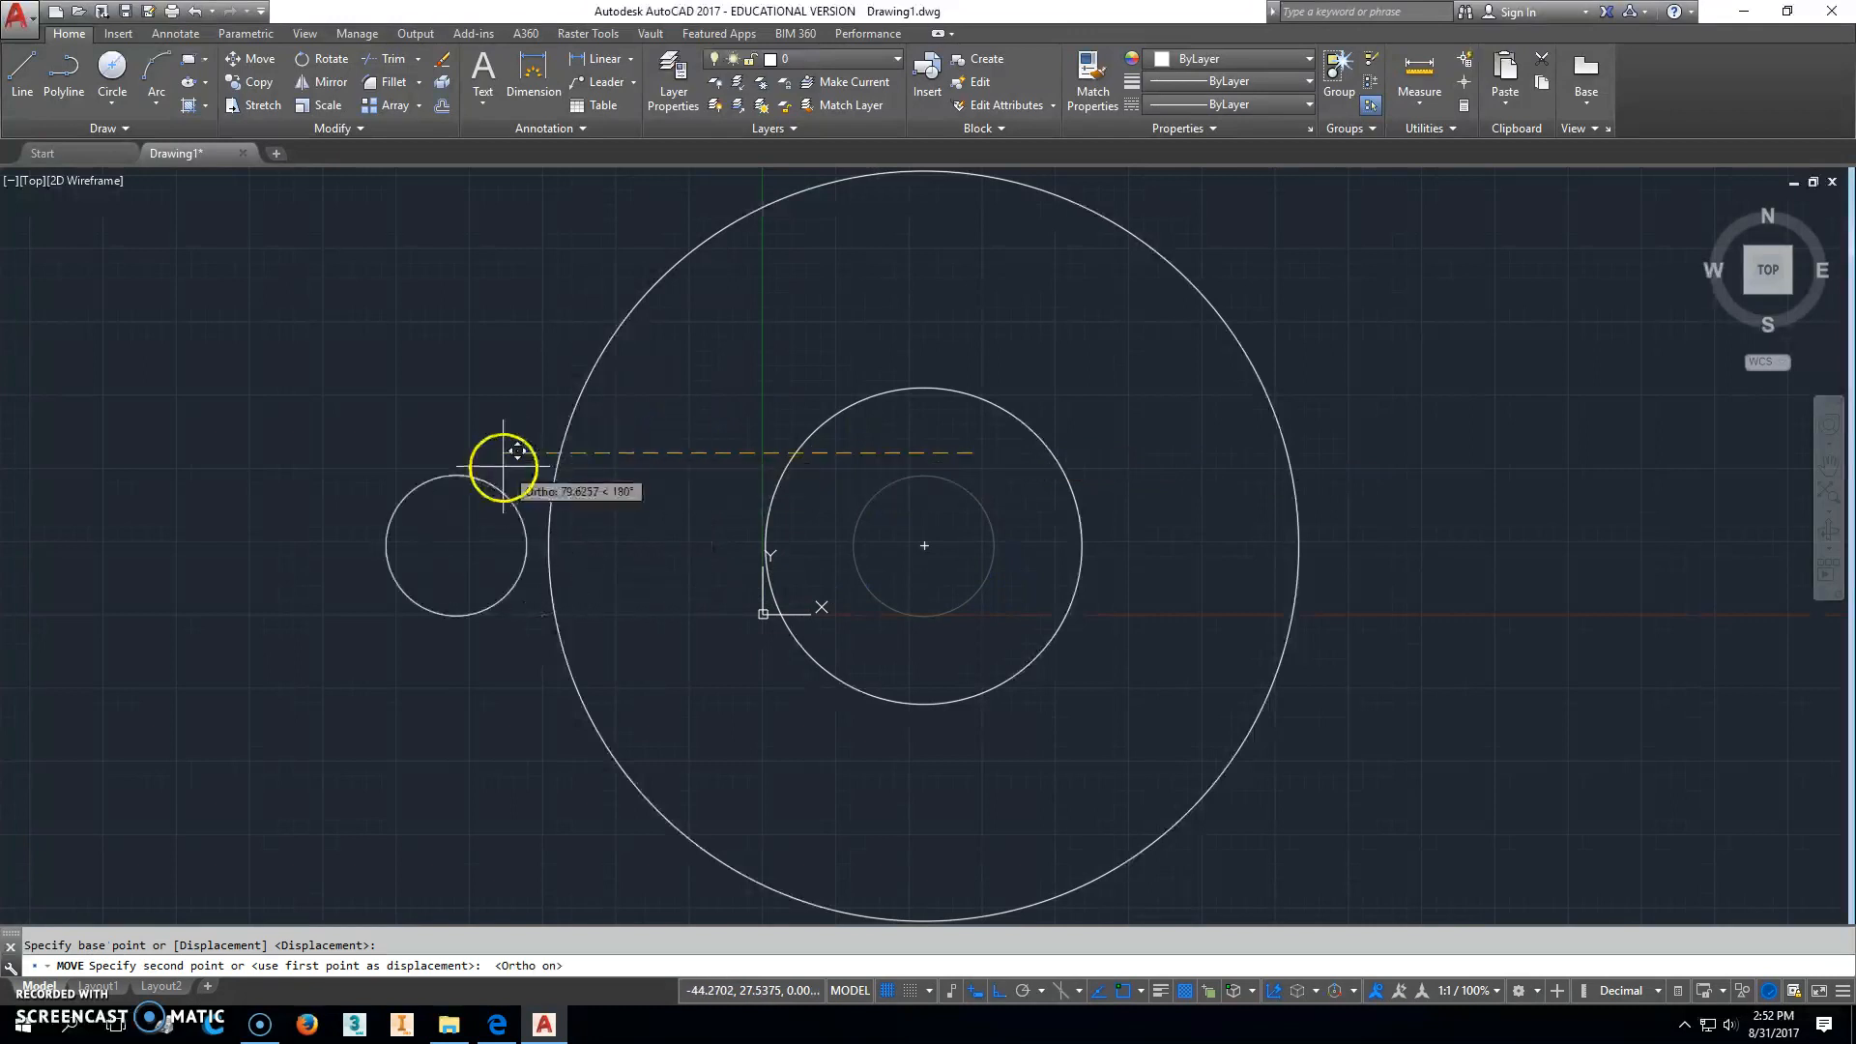
mouse_move(515, 456)
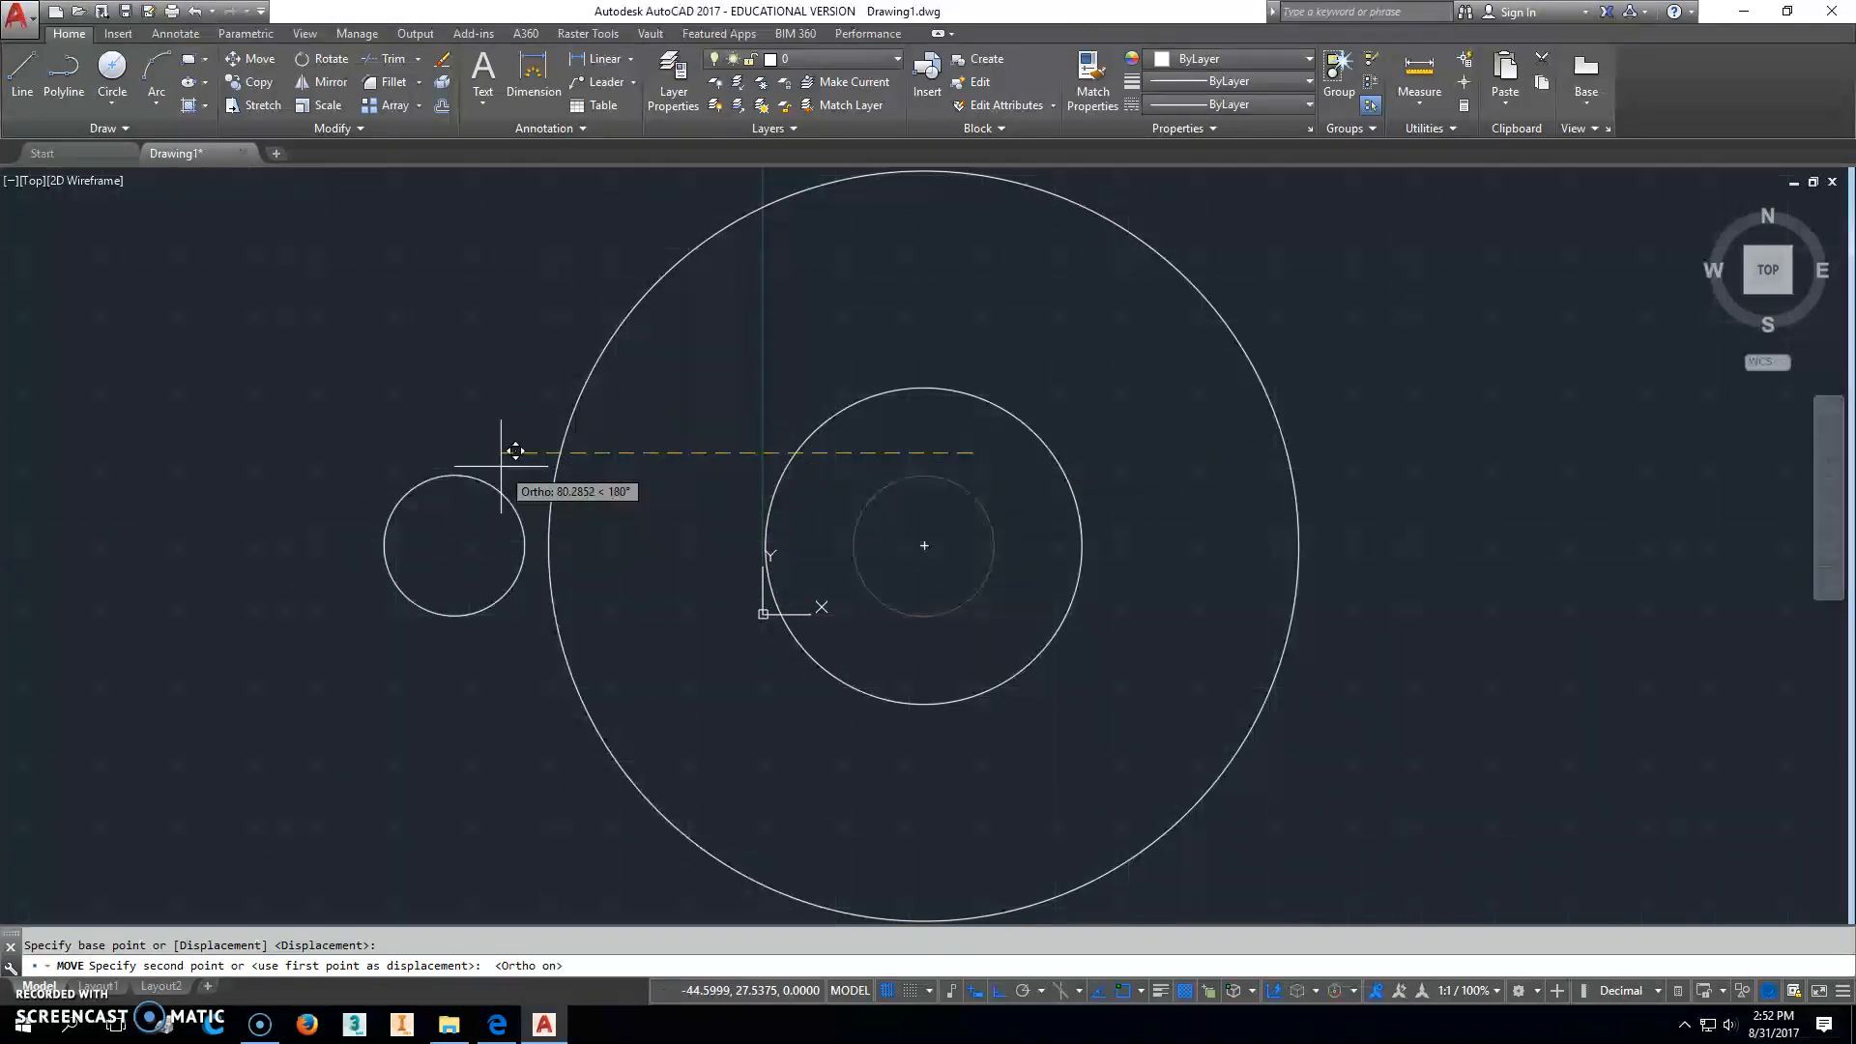
type("75")
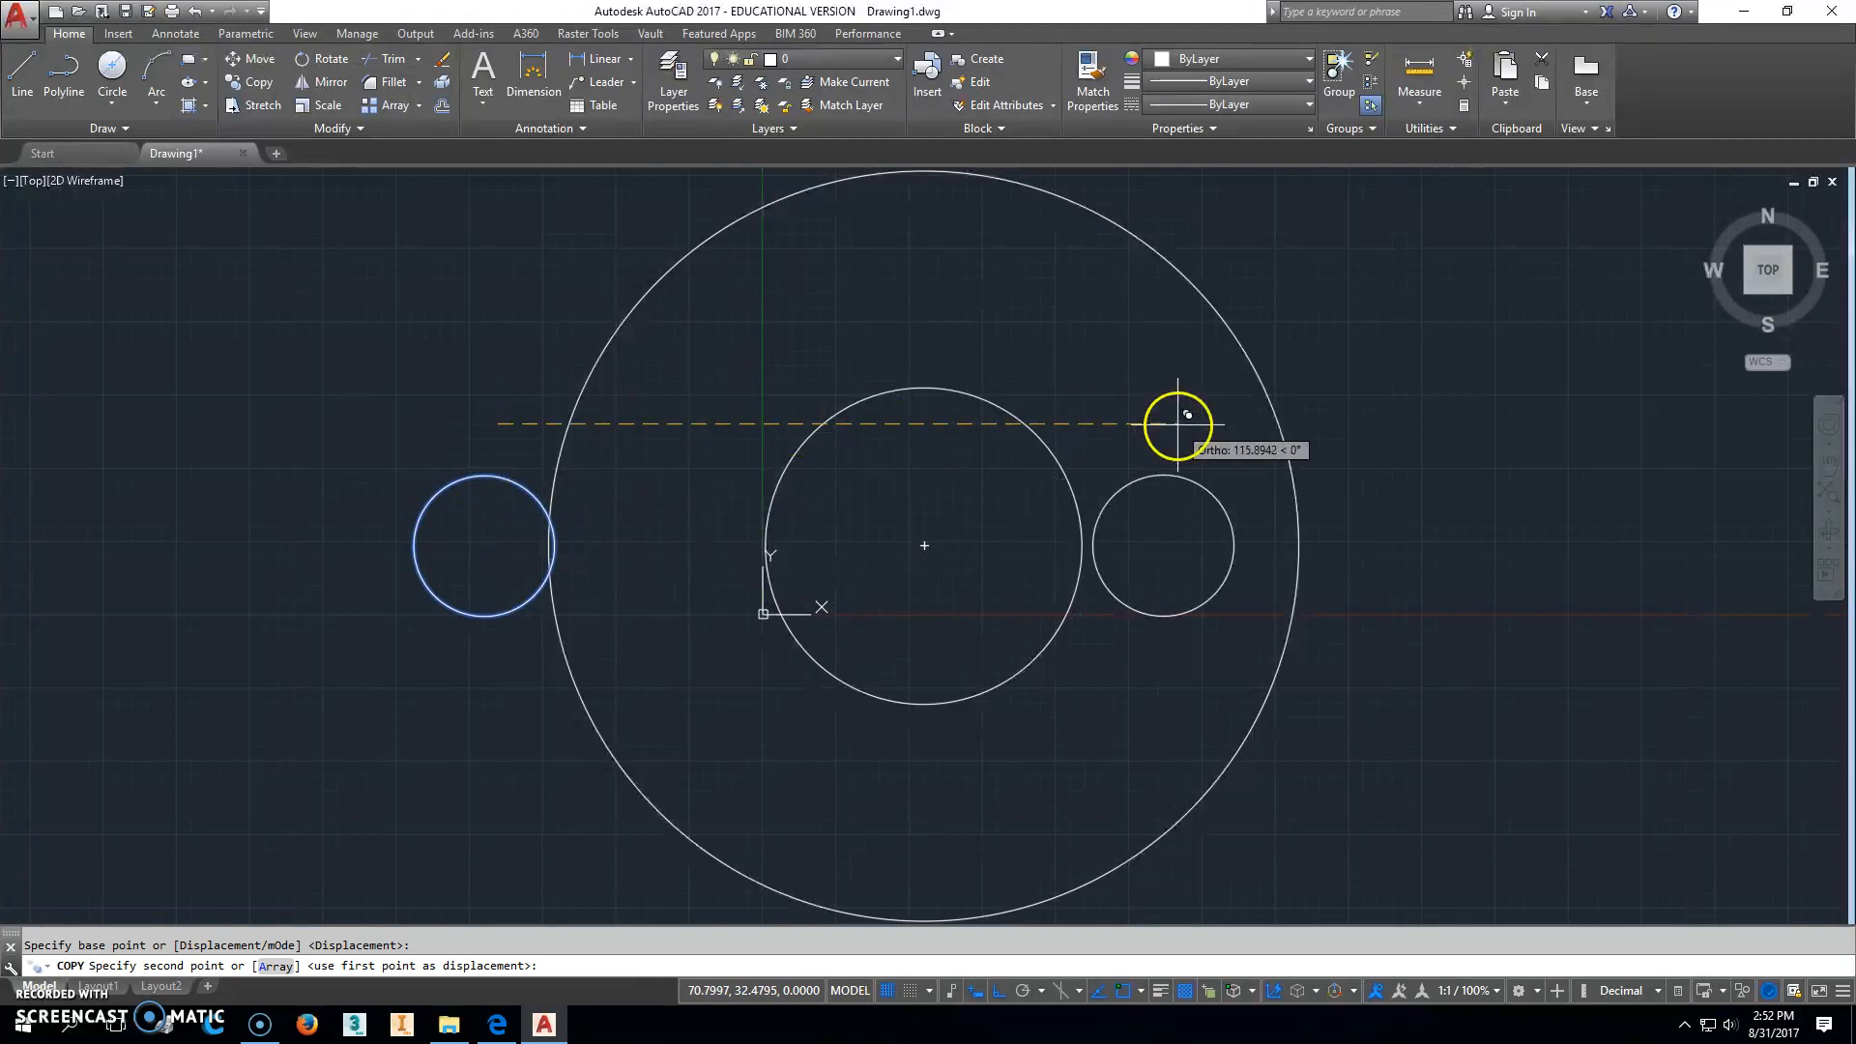
type("150")
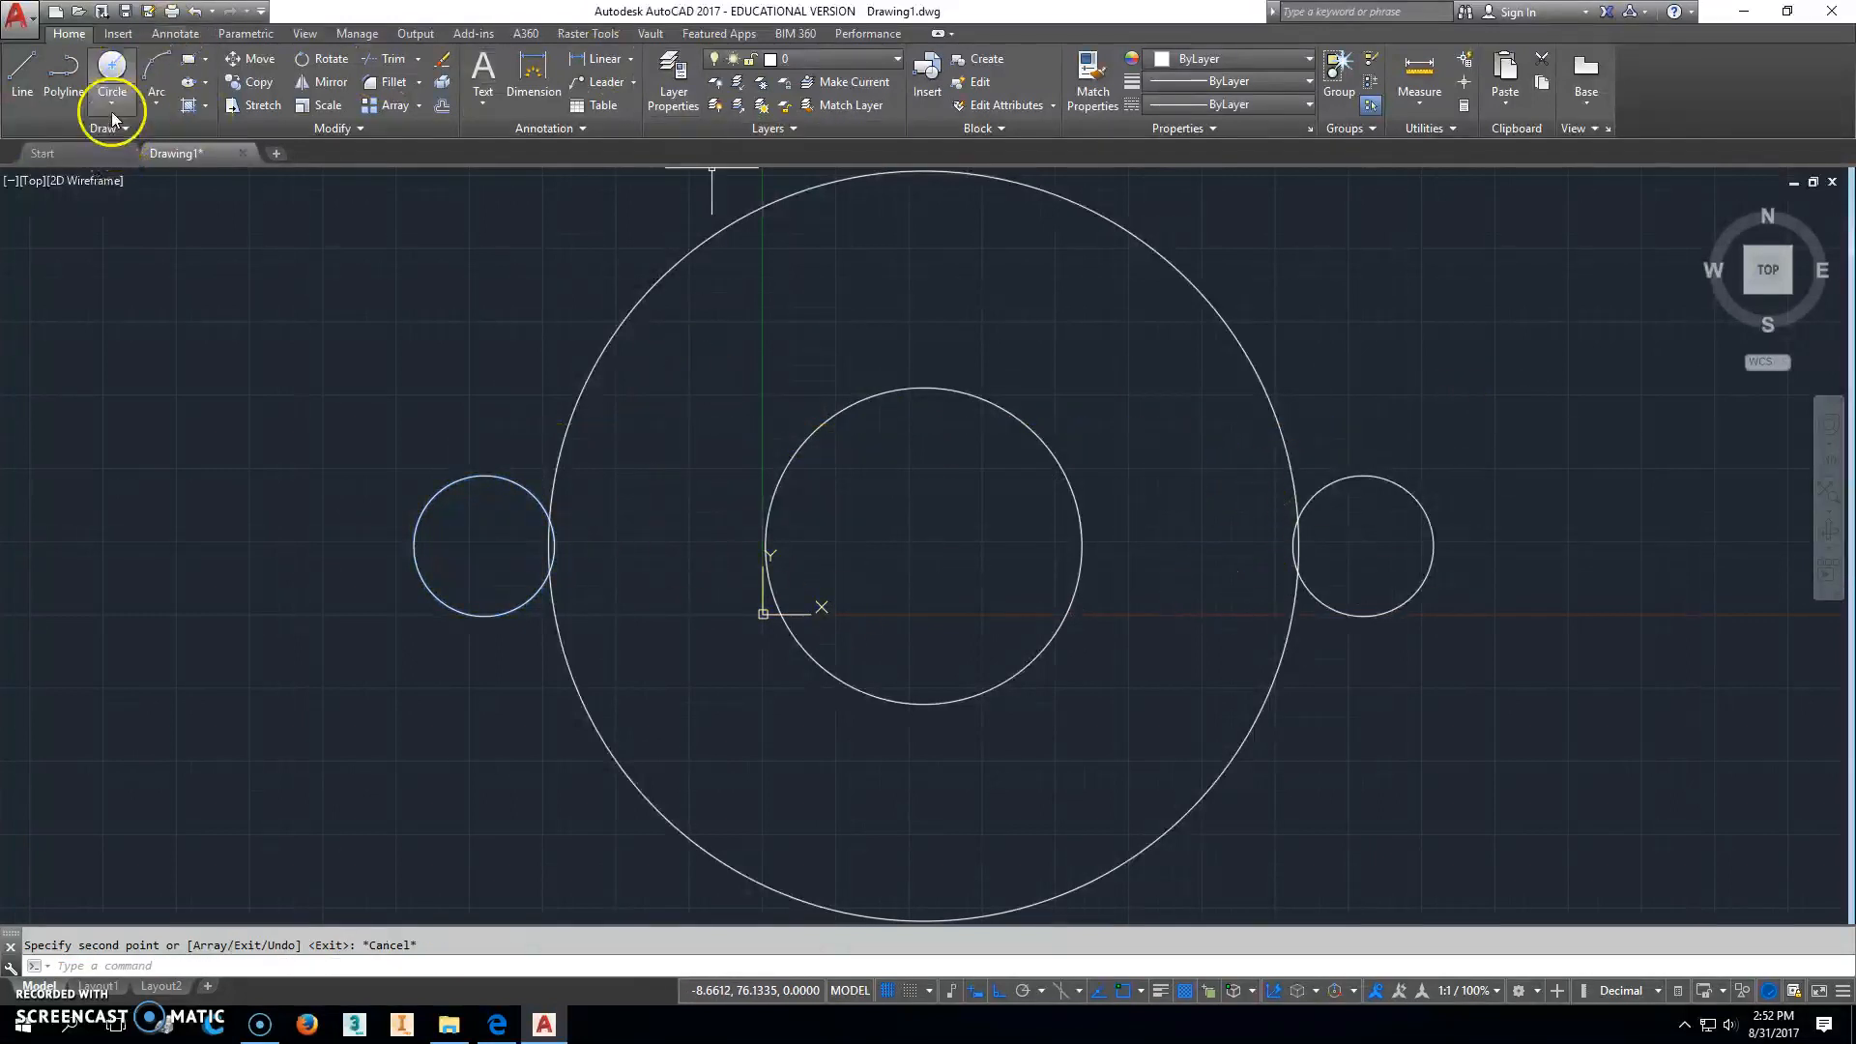
Step: Draw a larger circle around the left hole and copy it onto the right hole
left_click(111, 93)
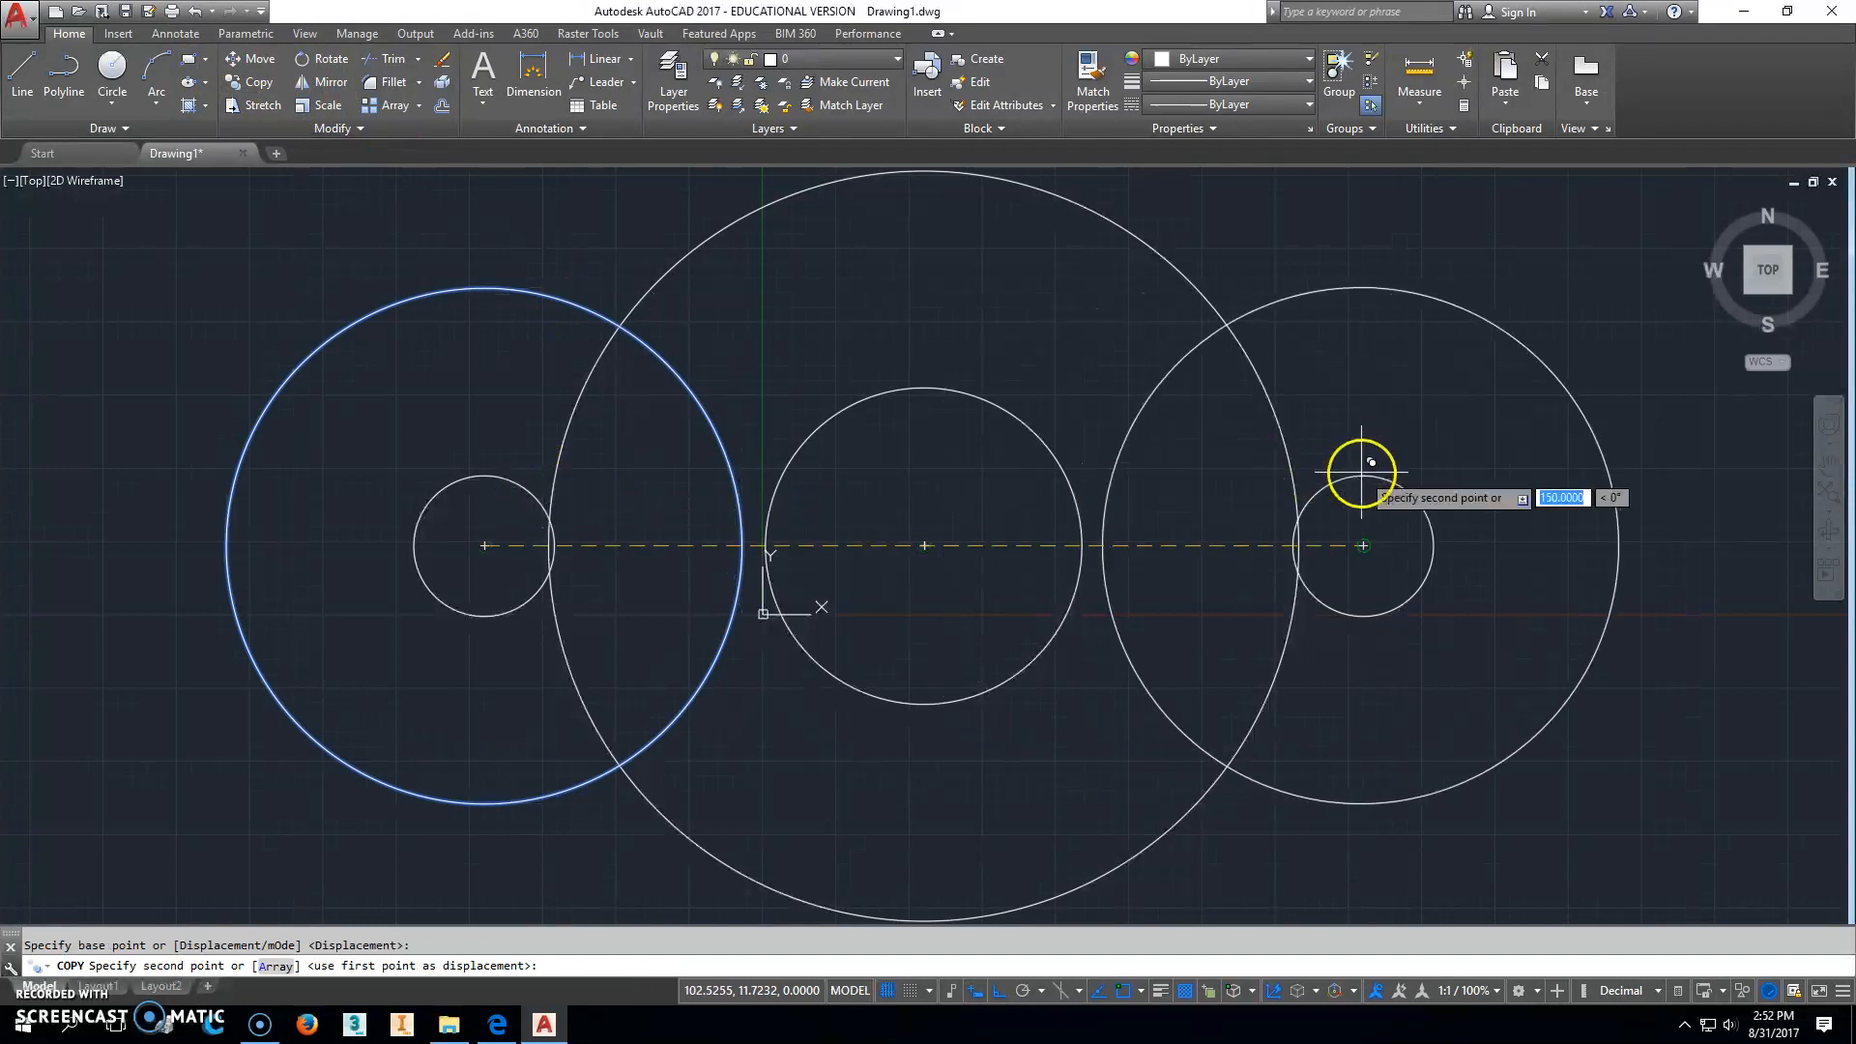
key("Escape")
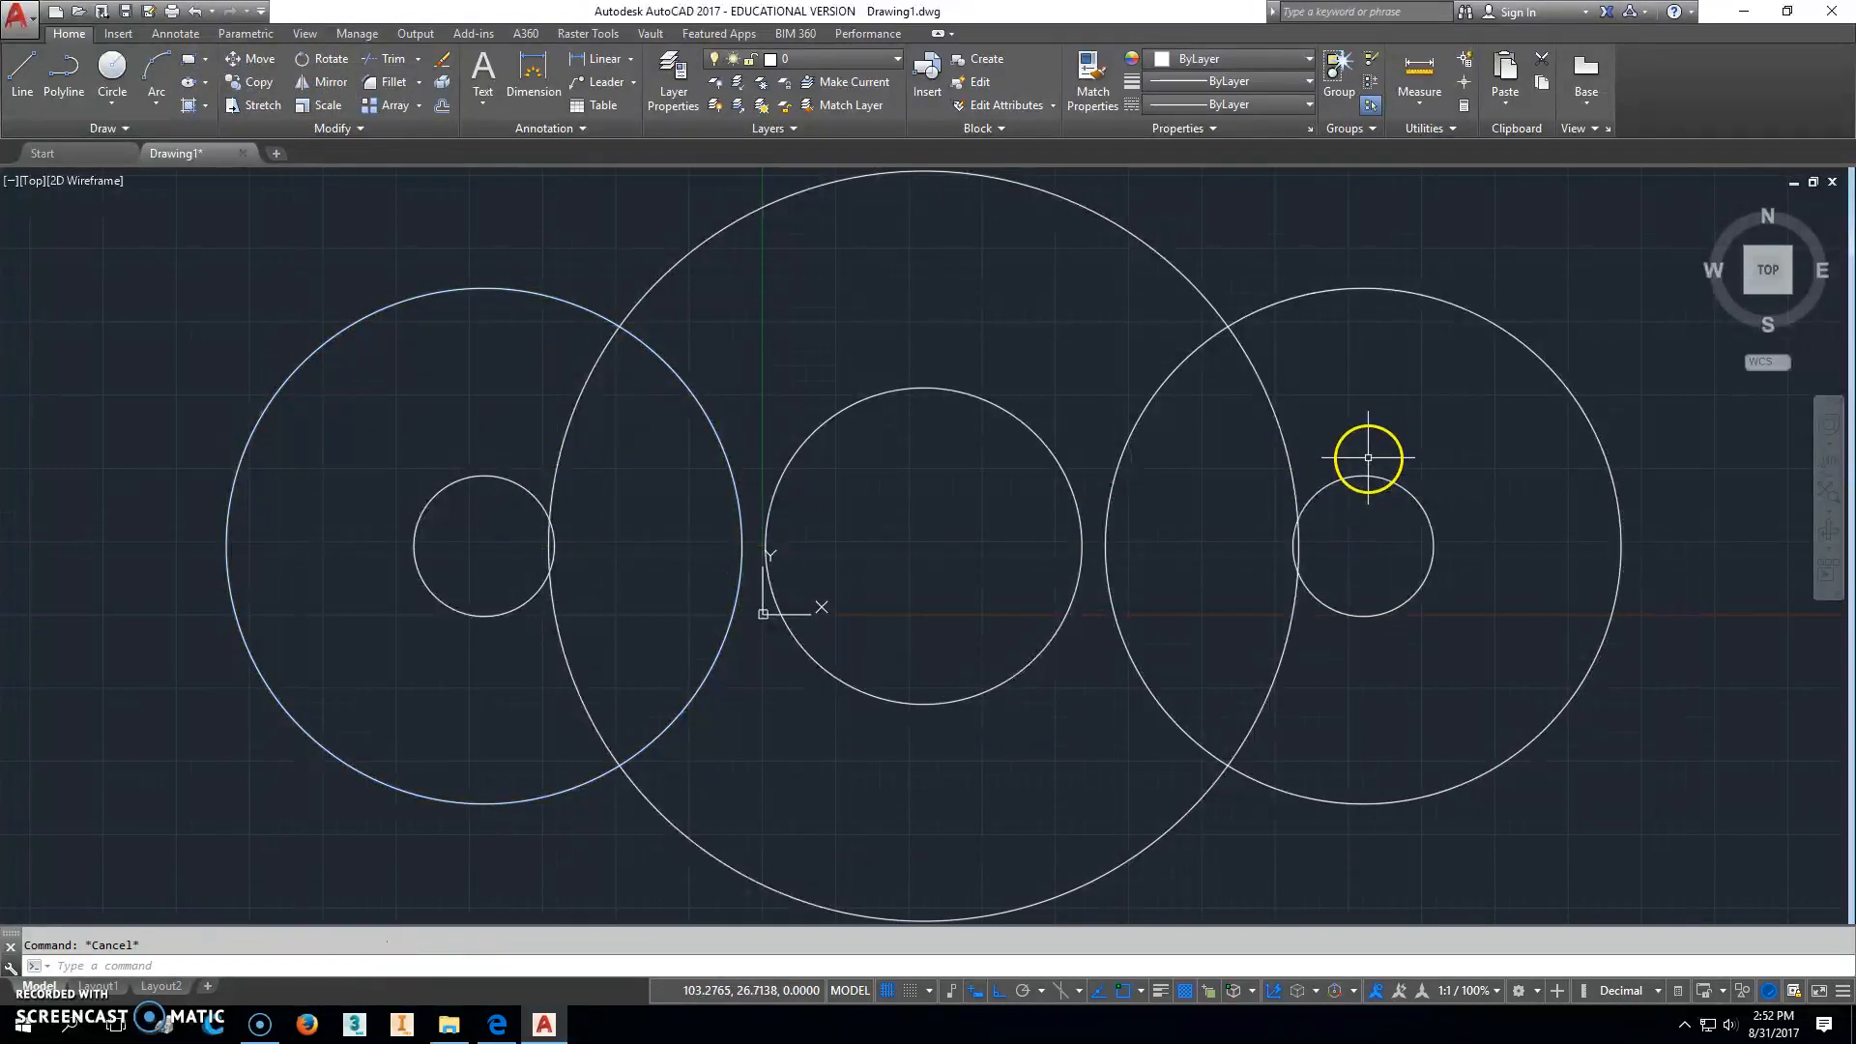
left_click(21, 78)
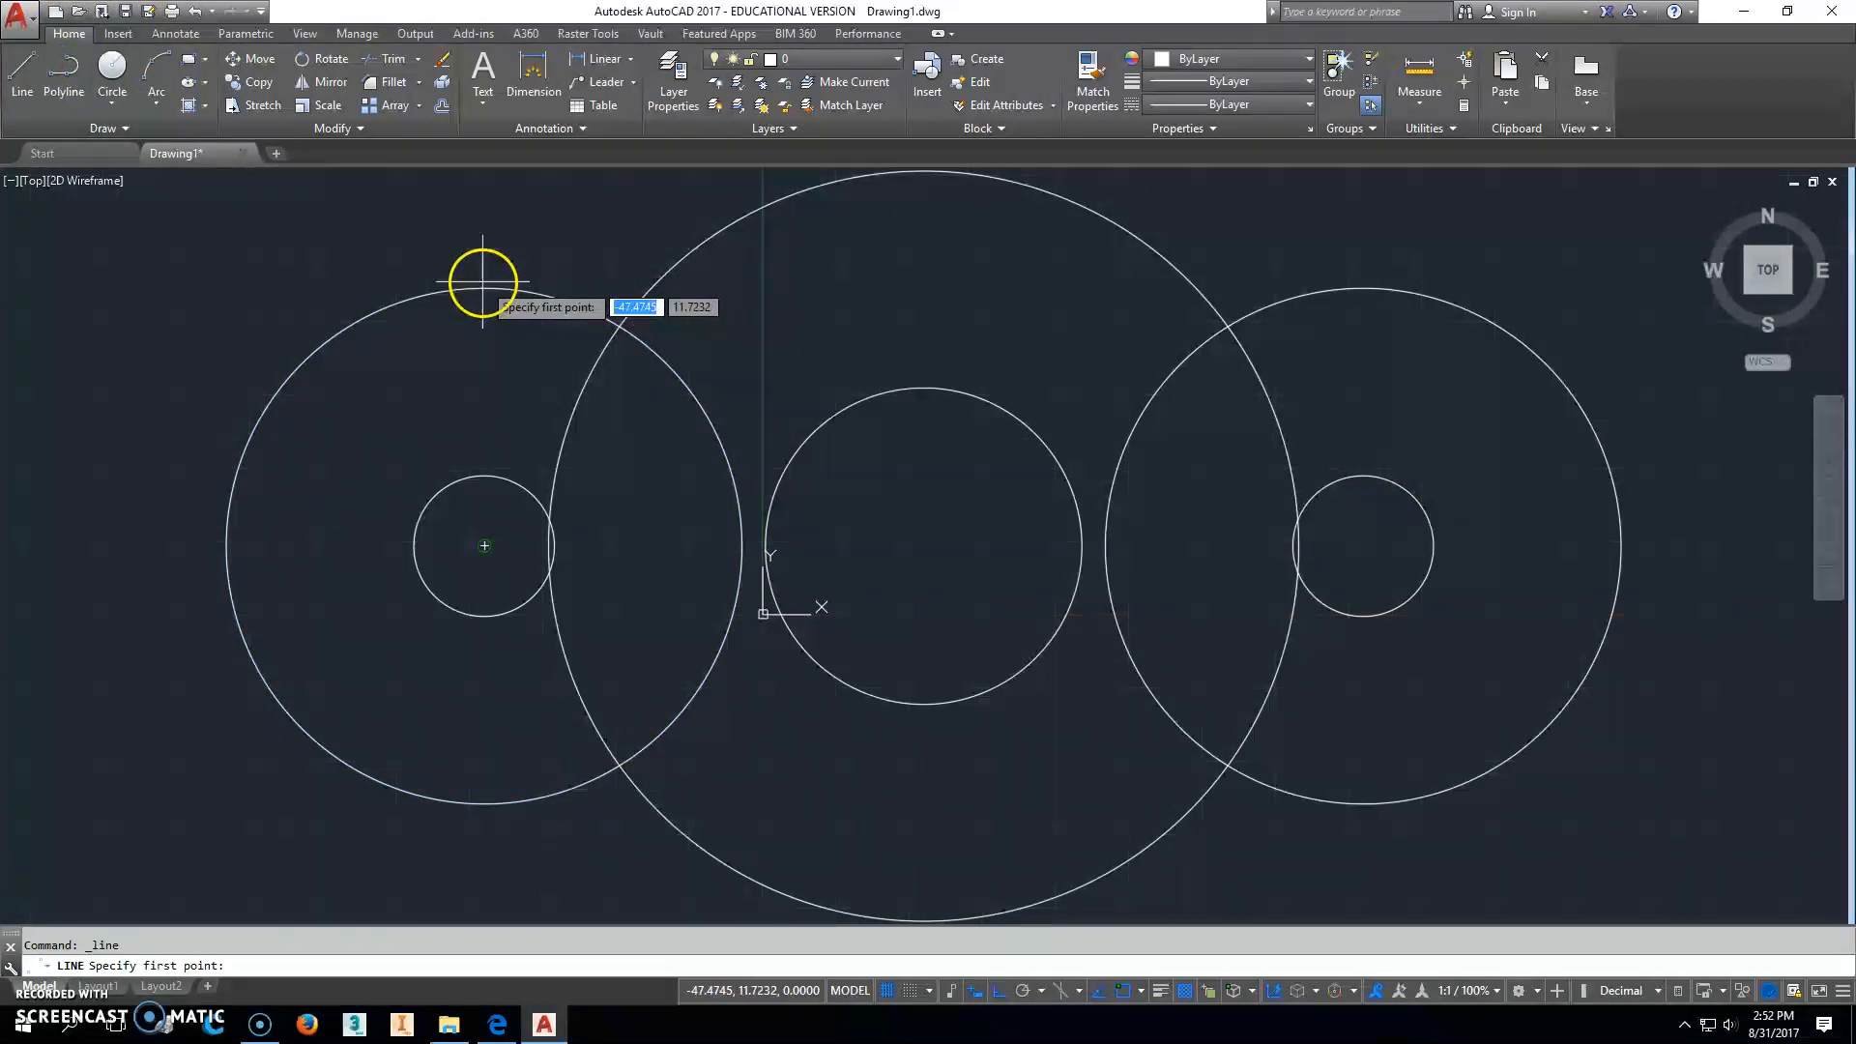
Step: Draw quadrant-snapped lines joining the tops and bottoms of both outer circles
right_click(482, 280)
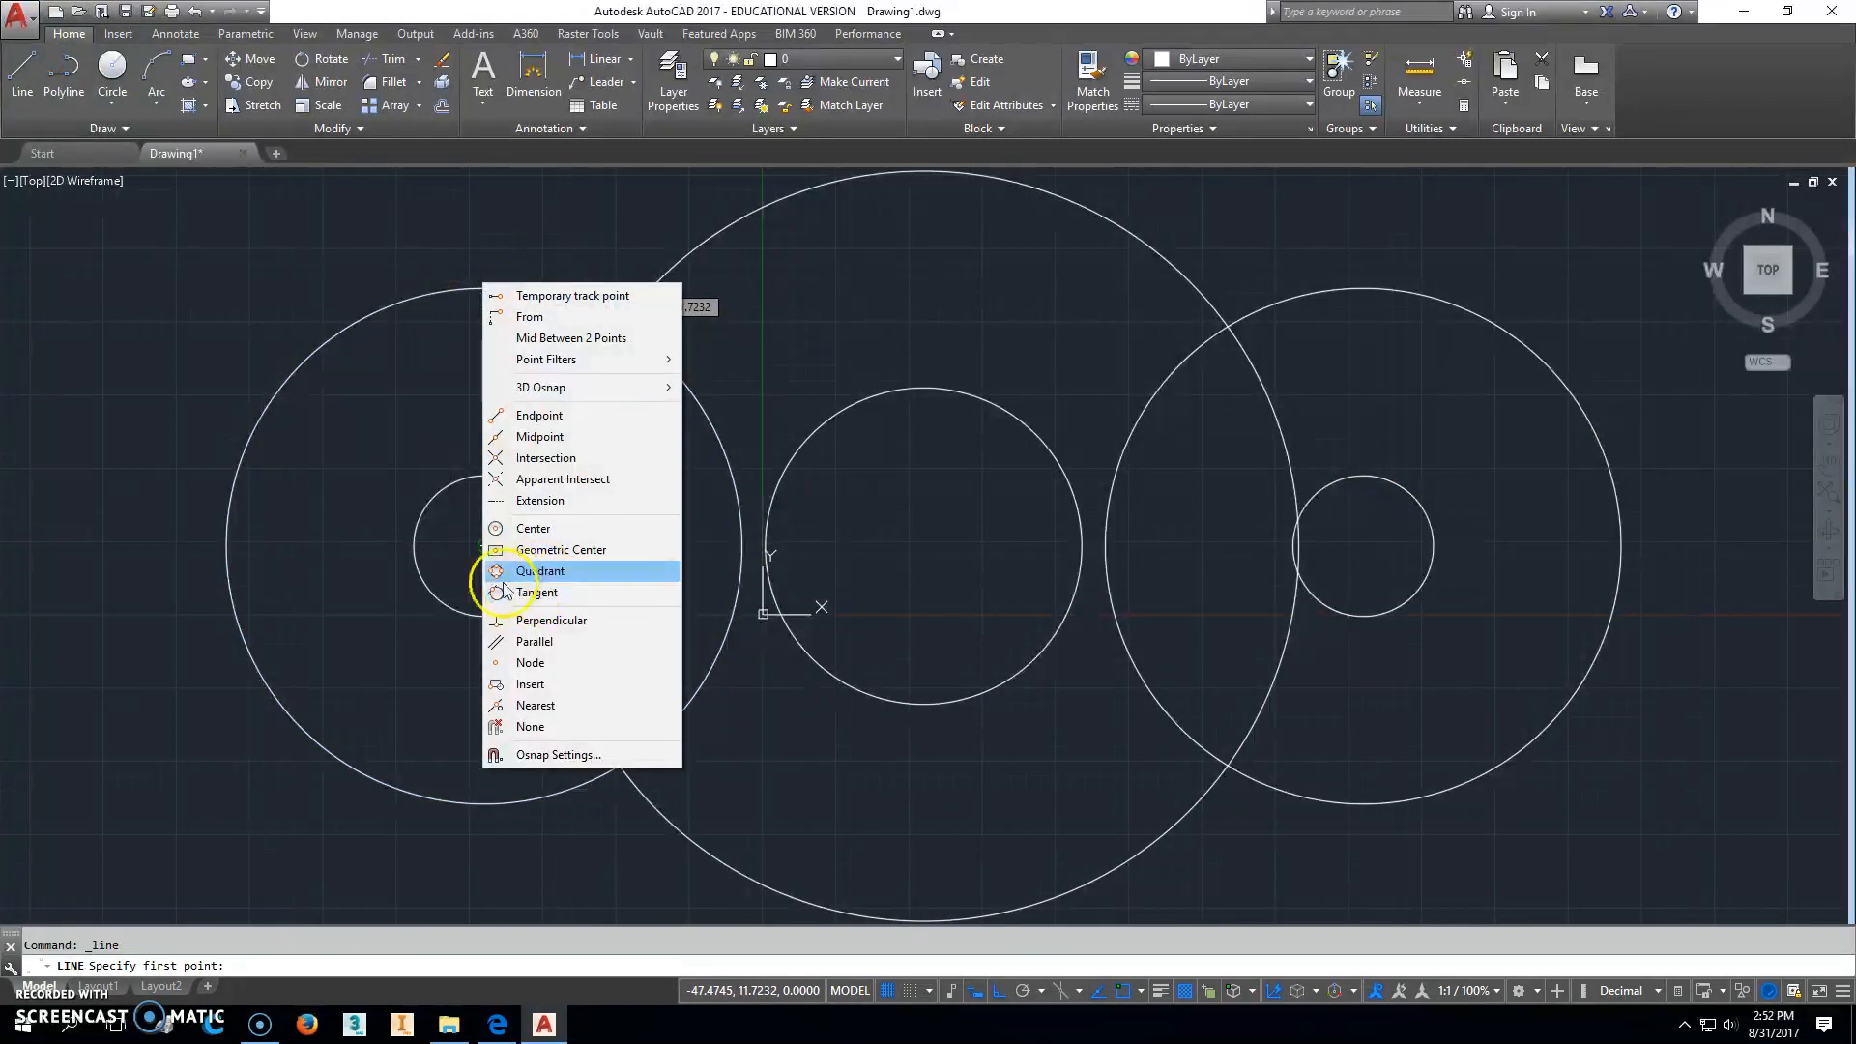
left_click(542, 571)
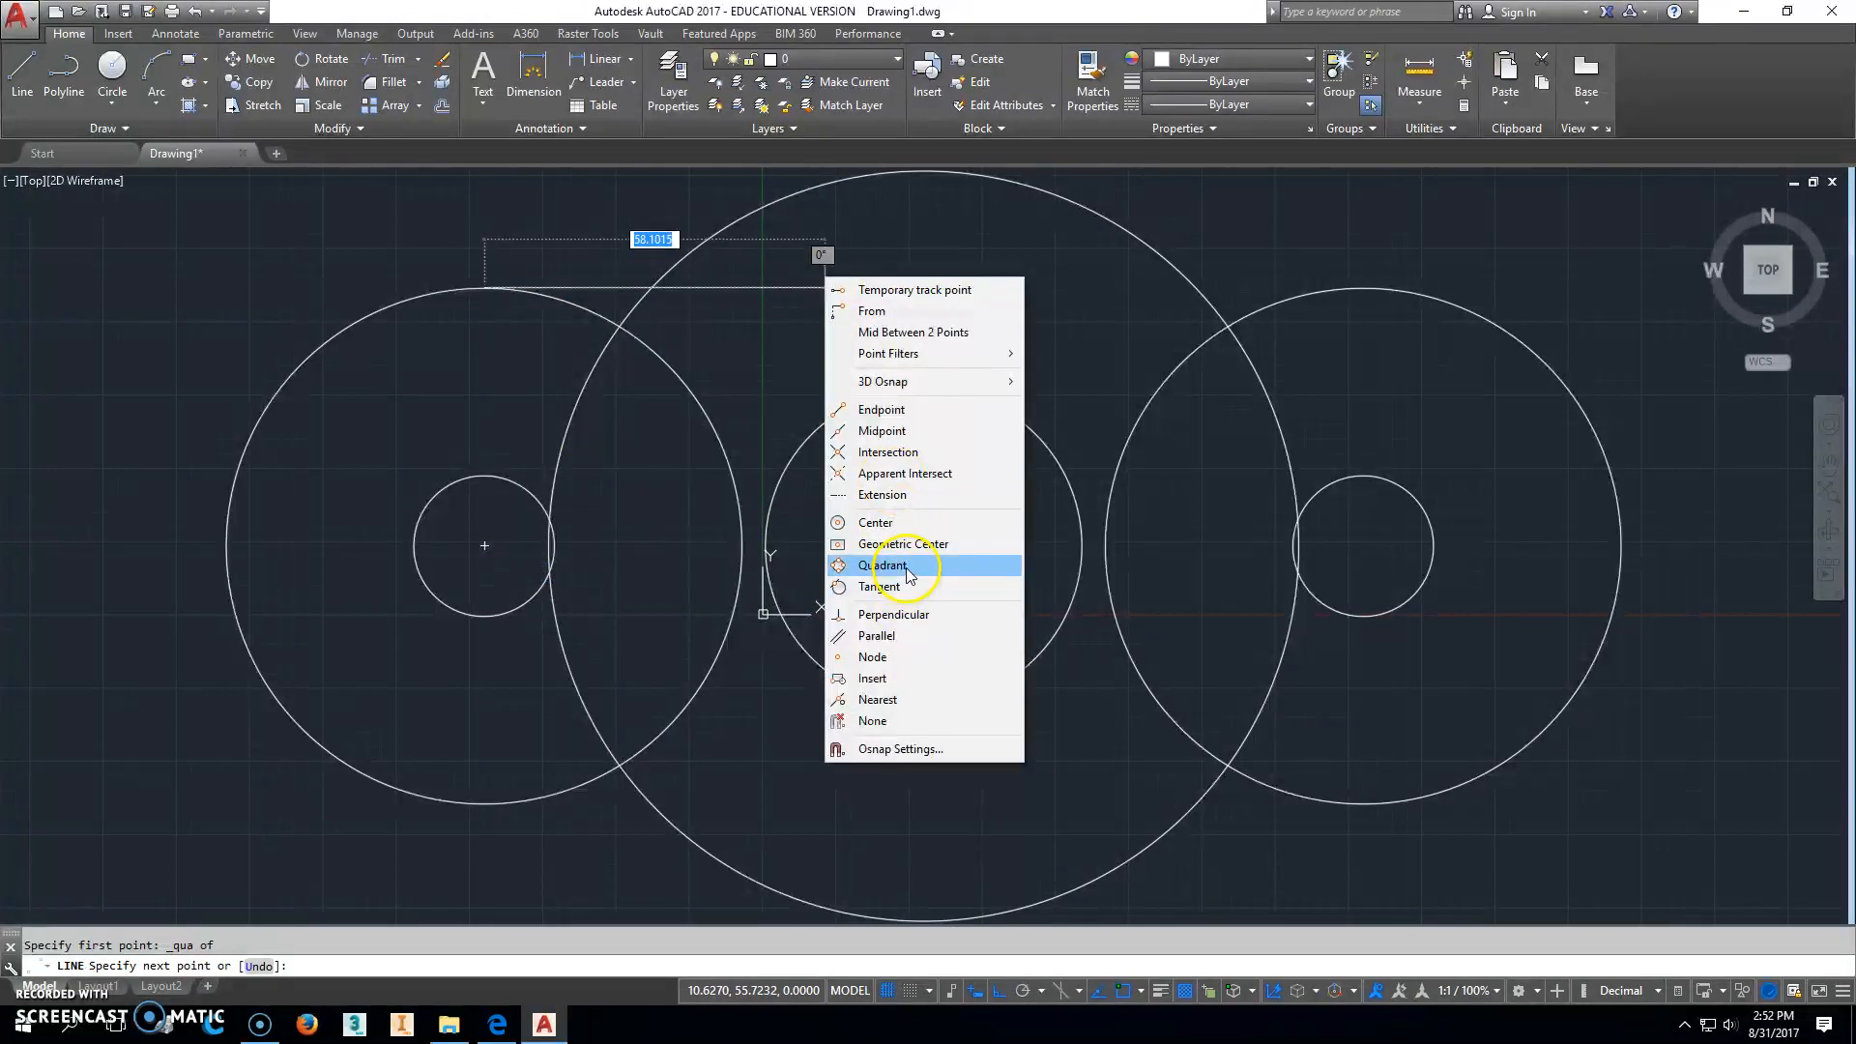
left_click(886, 565)
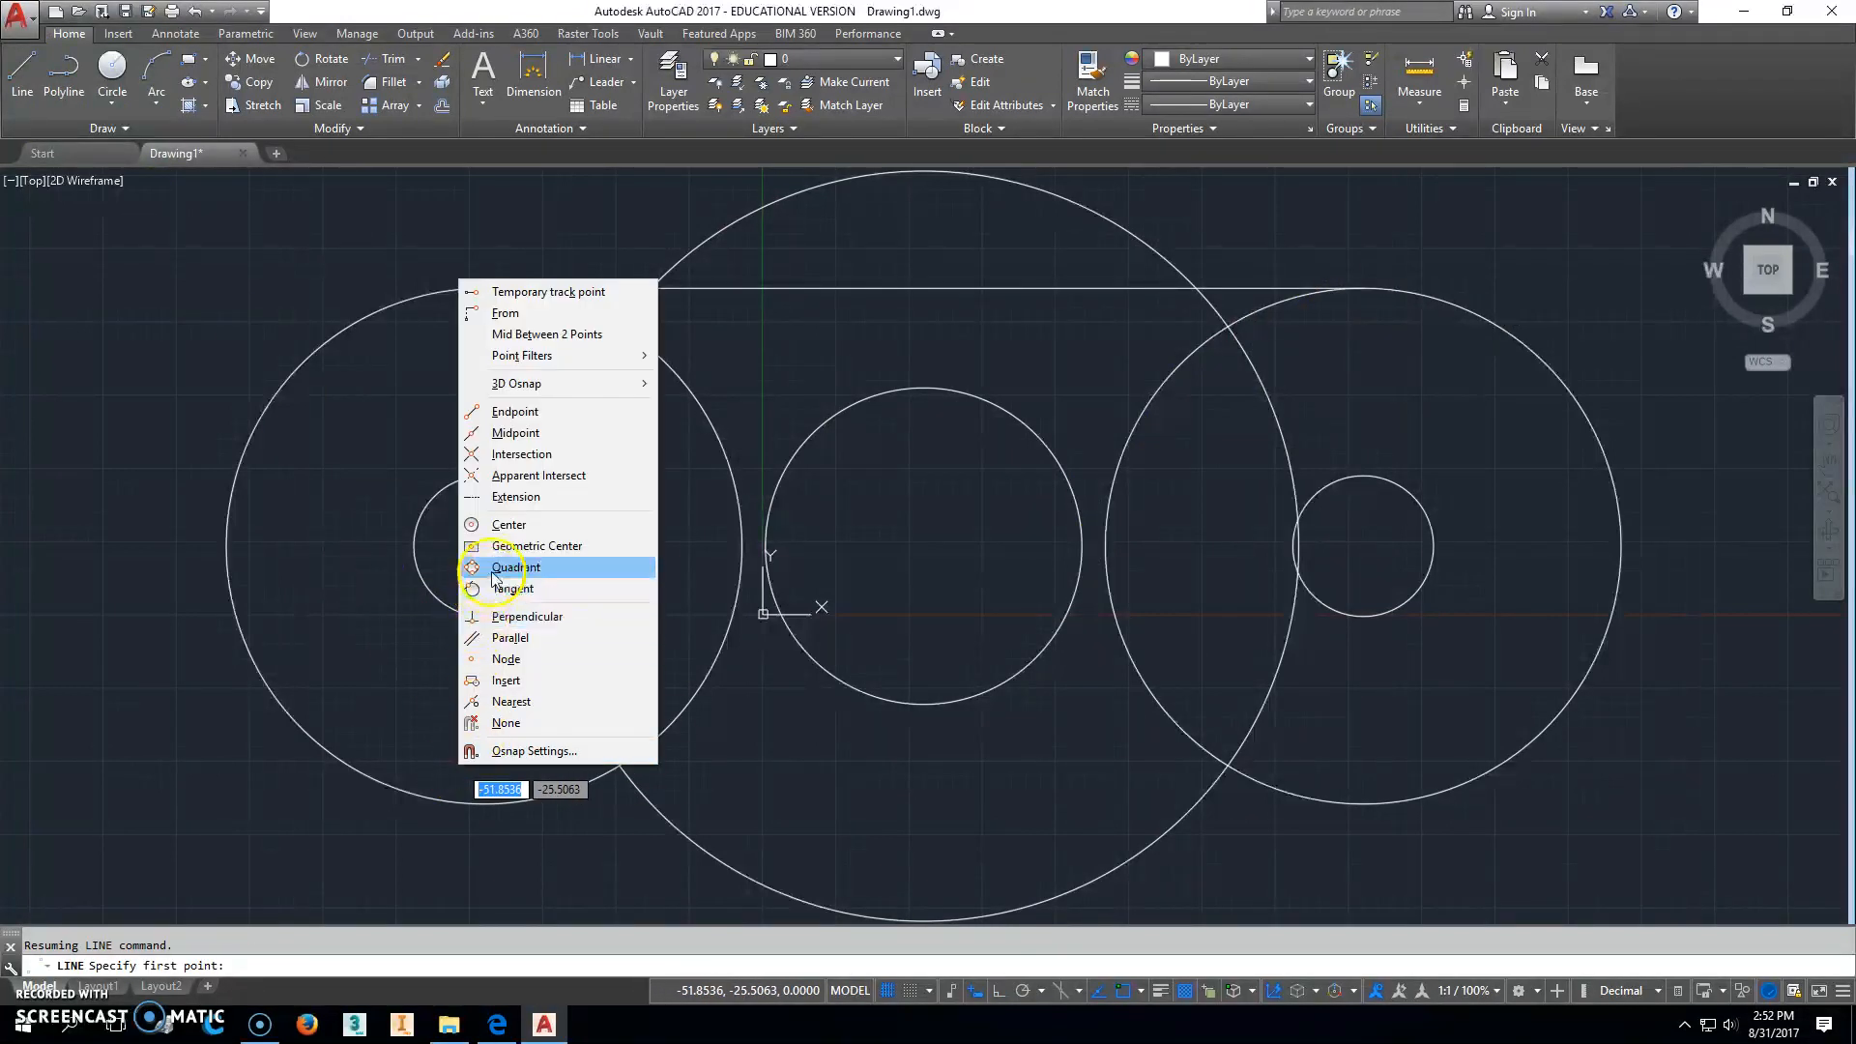
left_click(516, 568)
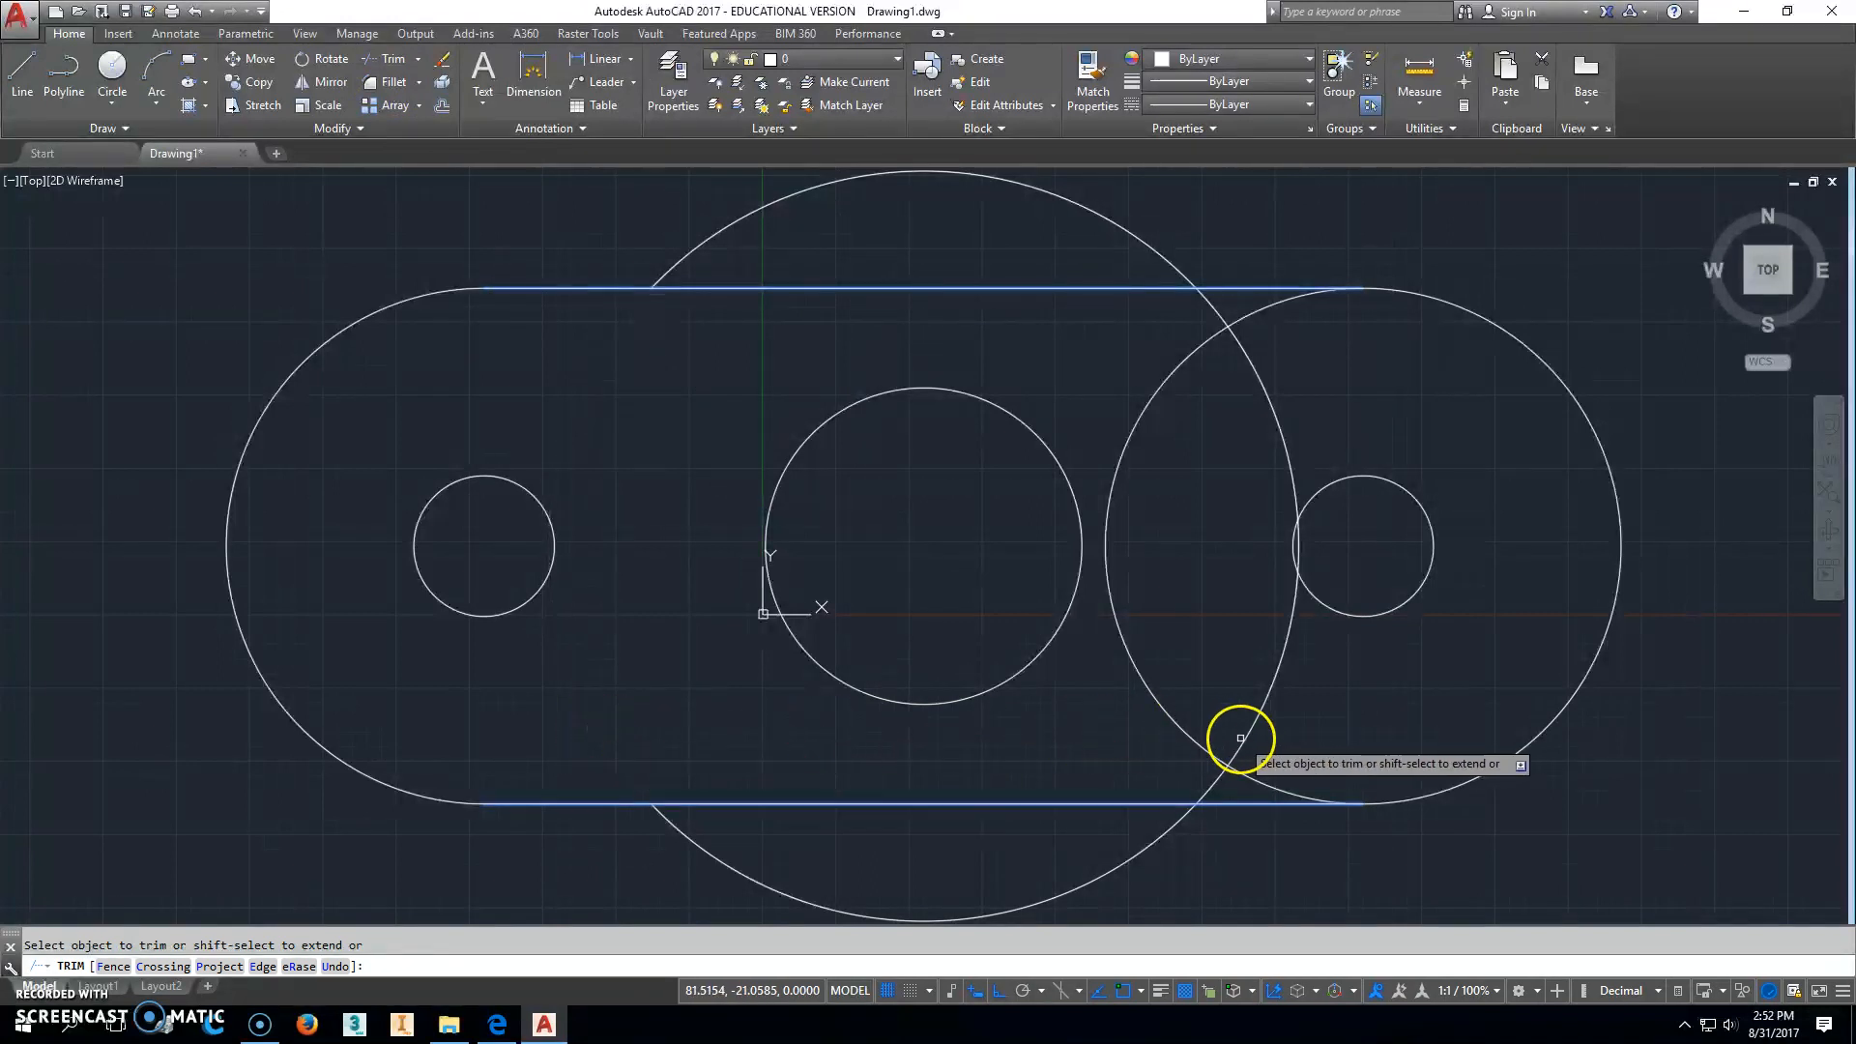
Step: Trim the overlapping arcs, leaving one plate outline around the three holes
left_click(1239, 738)
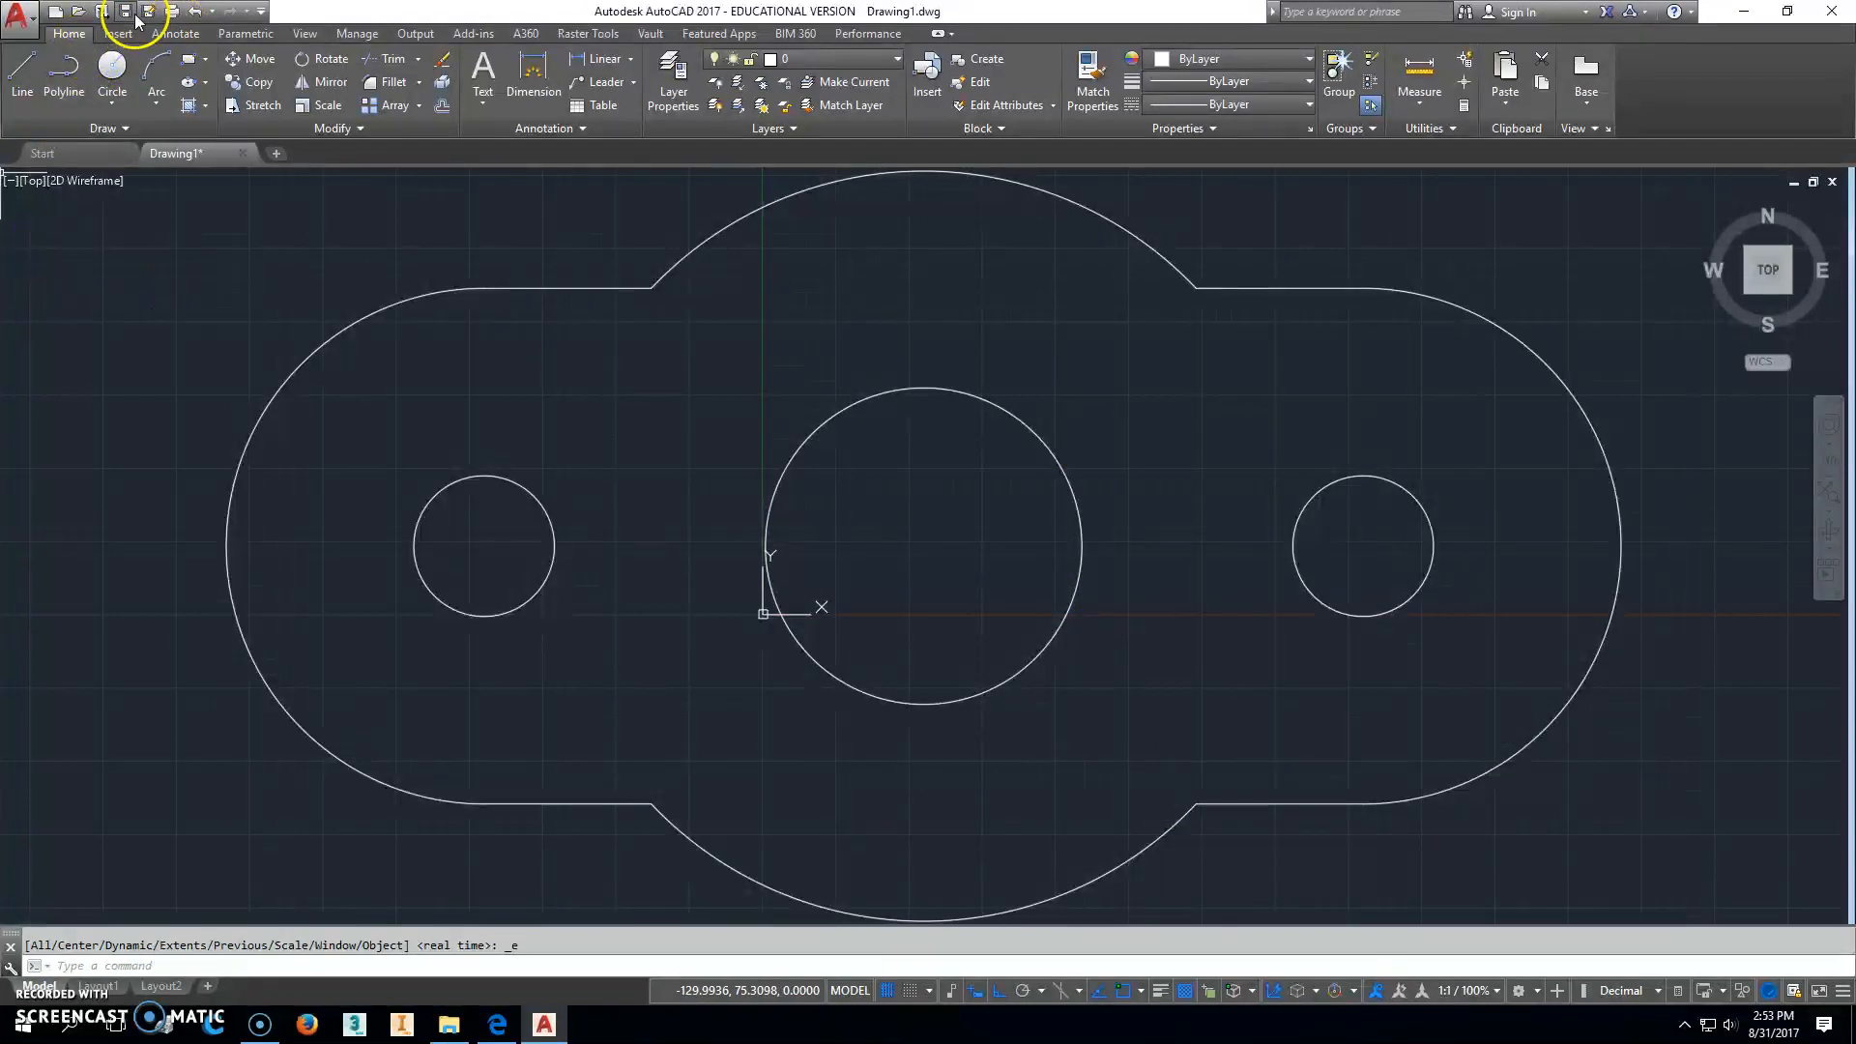
Step: Save the drawing as 126-4-54A.dwg in Documents
left_click(123, 11)
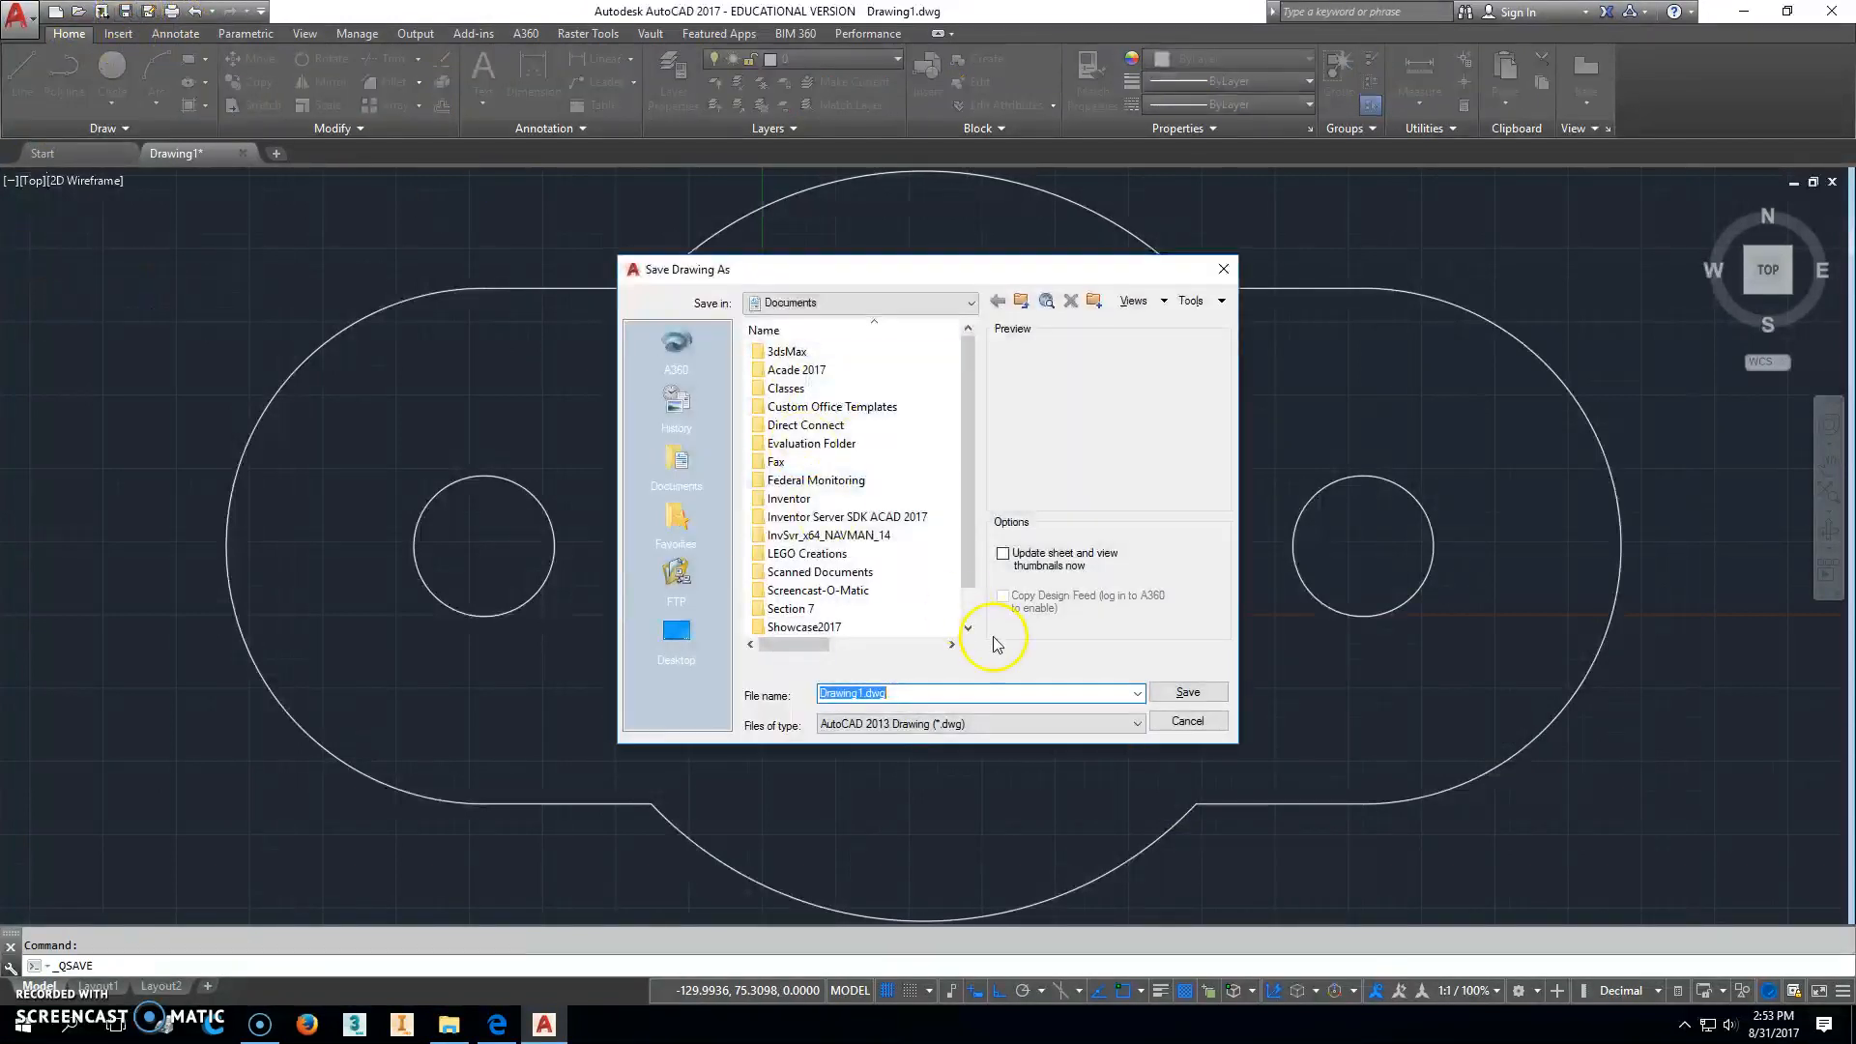
type("1")
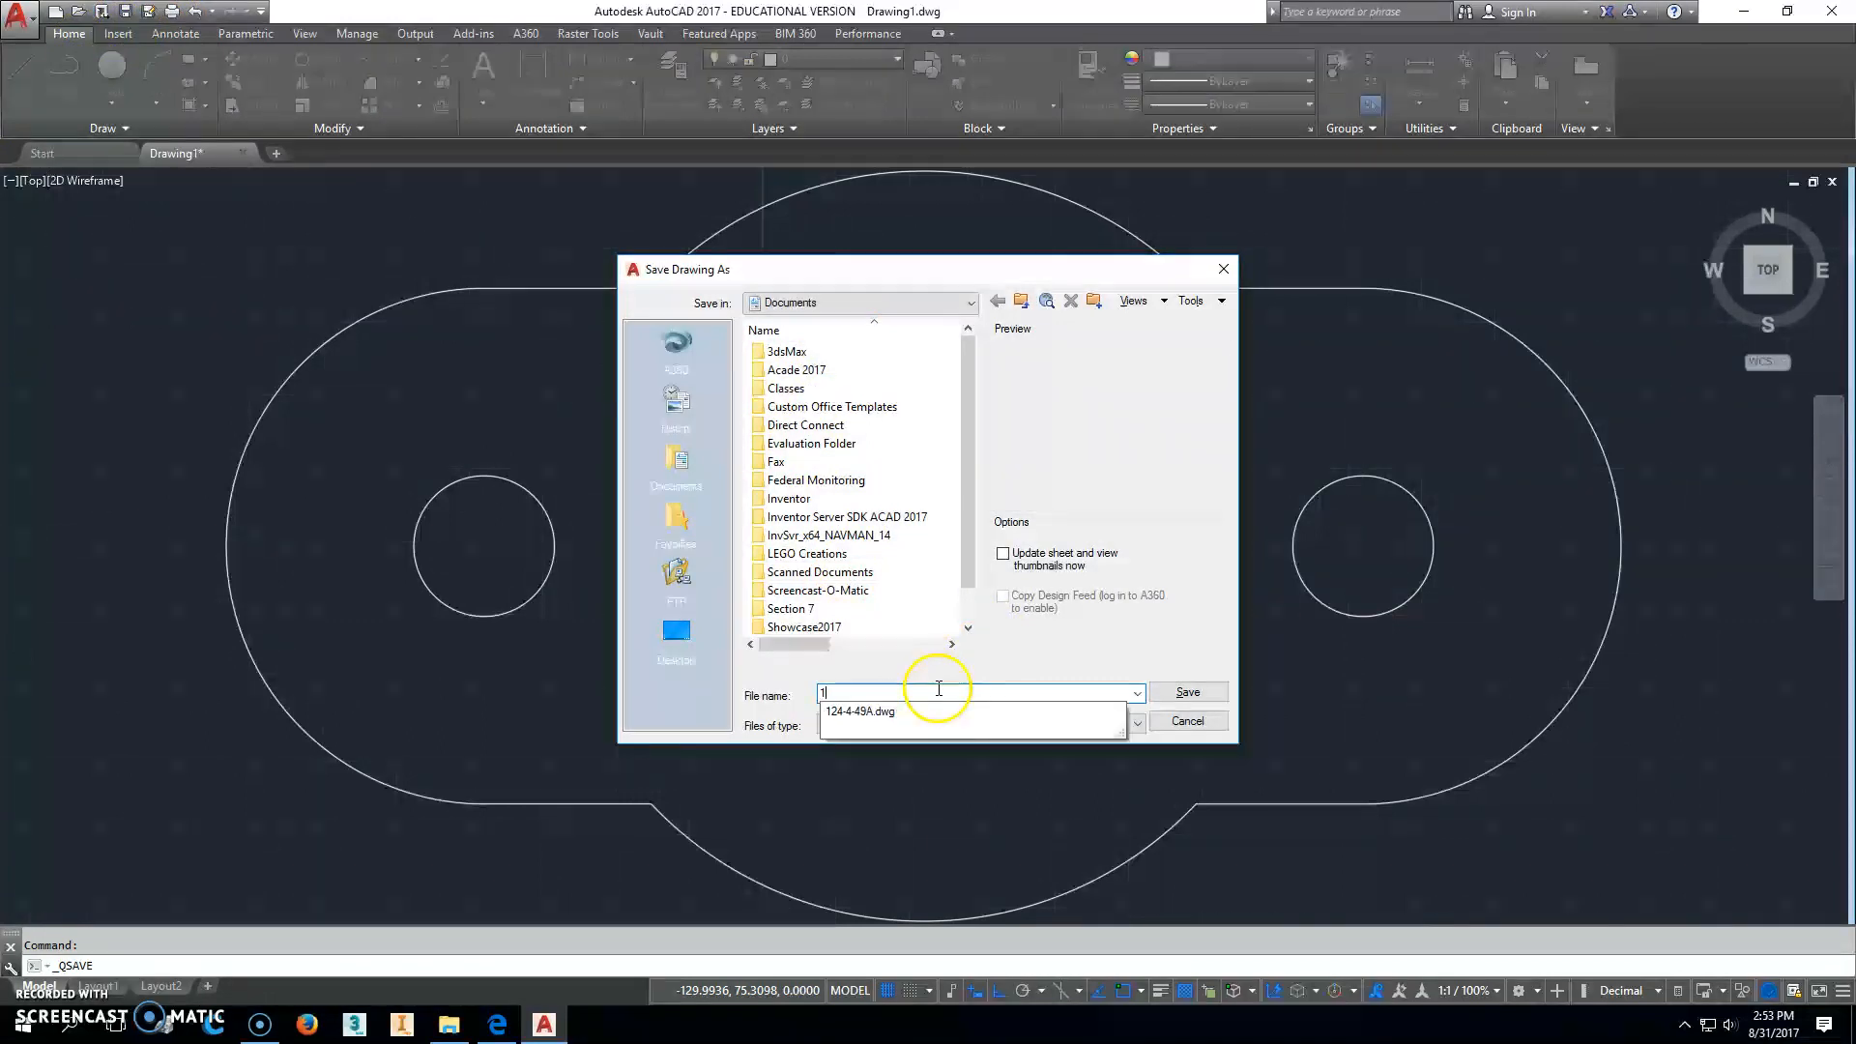
type("26-4-54A")
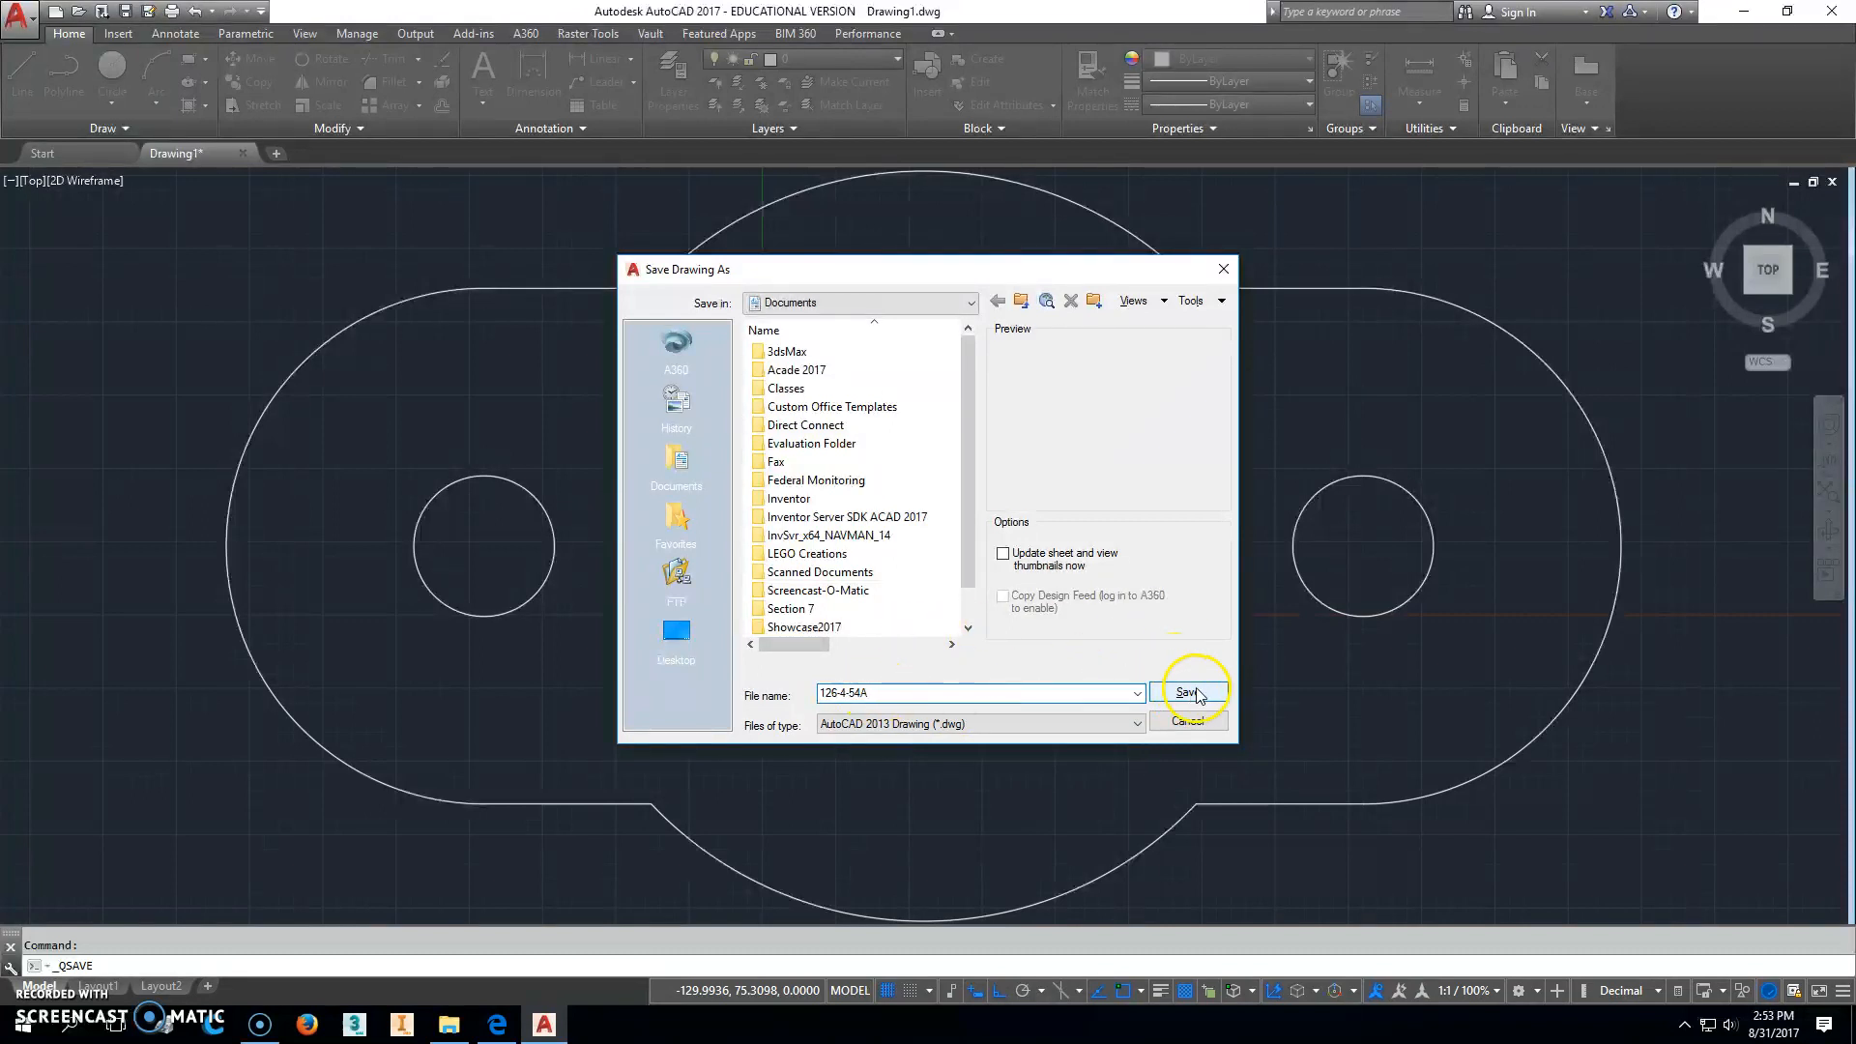
left_click(1188, 692)
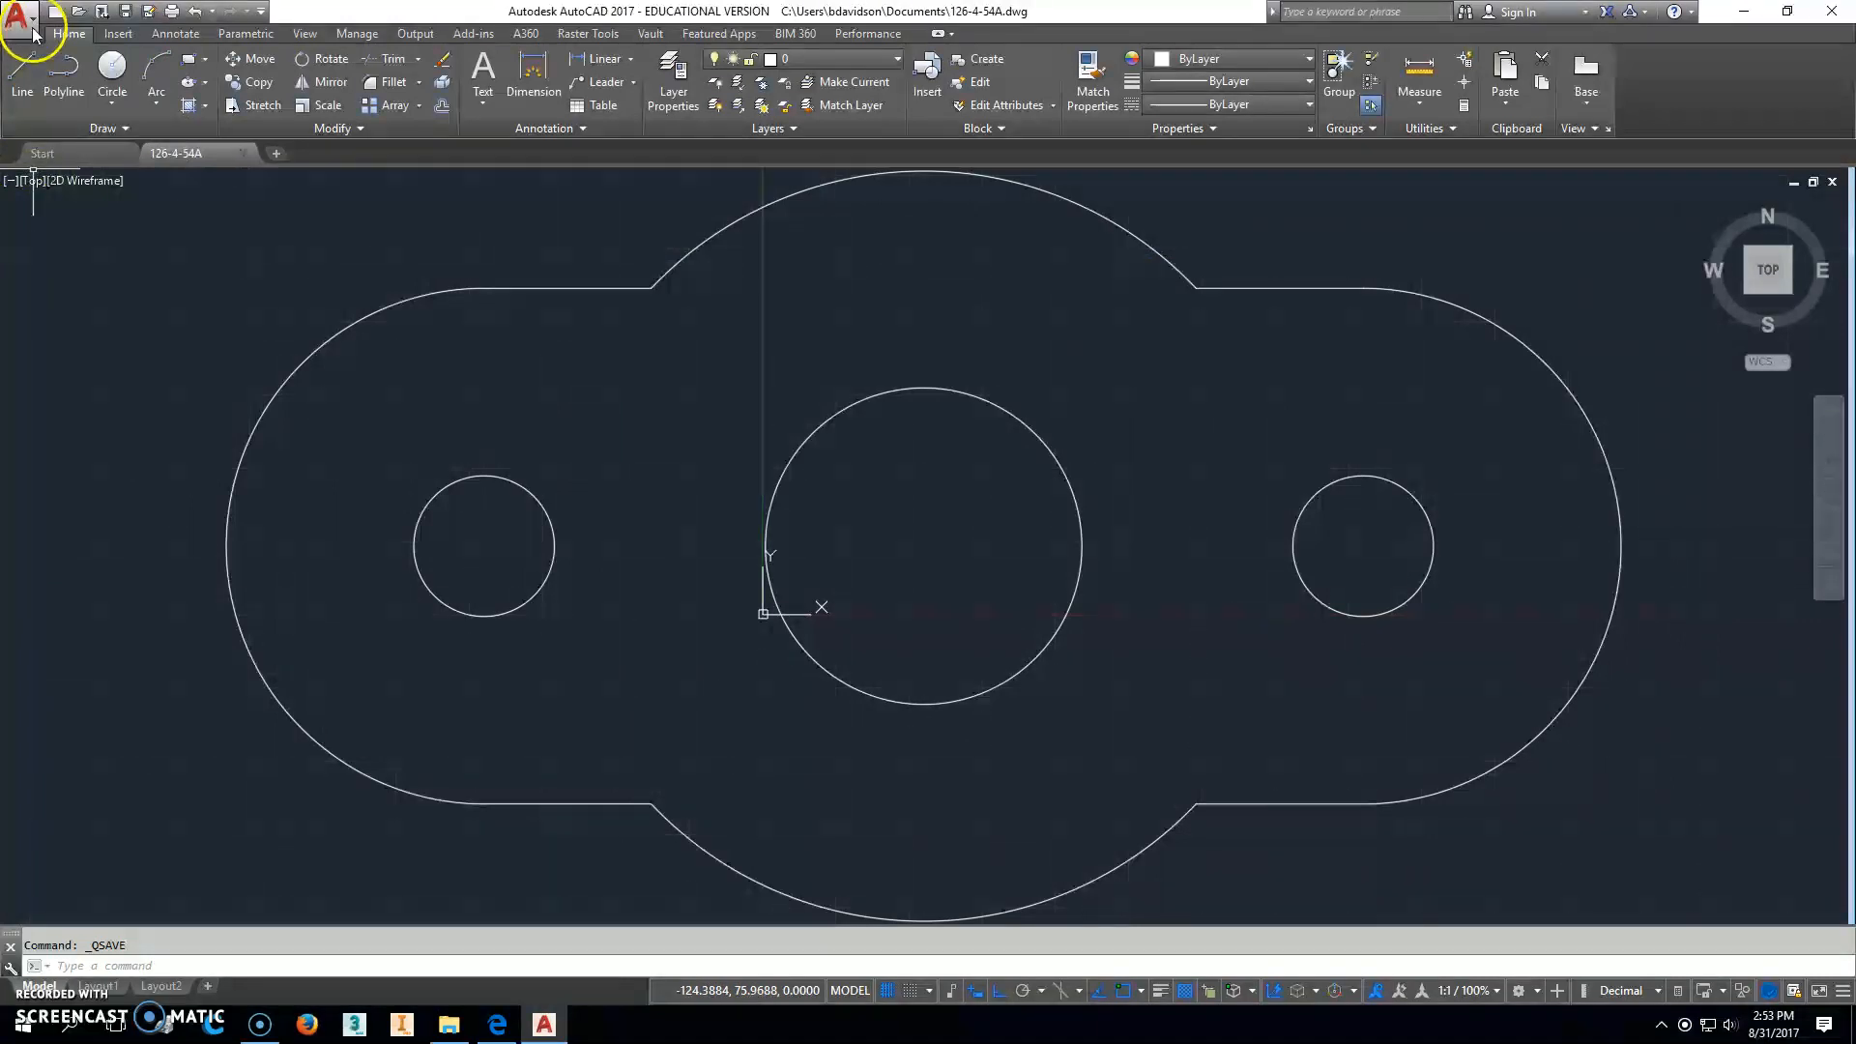
Step: Plot the drawing extents with DWG To PDF, preview, and save 126-4-54A-Model.pdf
left_click(20, 16)
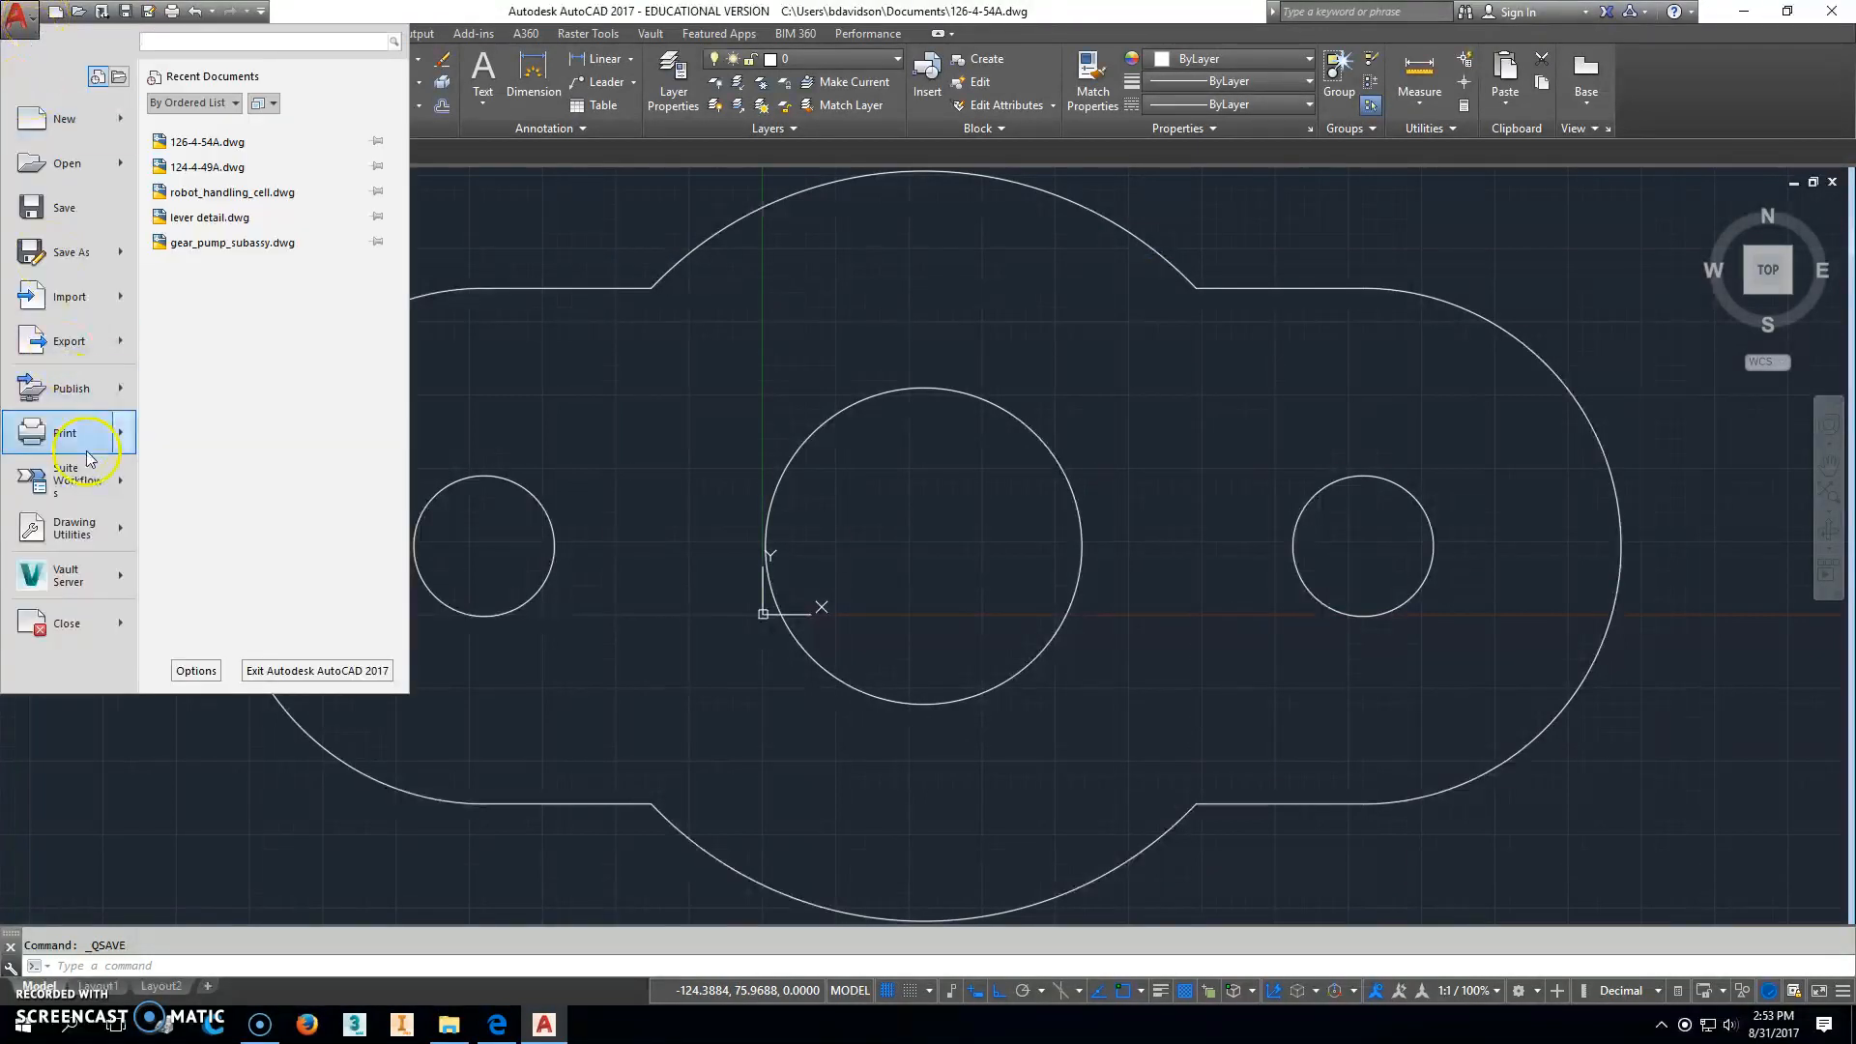
left_click(65, 432)
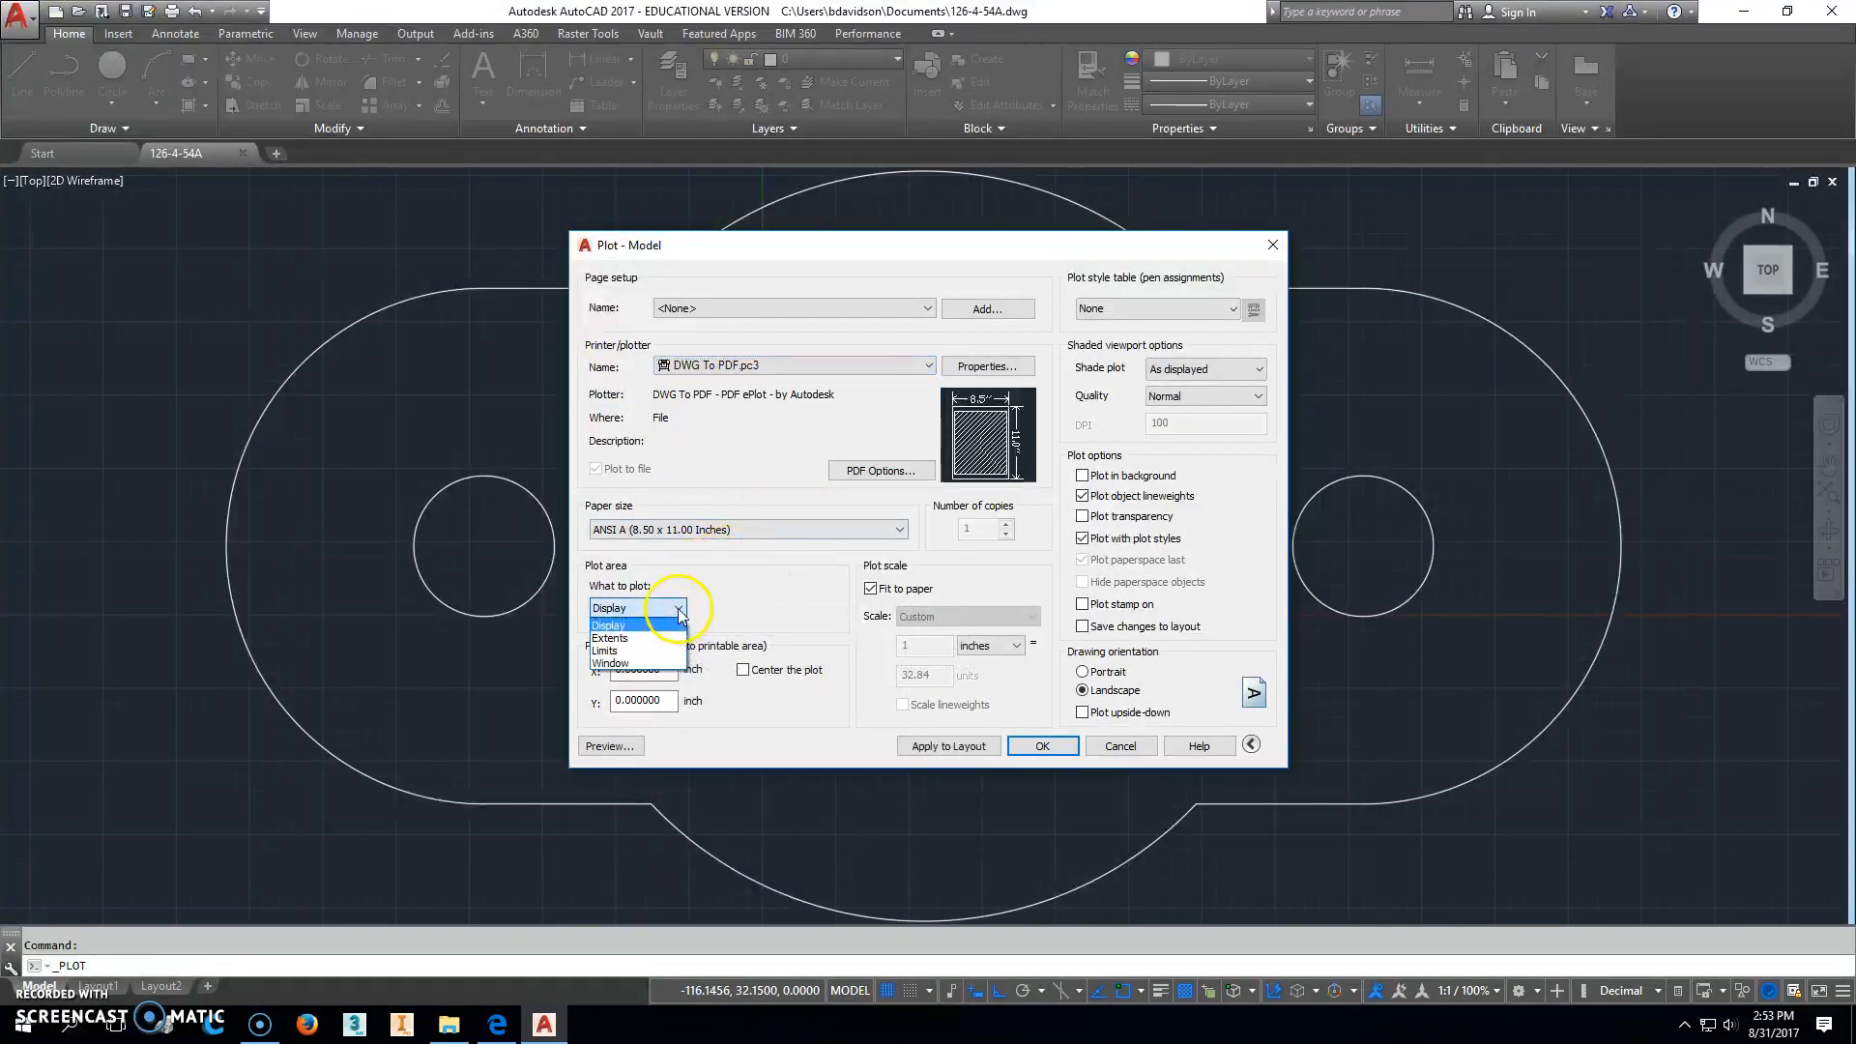
left_click(610, 638)
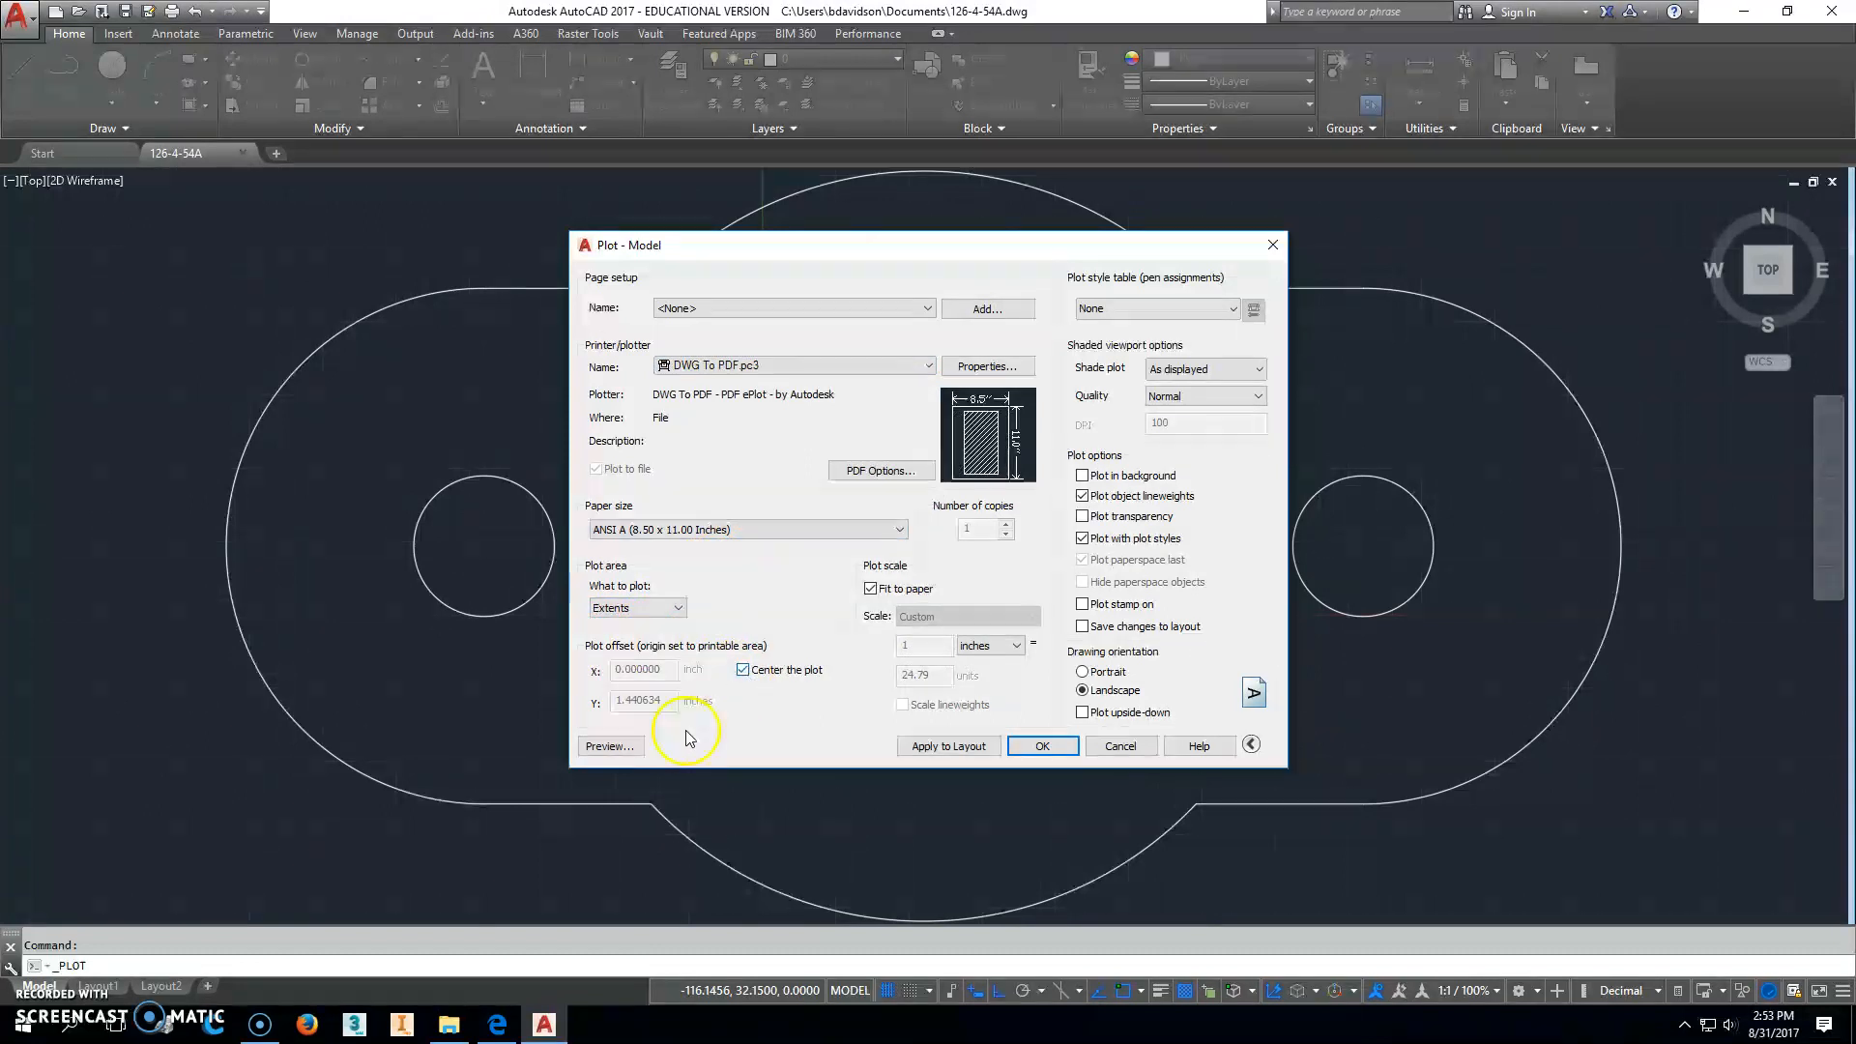
left_click(610, 745)
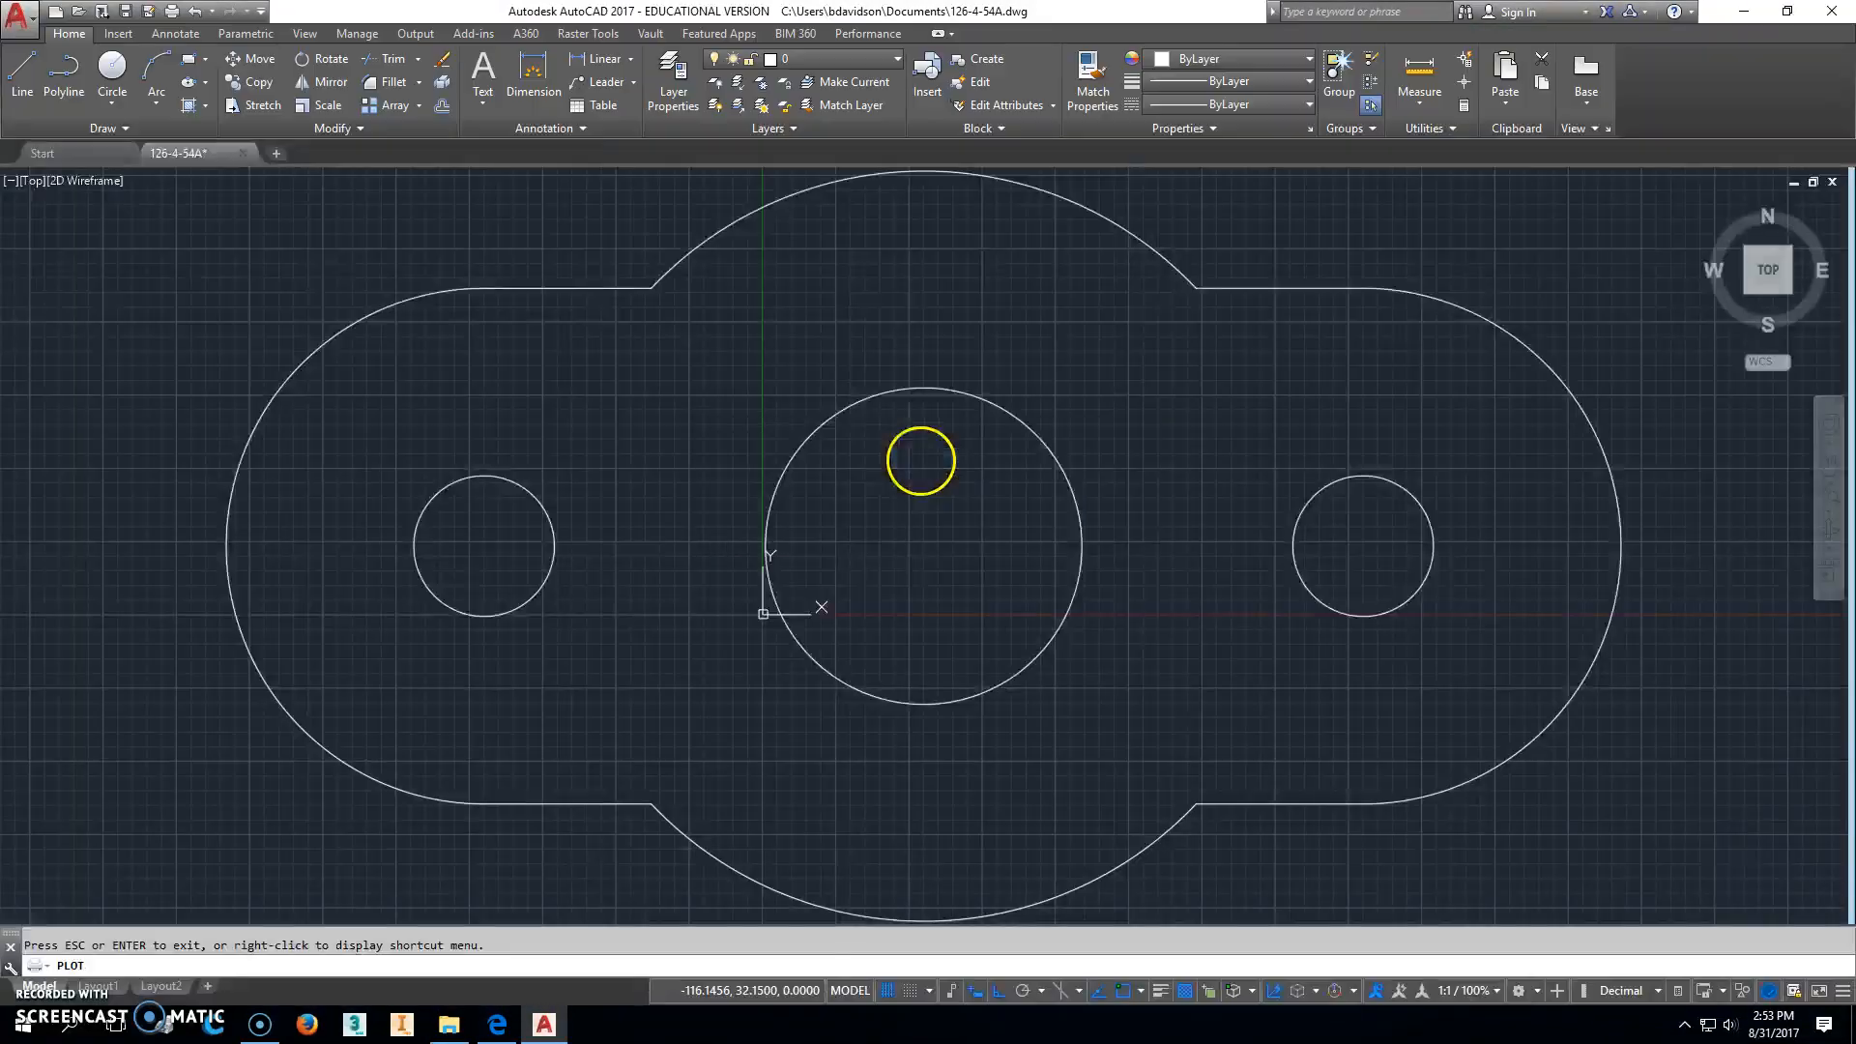
left_click(1191, 664)
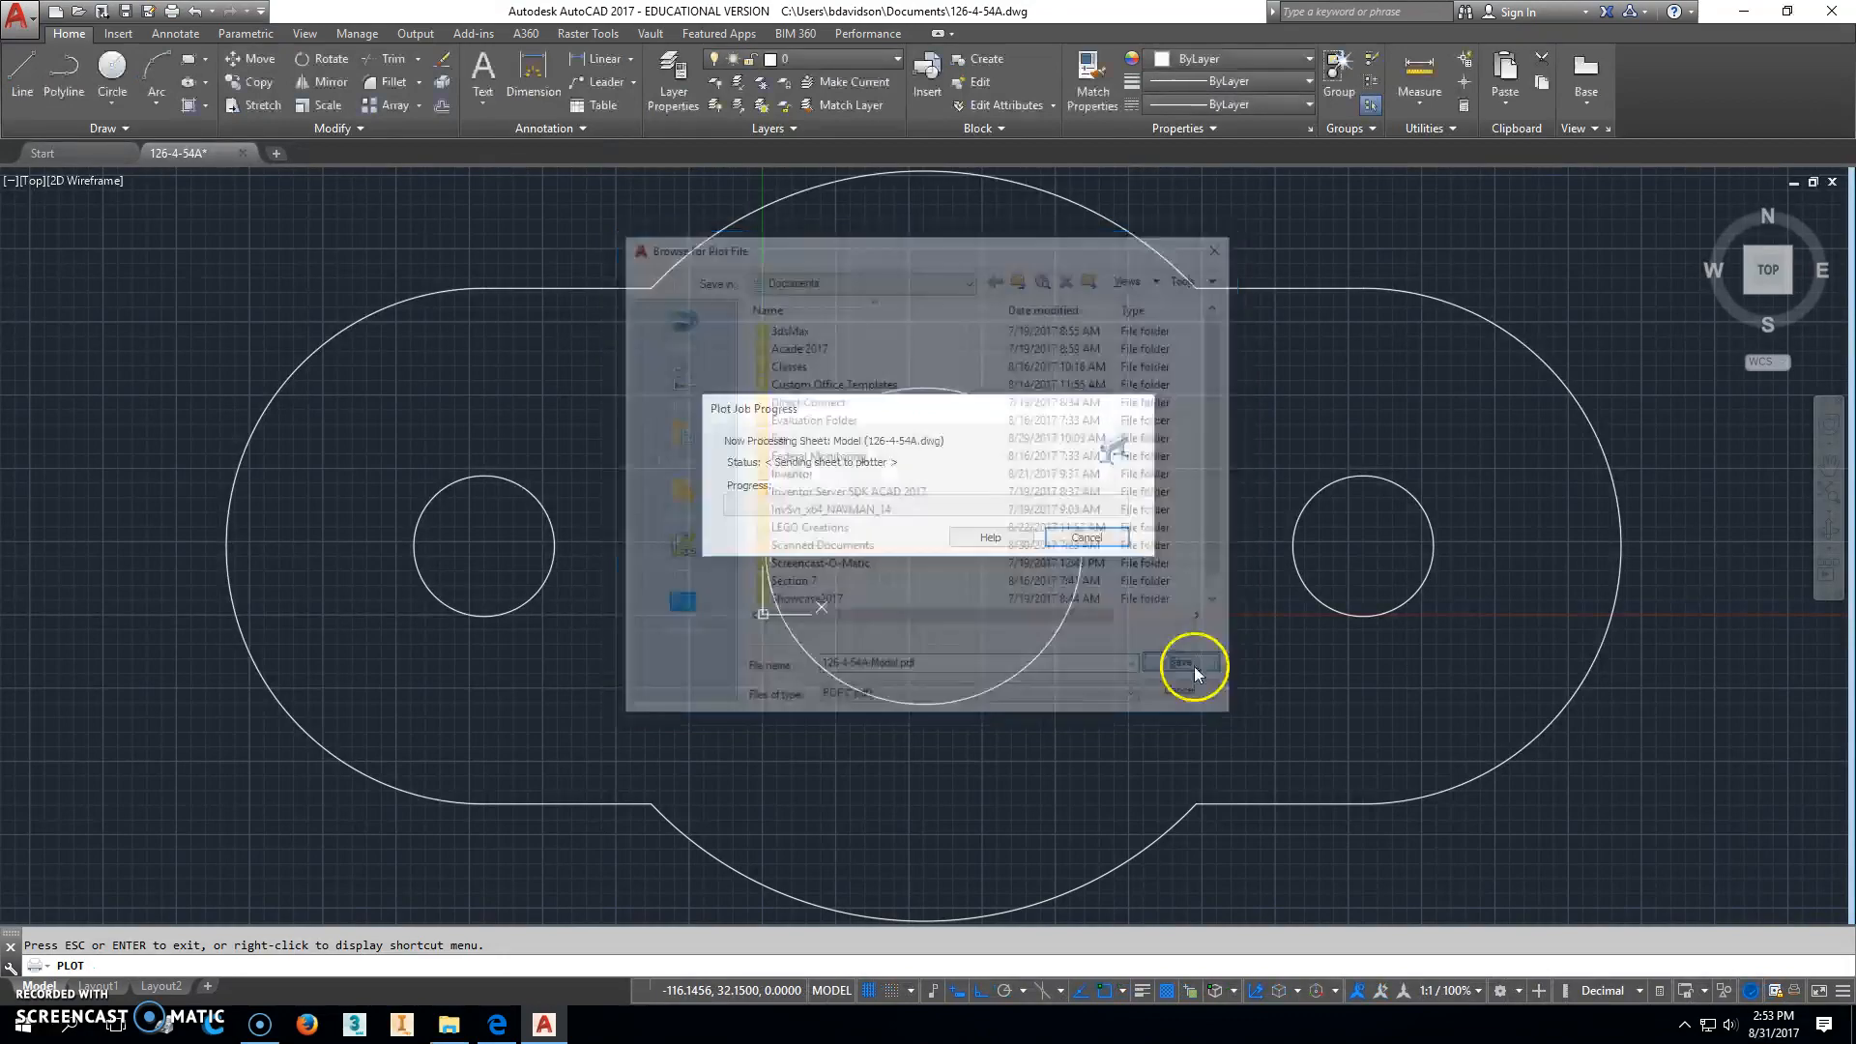
left_click(1192, 663)
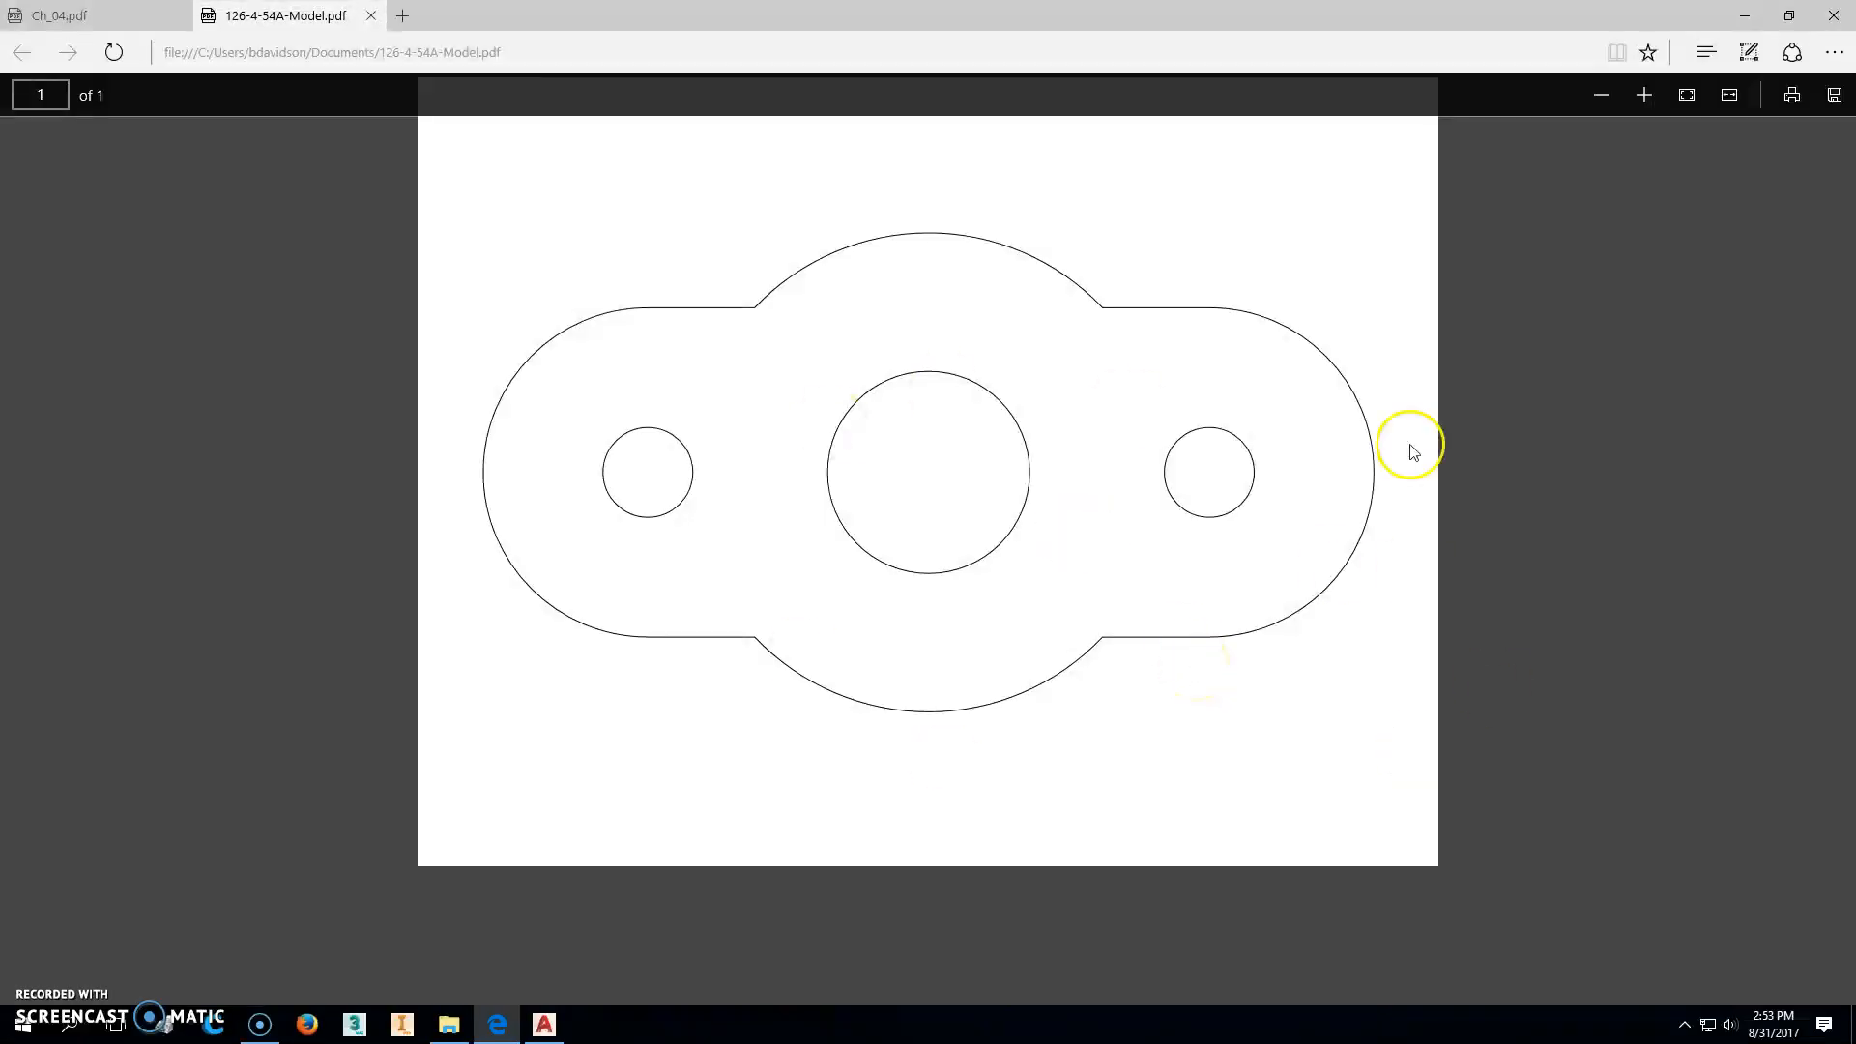